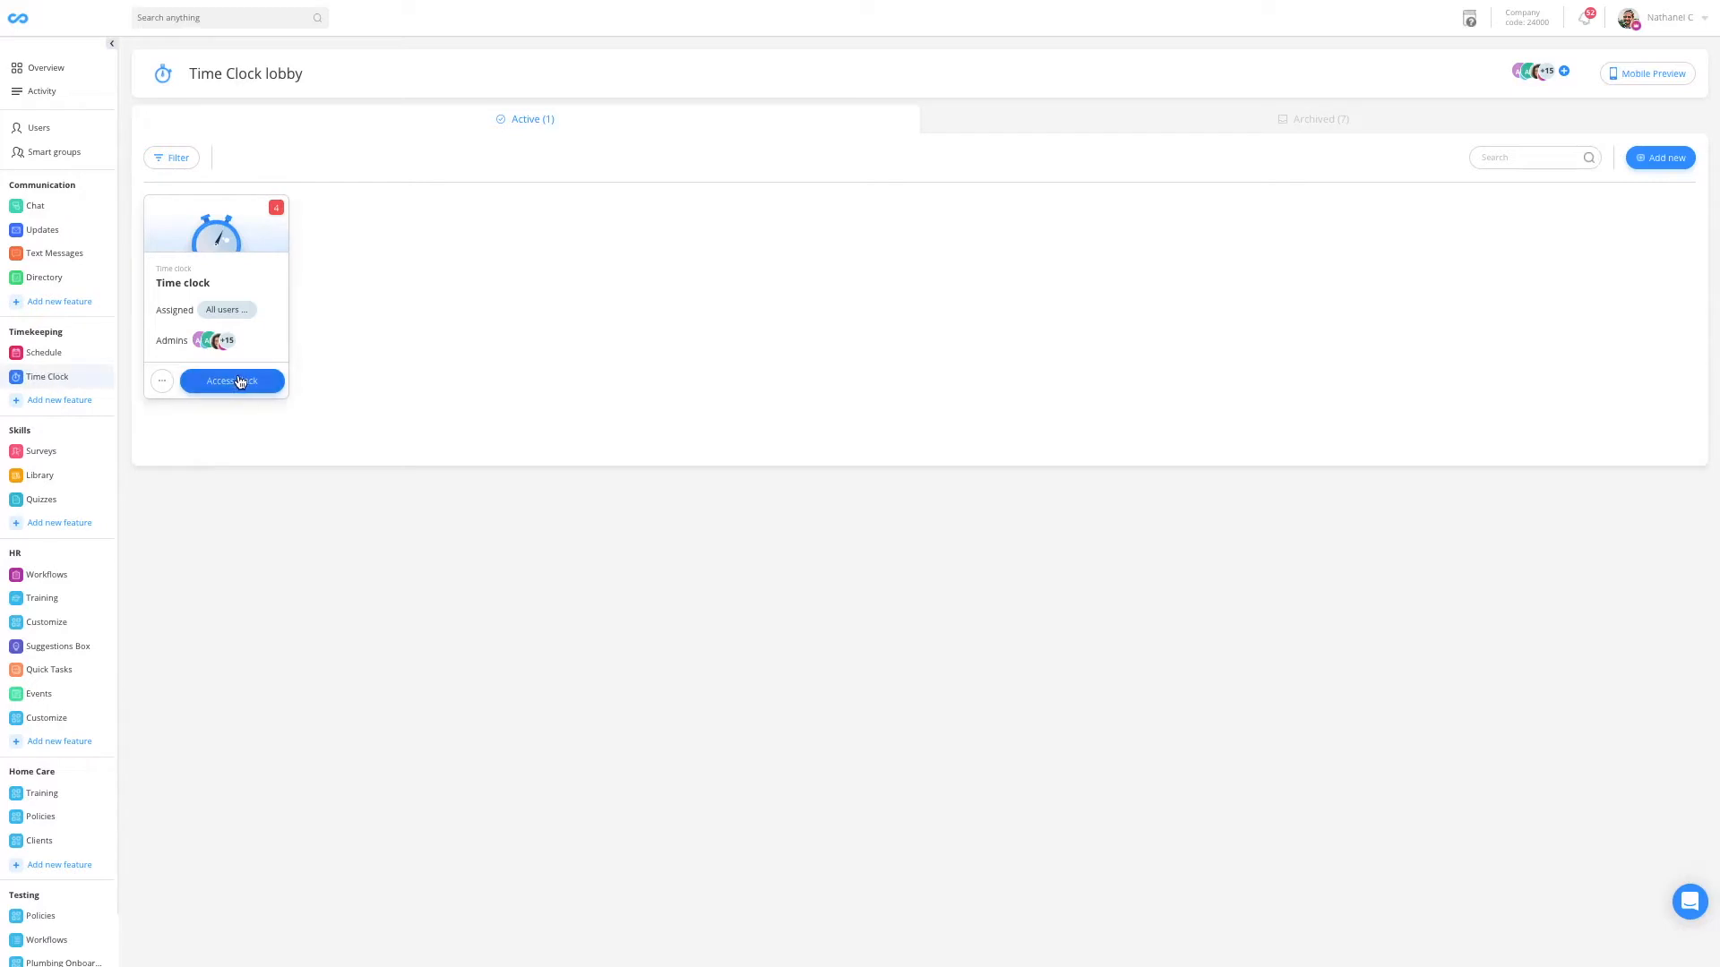
# Access the time clock to see today's clock-ins and employee locations
pyautogui.click(231, 380)
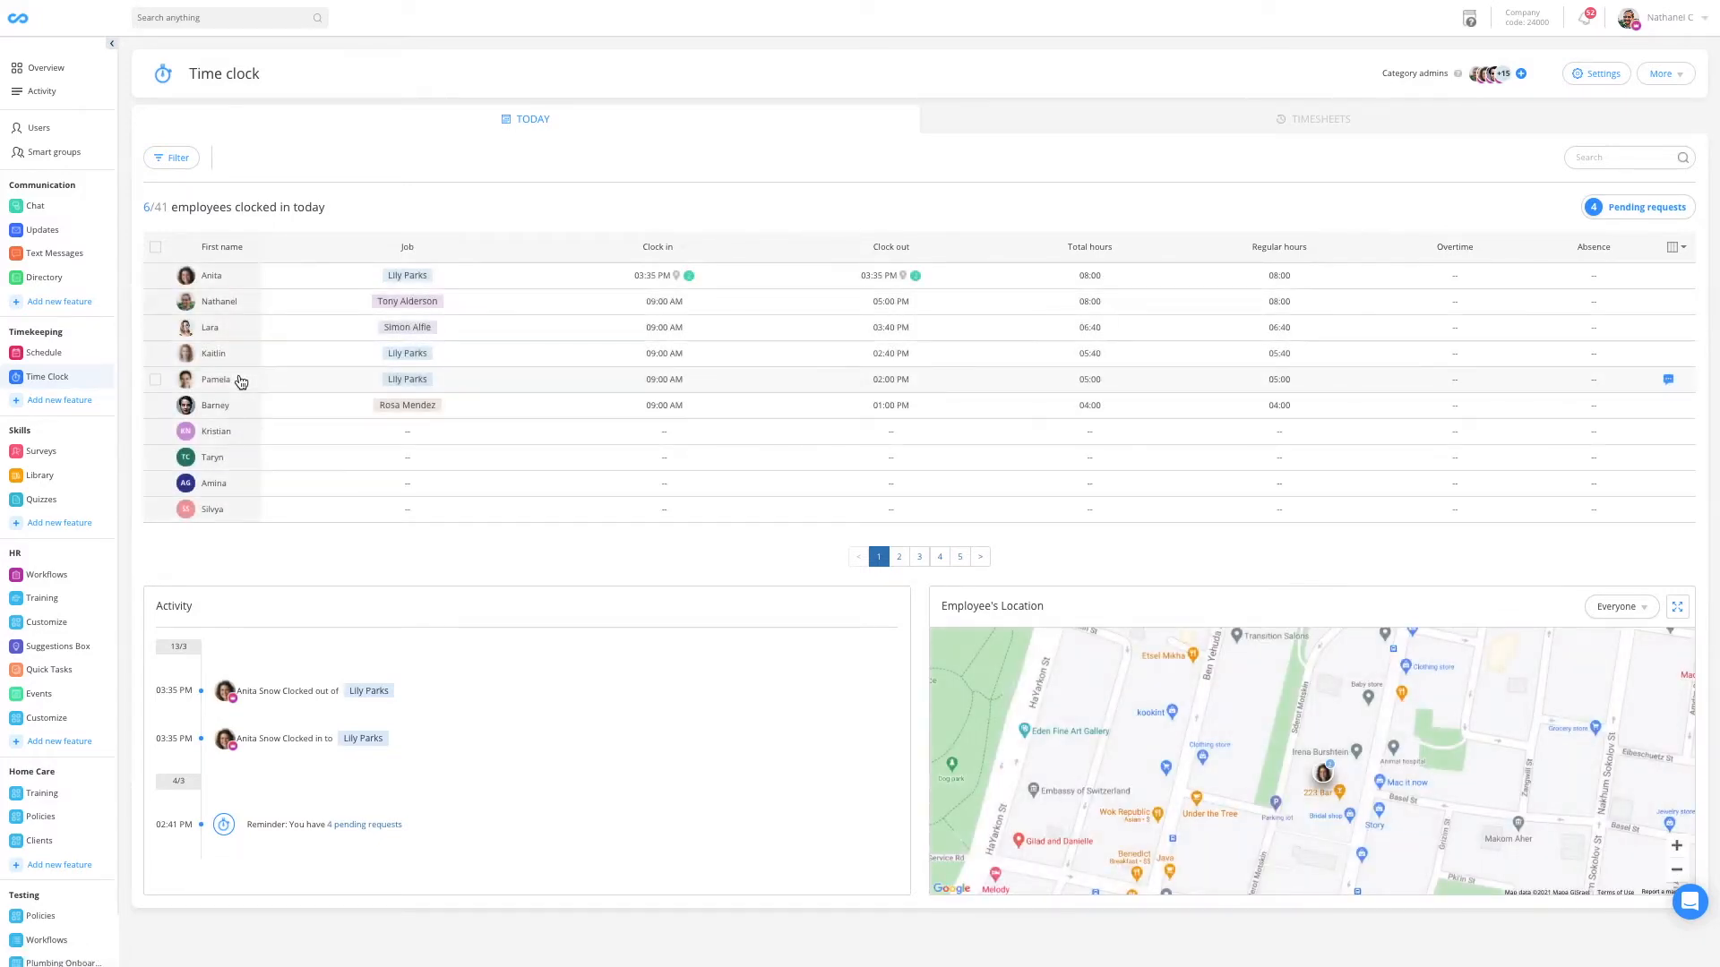
# Go to Time Clock settings and show the Jobs list with its five existing jobs
pyautogui.click(1597, 74)
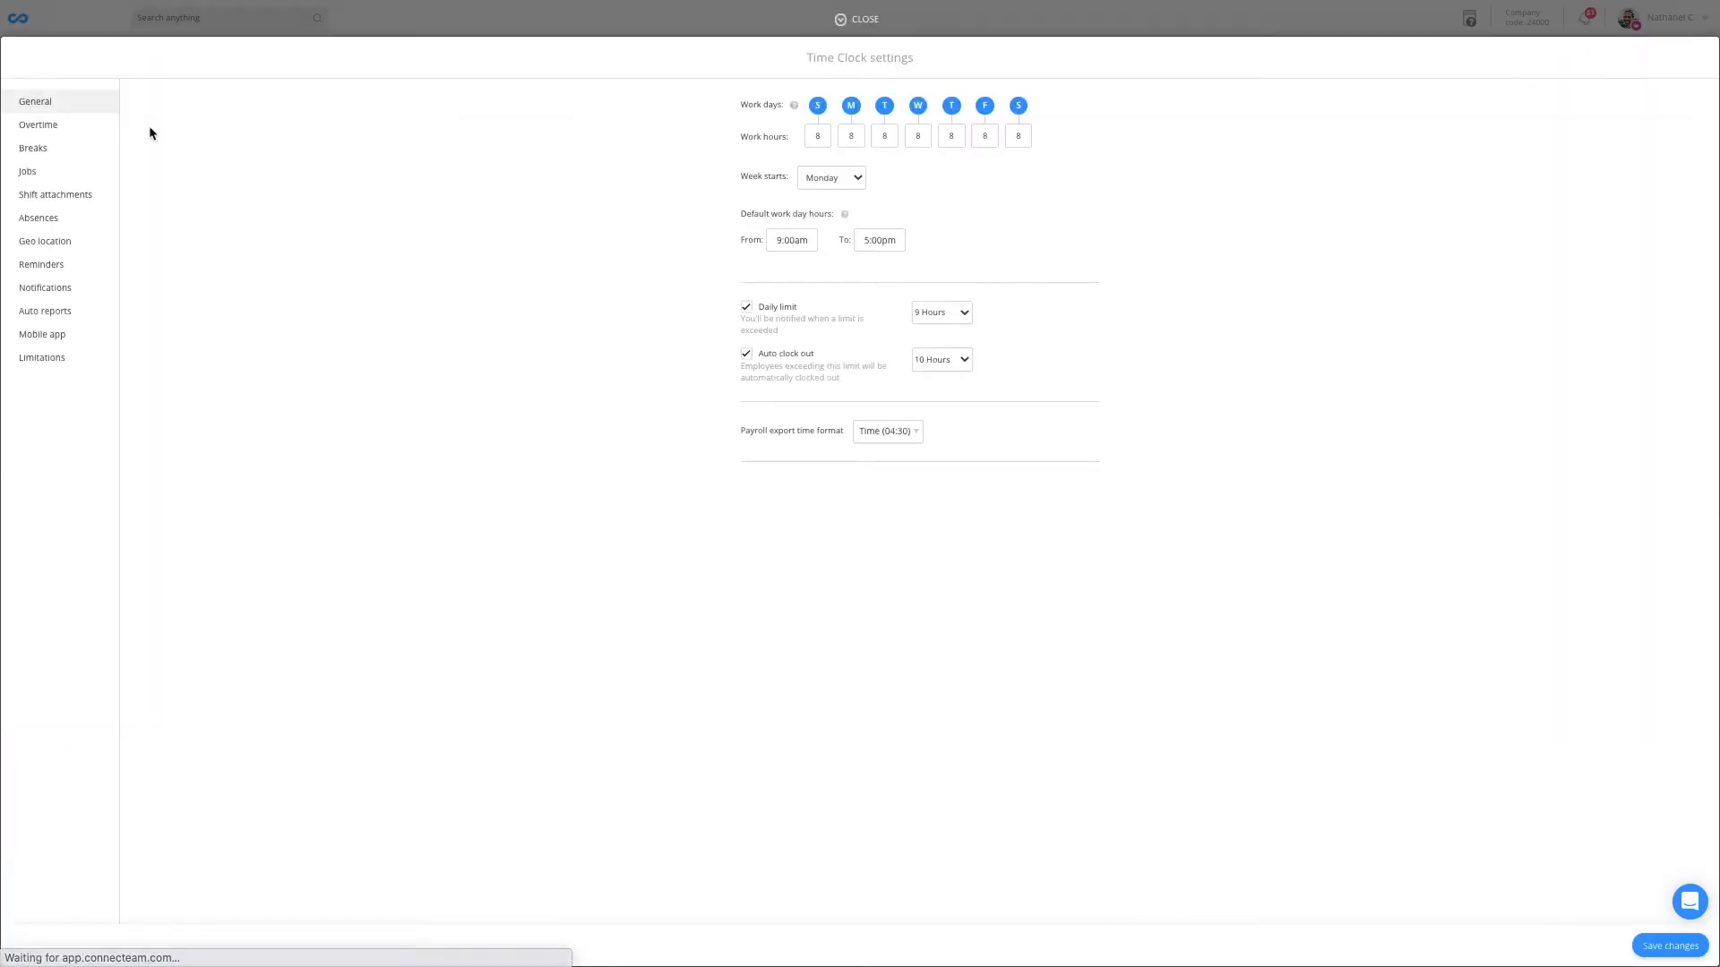
pyautogui.click(27, 172)
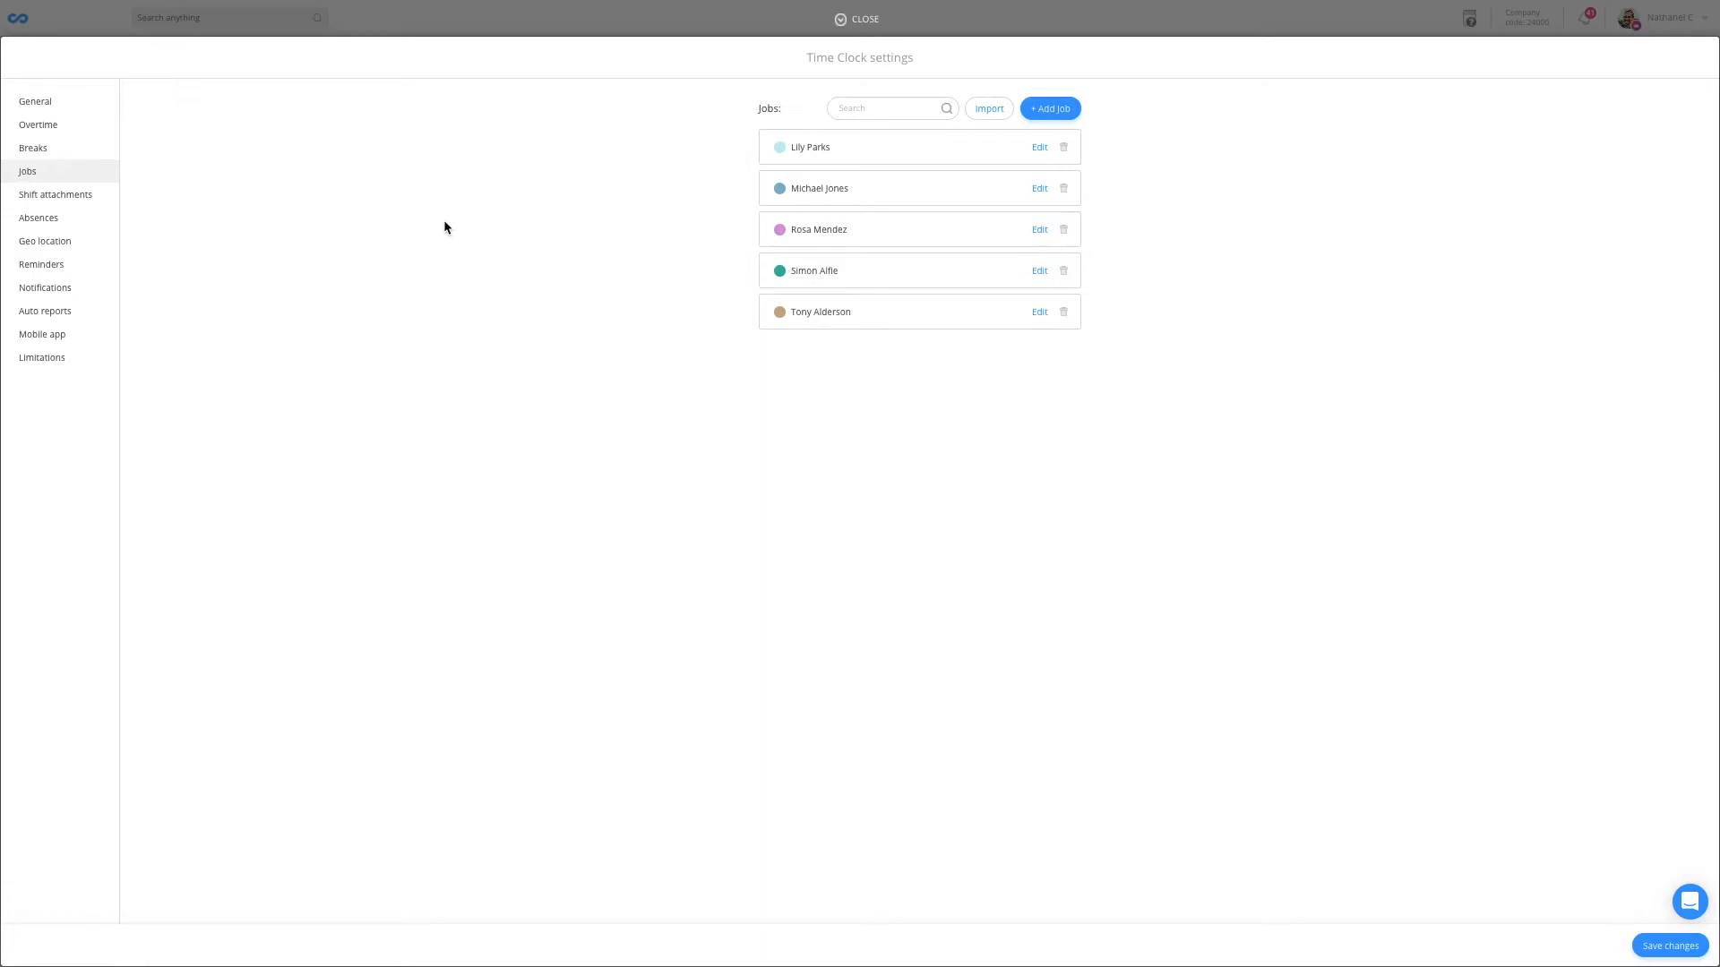
pyautogui.moveTo(899, 183)
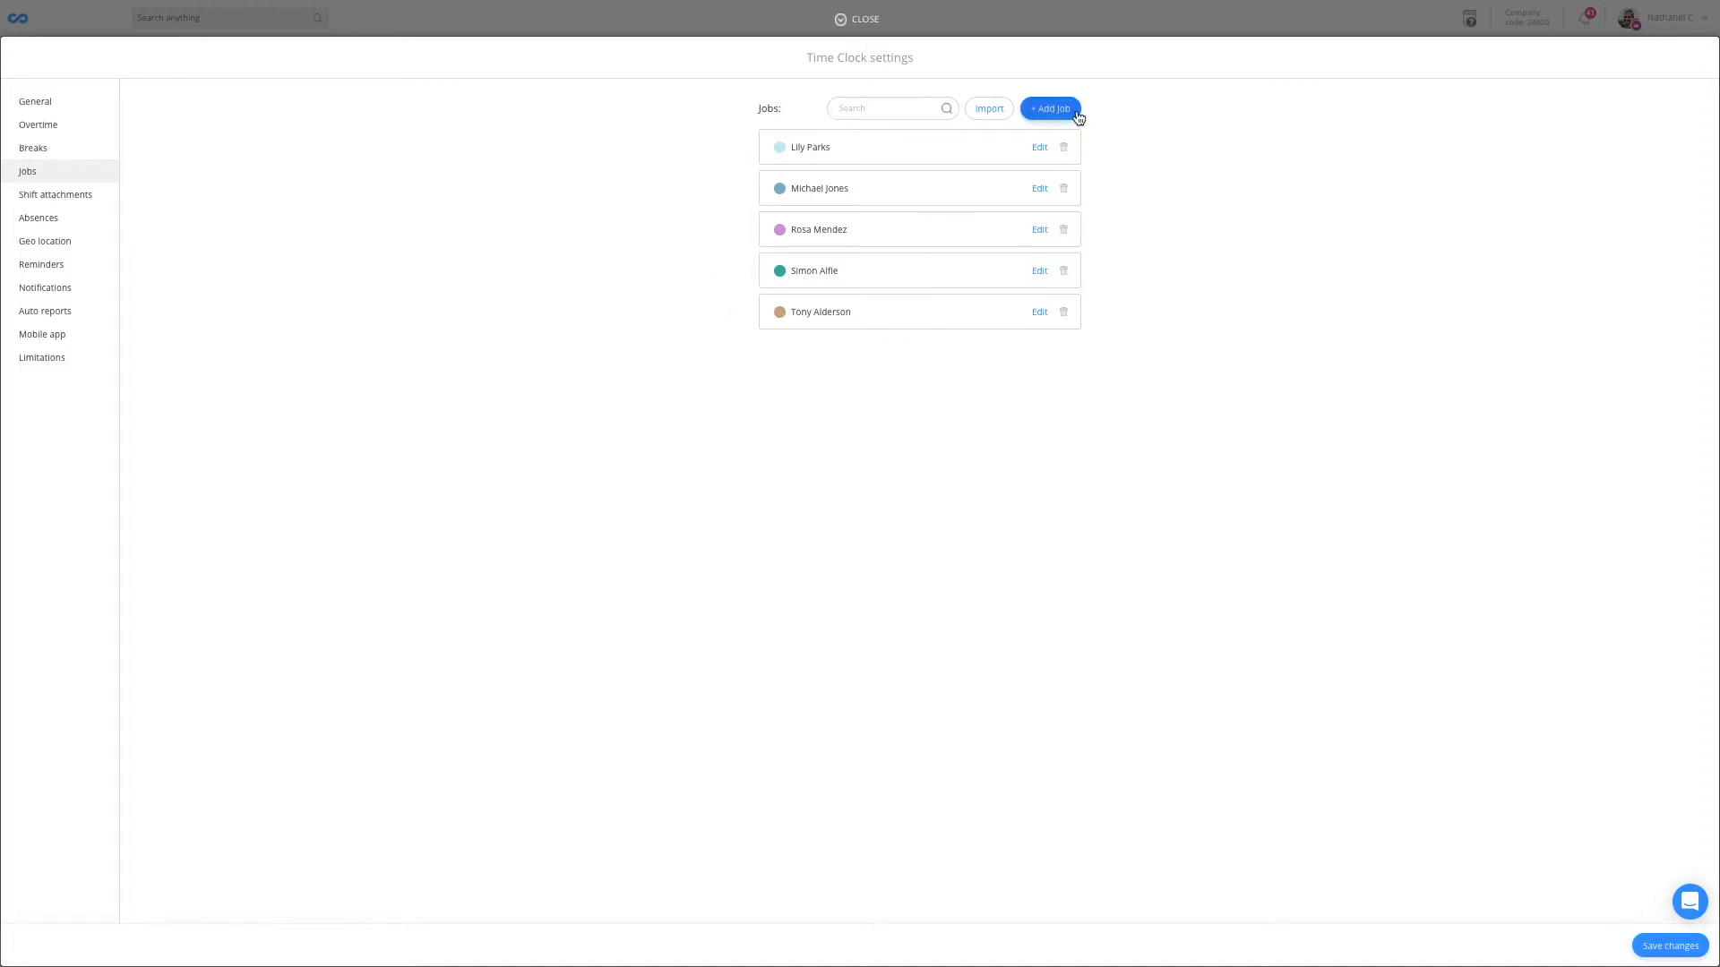
# Create a new job with its location set to Seattle, WA, USA and save it
pyautogui.click(1048, 107)
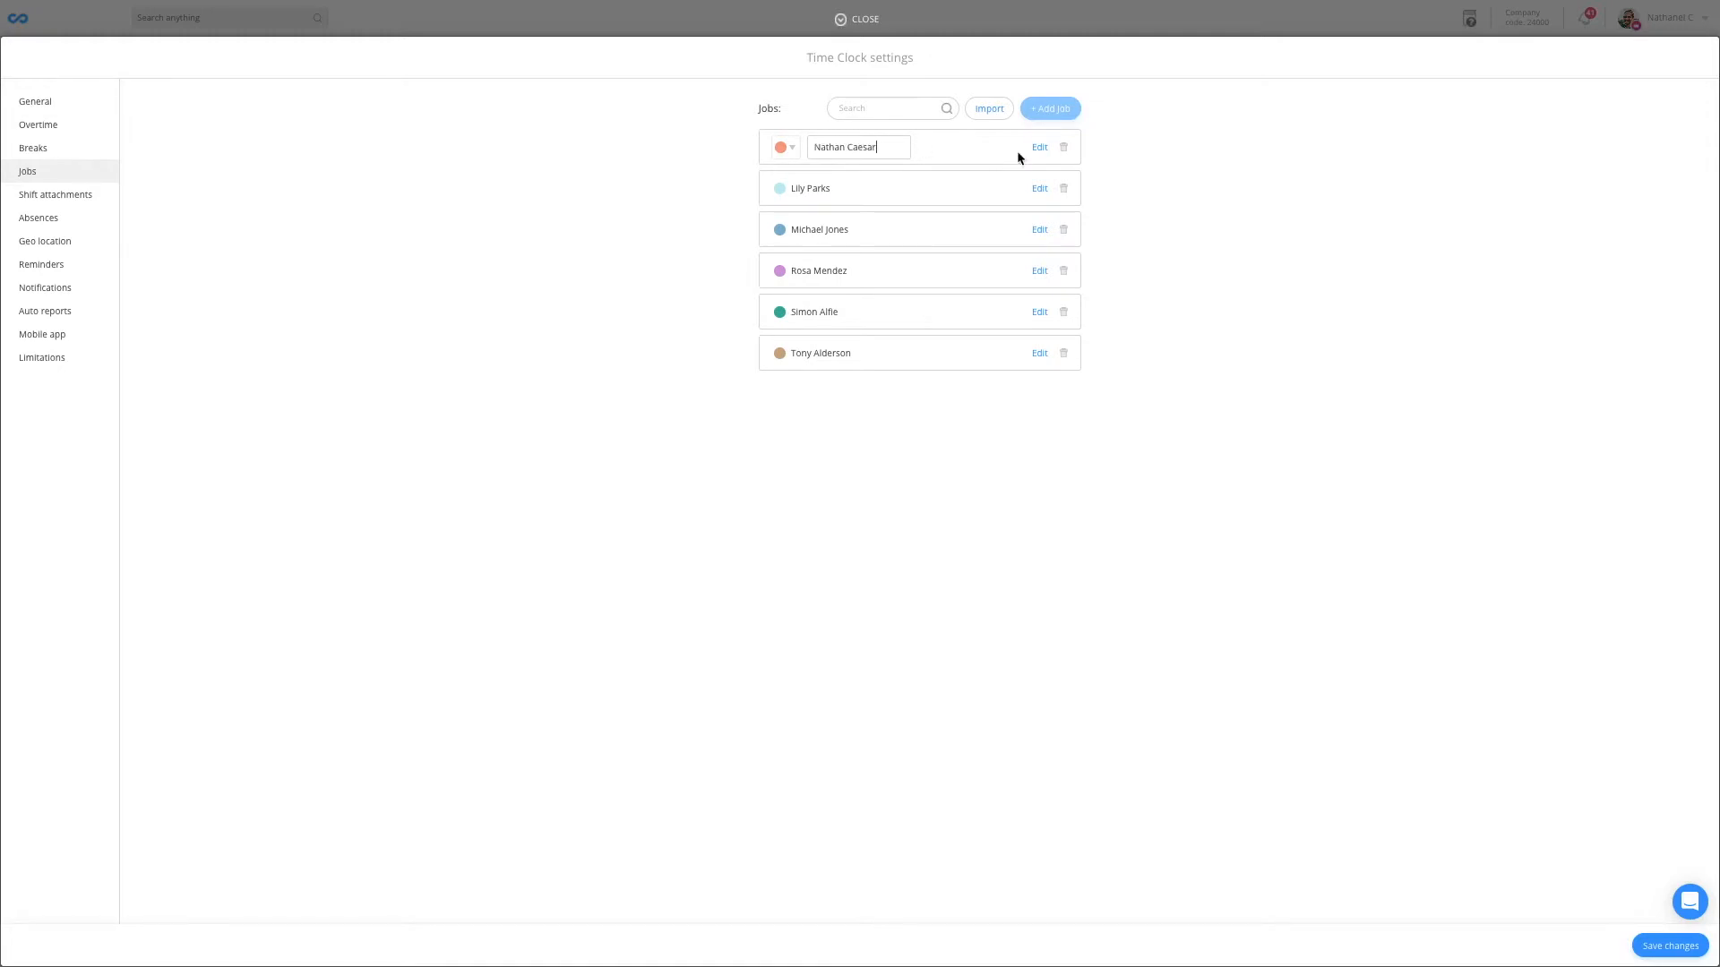
pyautogui.click(1037, 147)
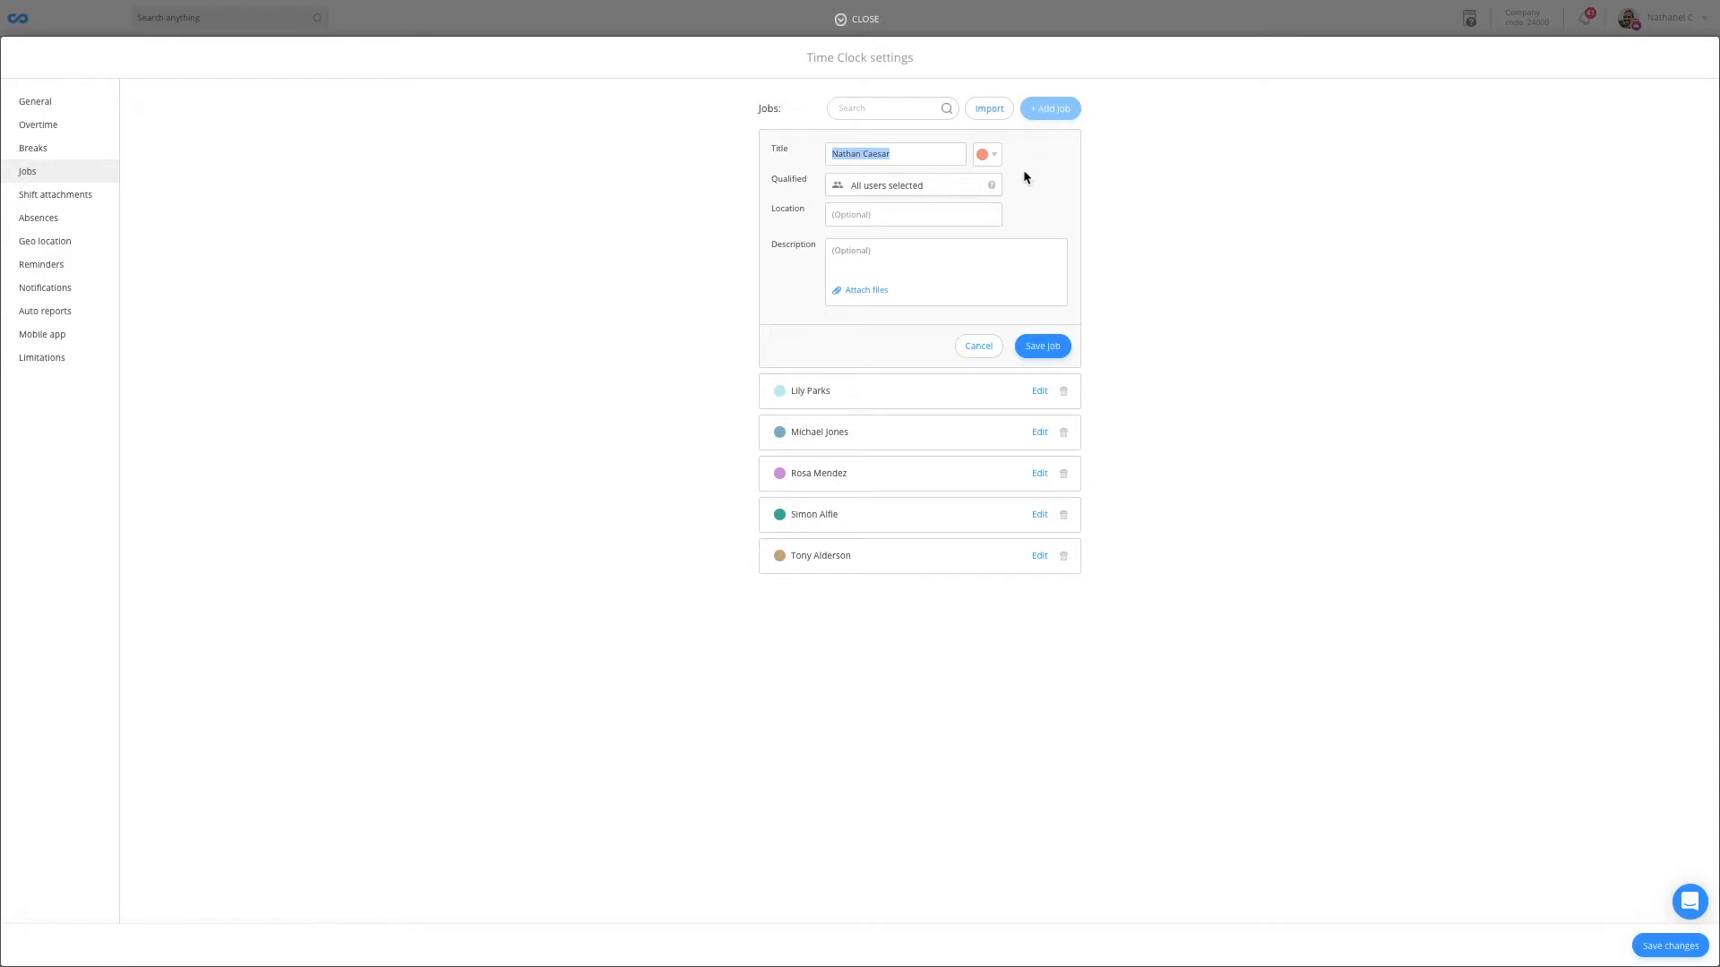
pyautogui.click(912, 184)
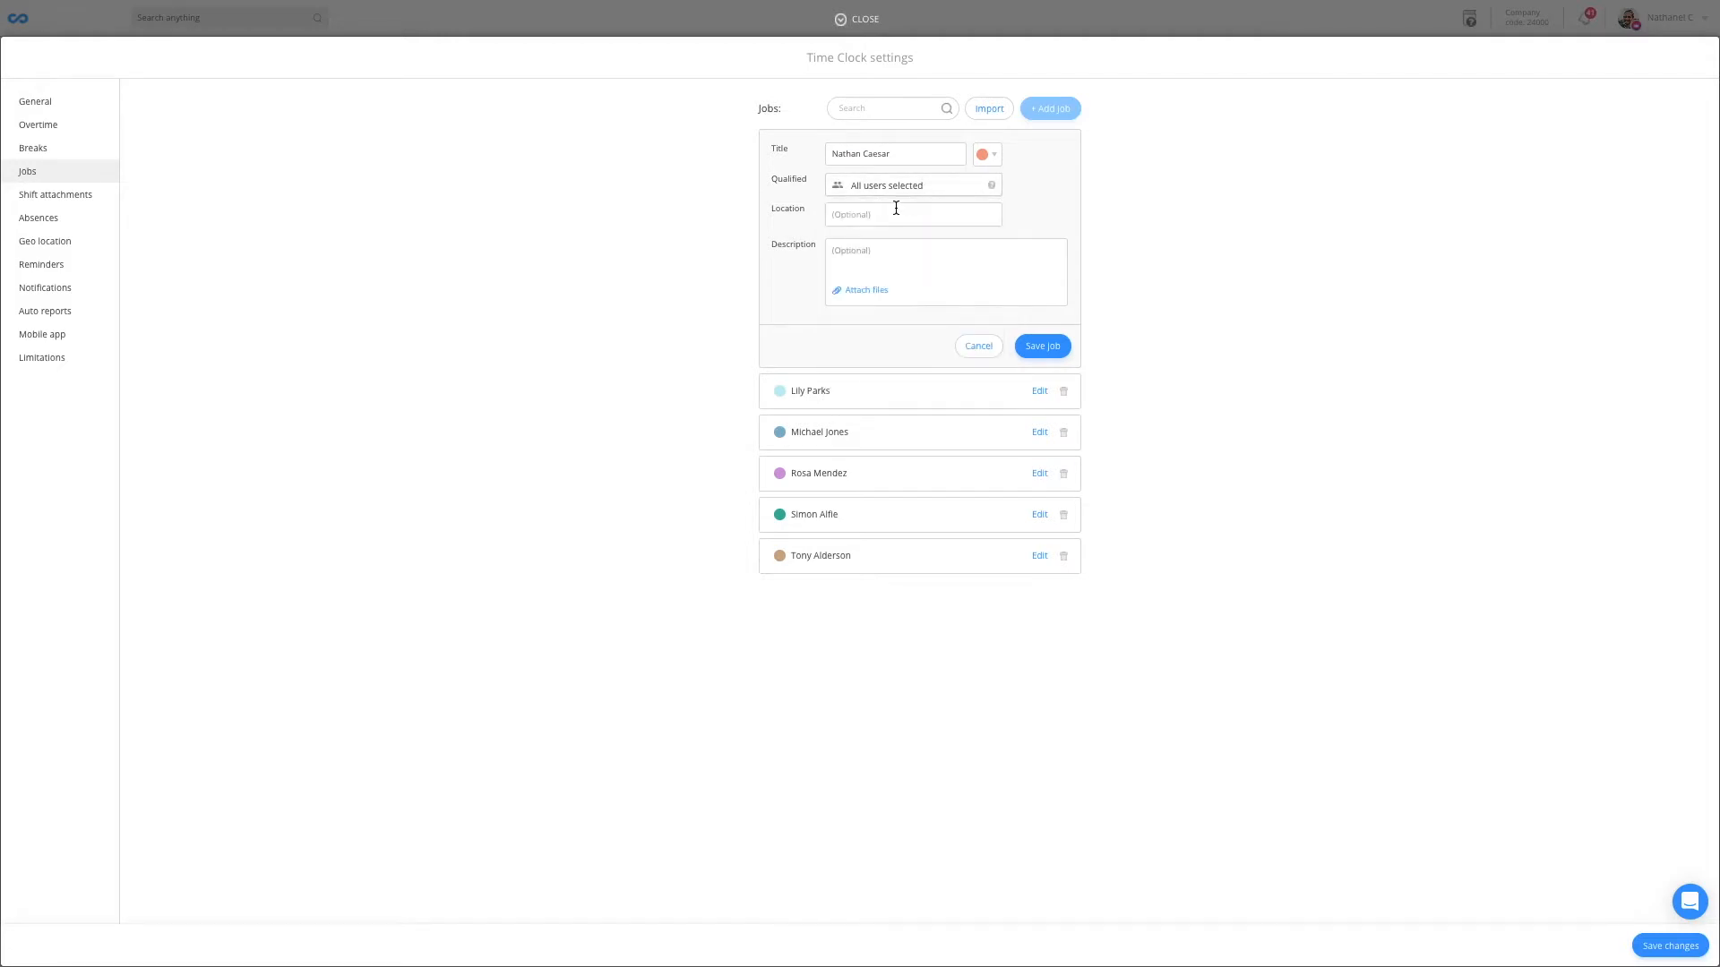
pyautogui.write('seattle')
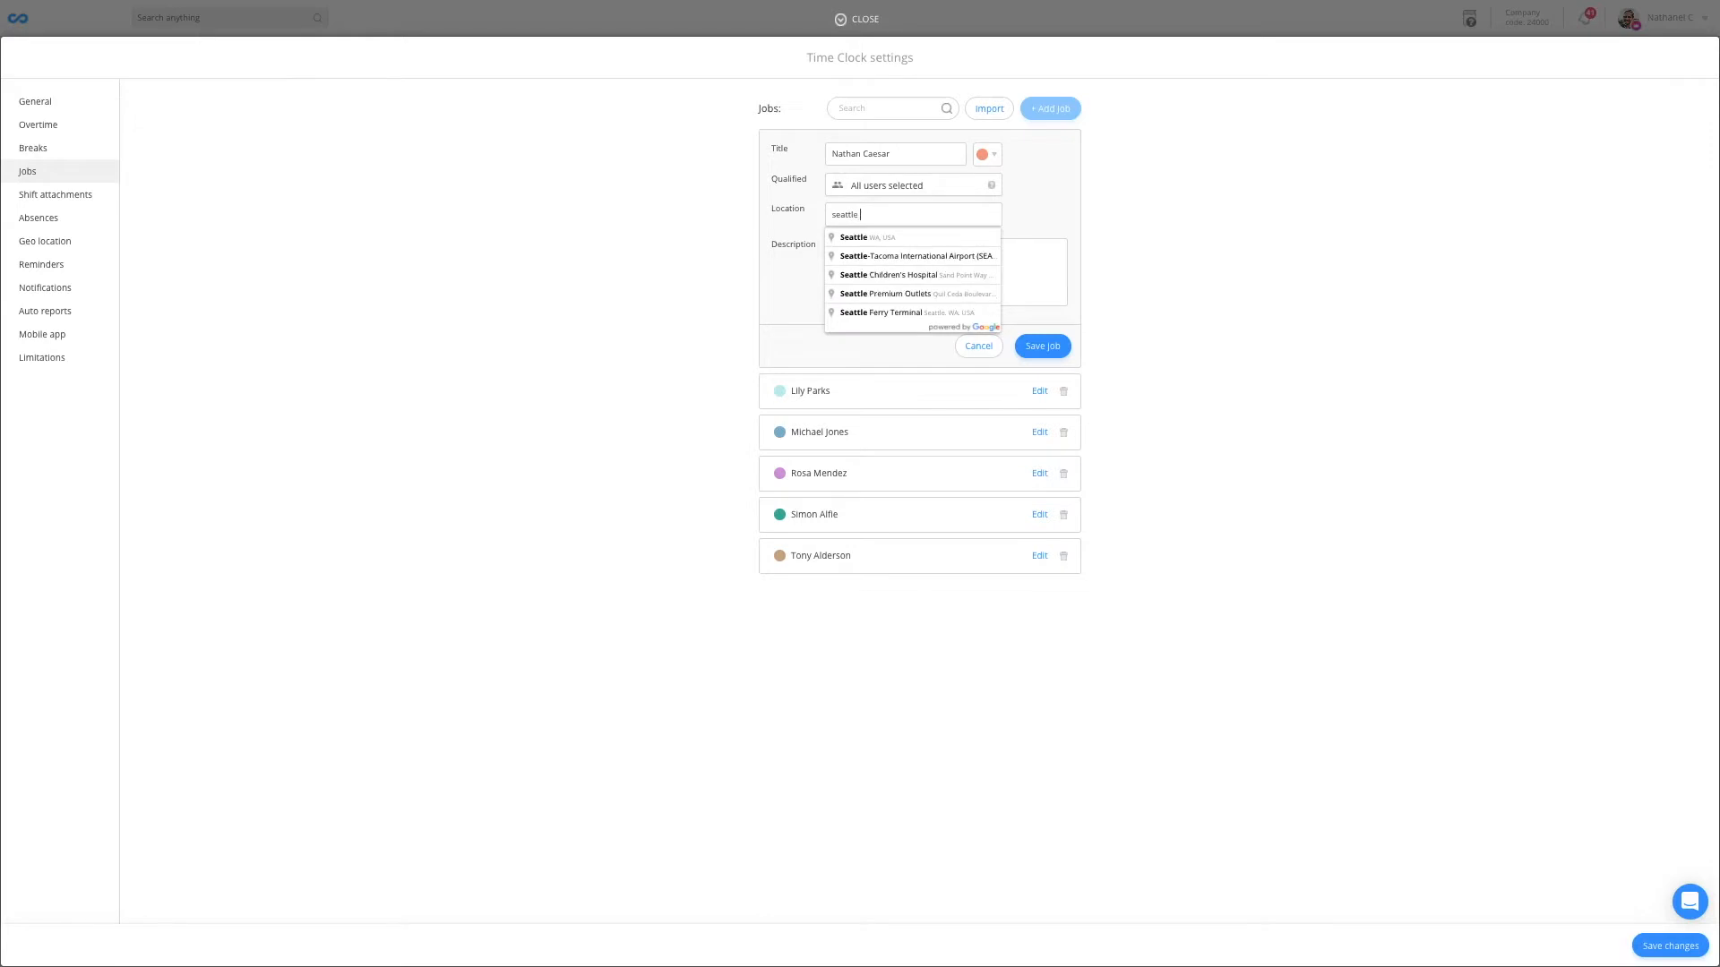
pyautogui.click(867, 236)
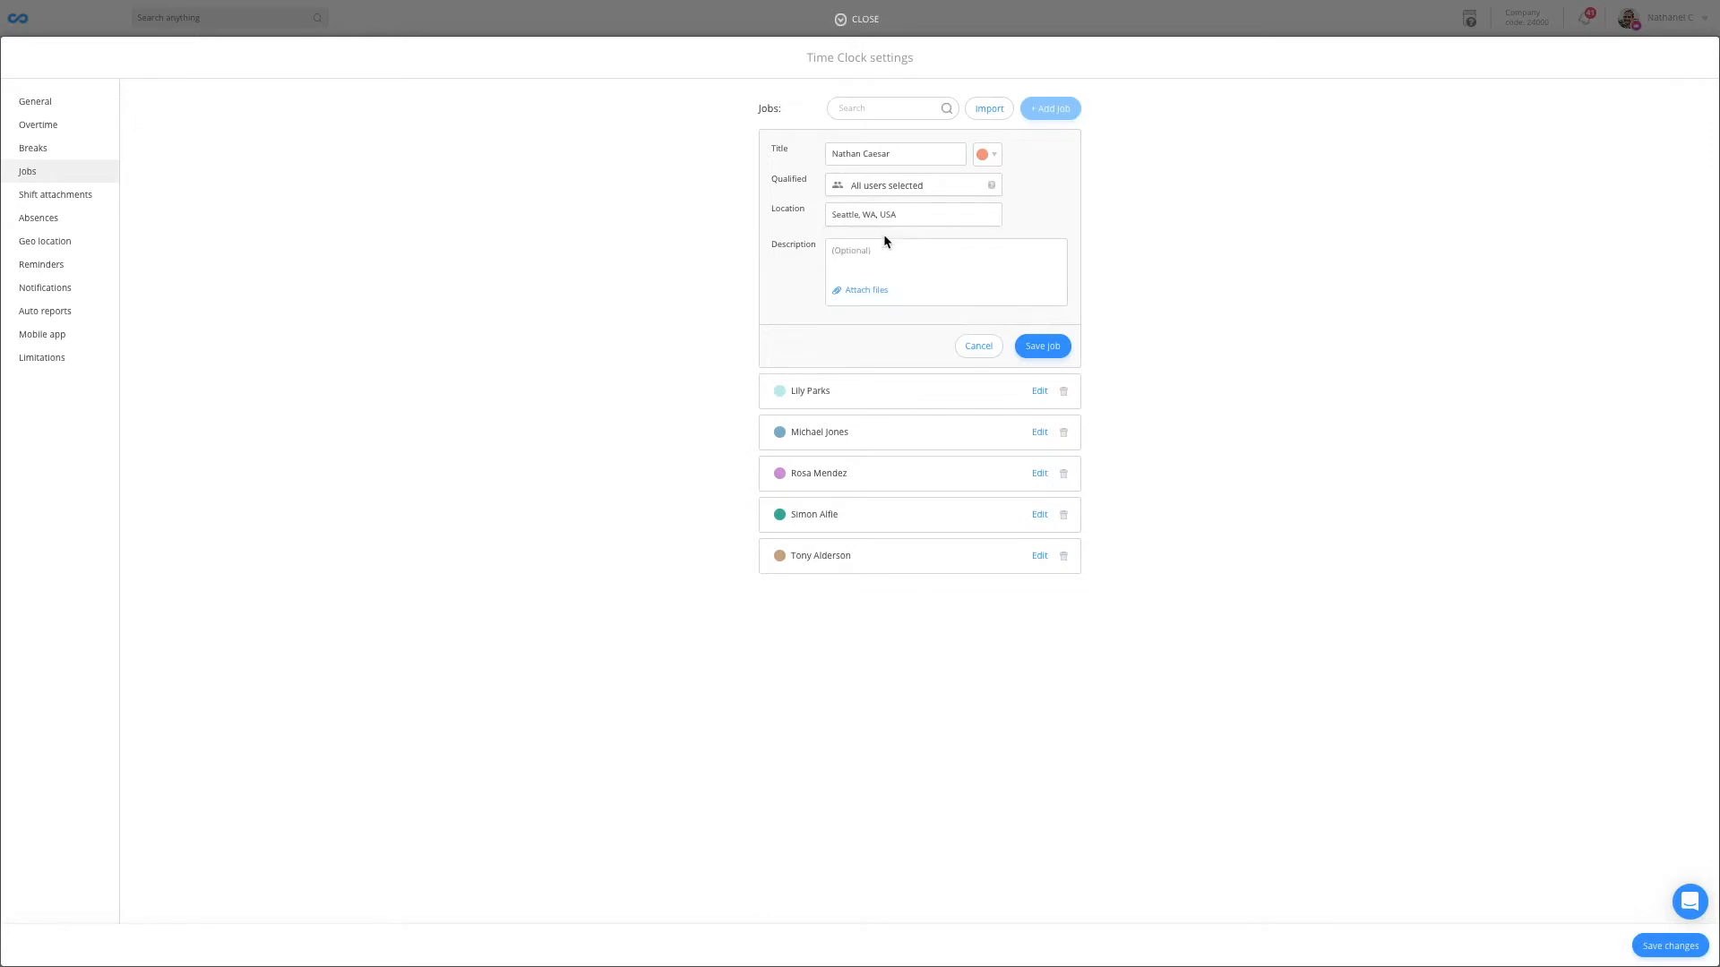
pyautogui.click(944, 269)
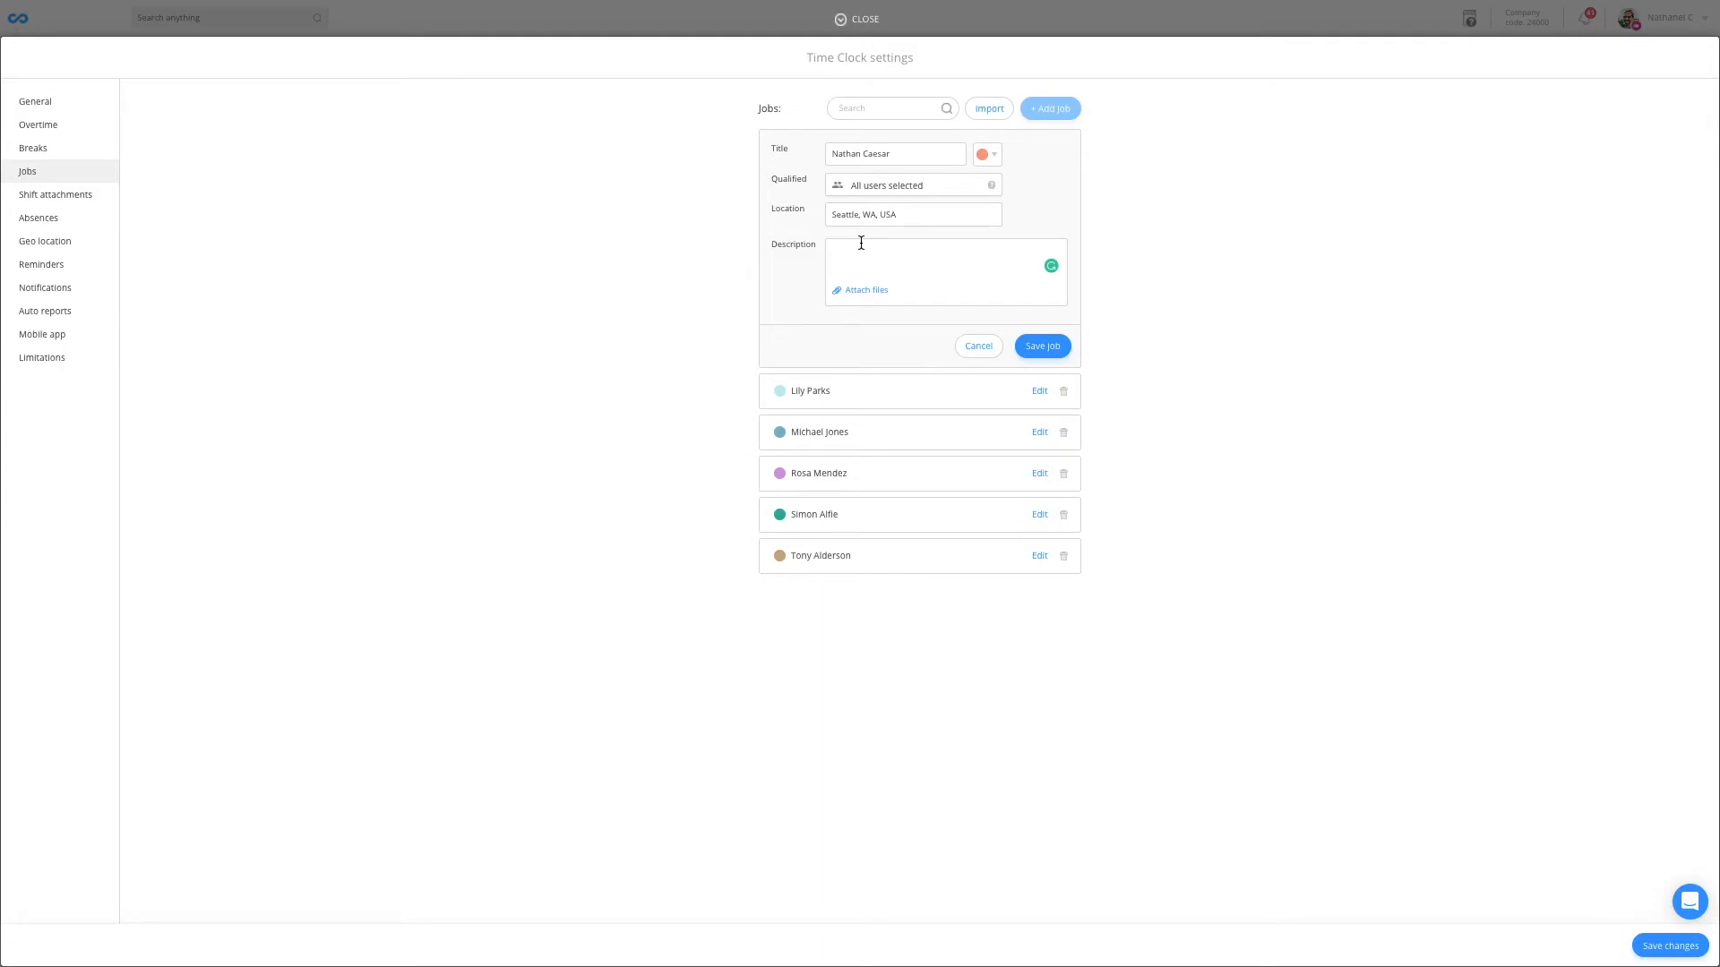
pyautogui.click(45, 240)
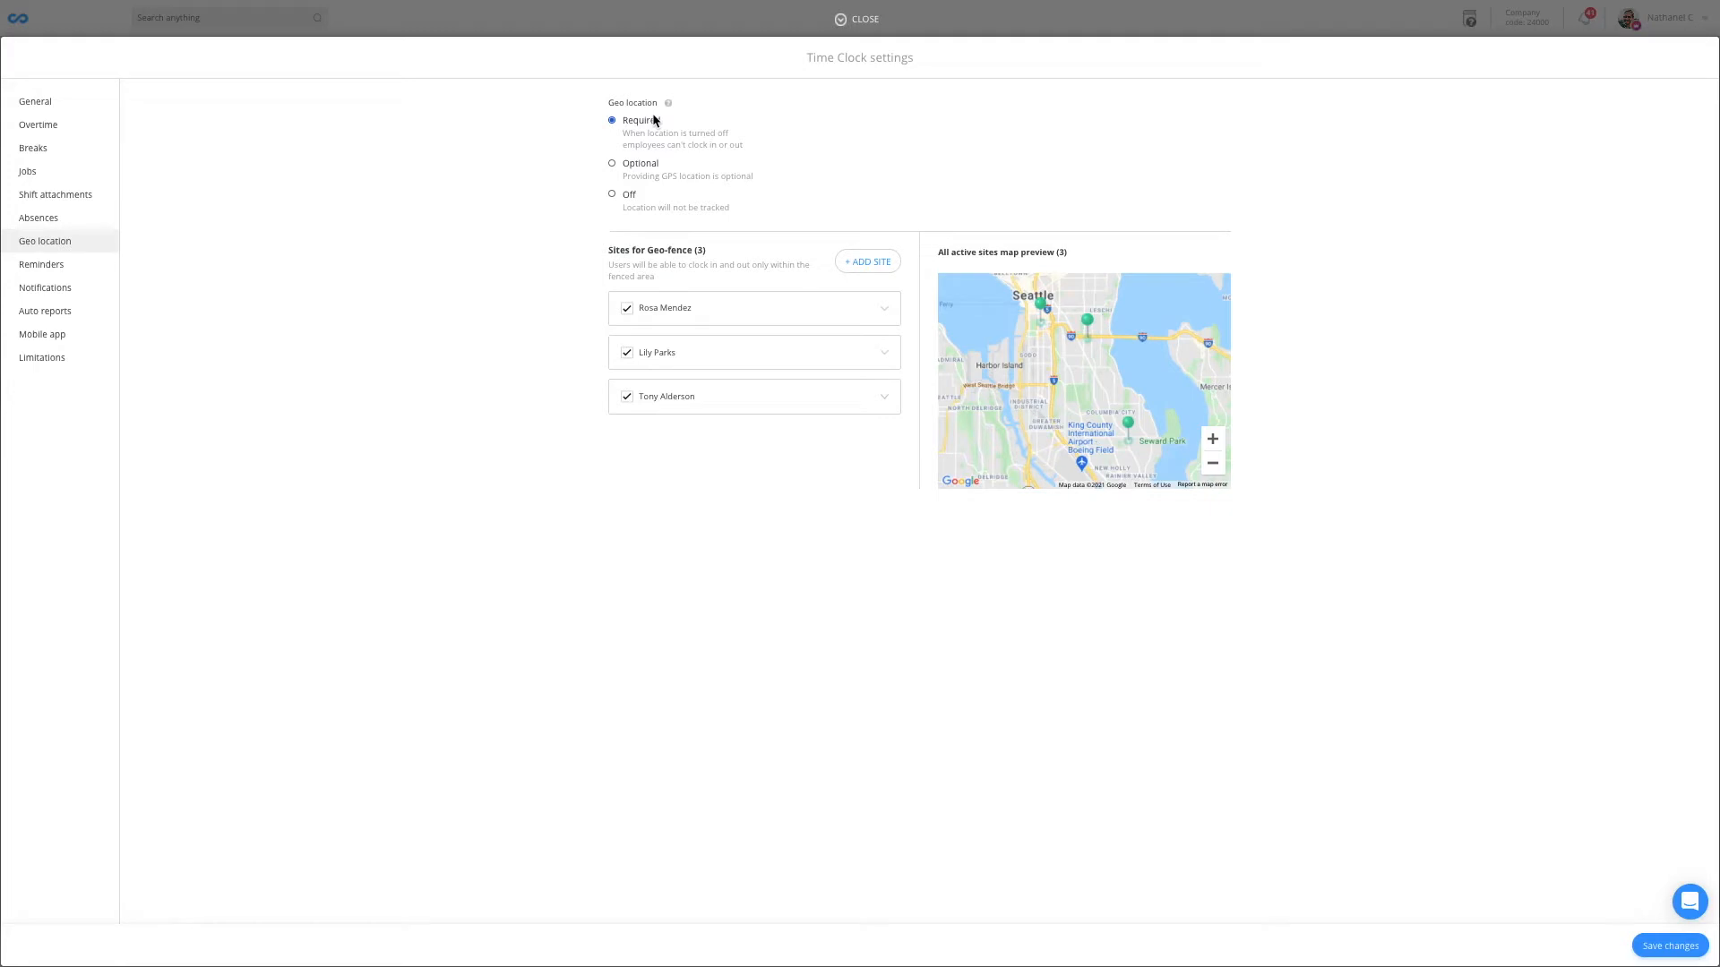
pyautogui.moveTo(663, 283)
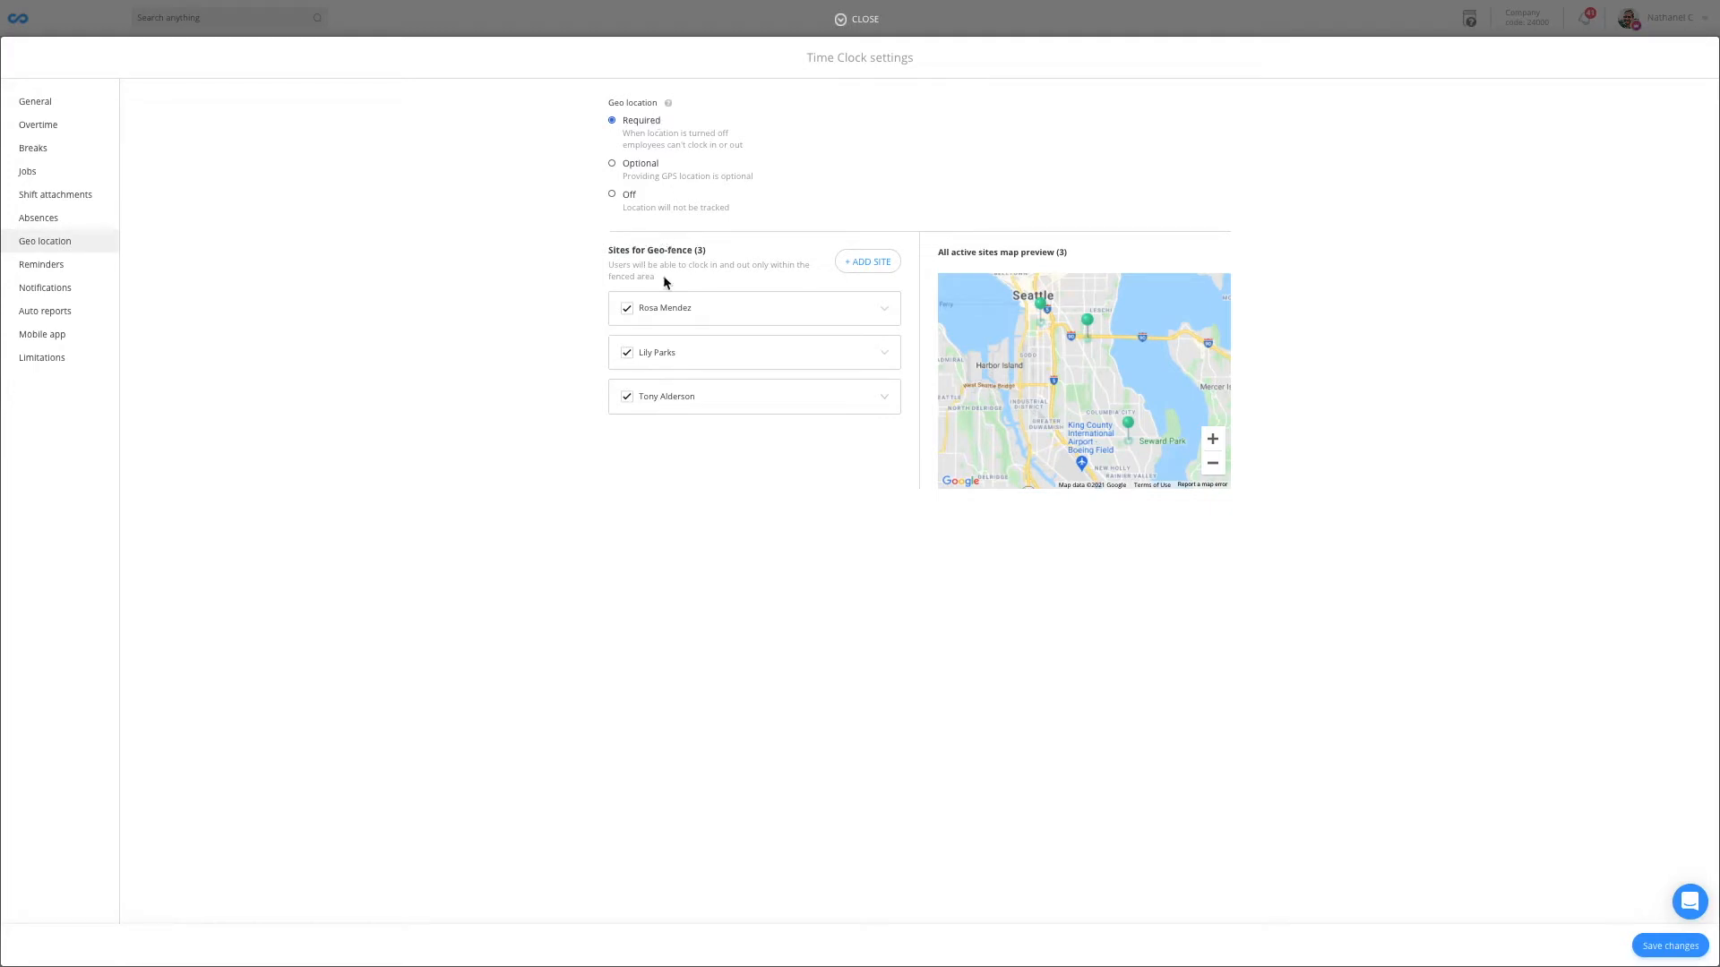
pyautogui.moveTo(648, 239)
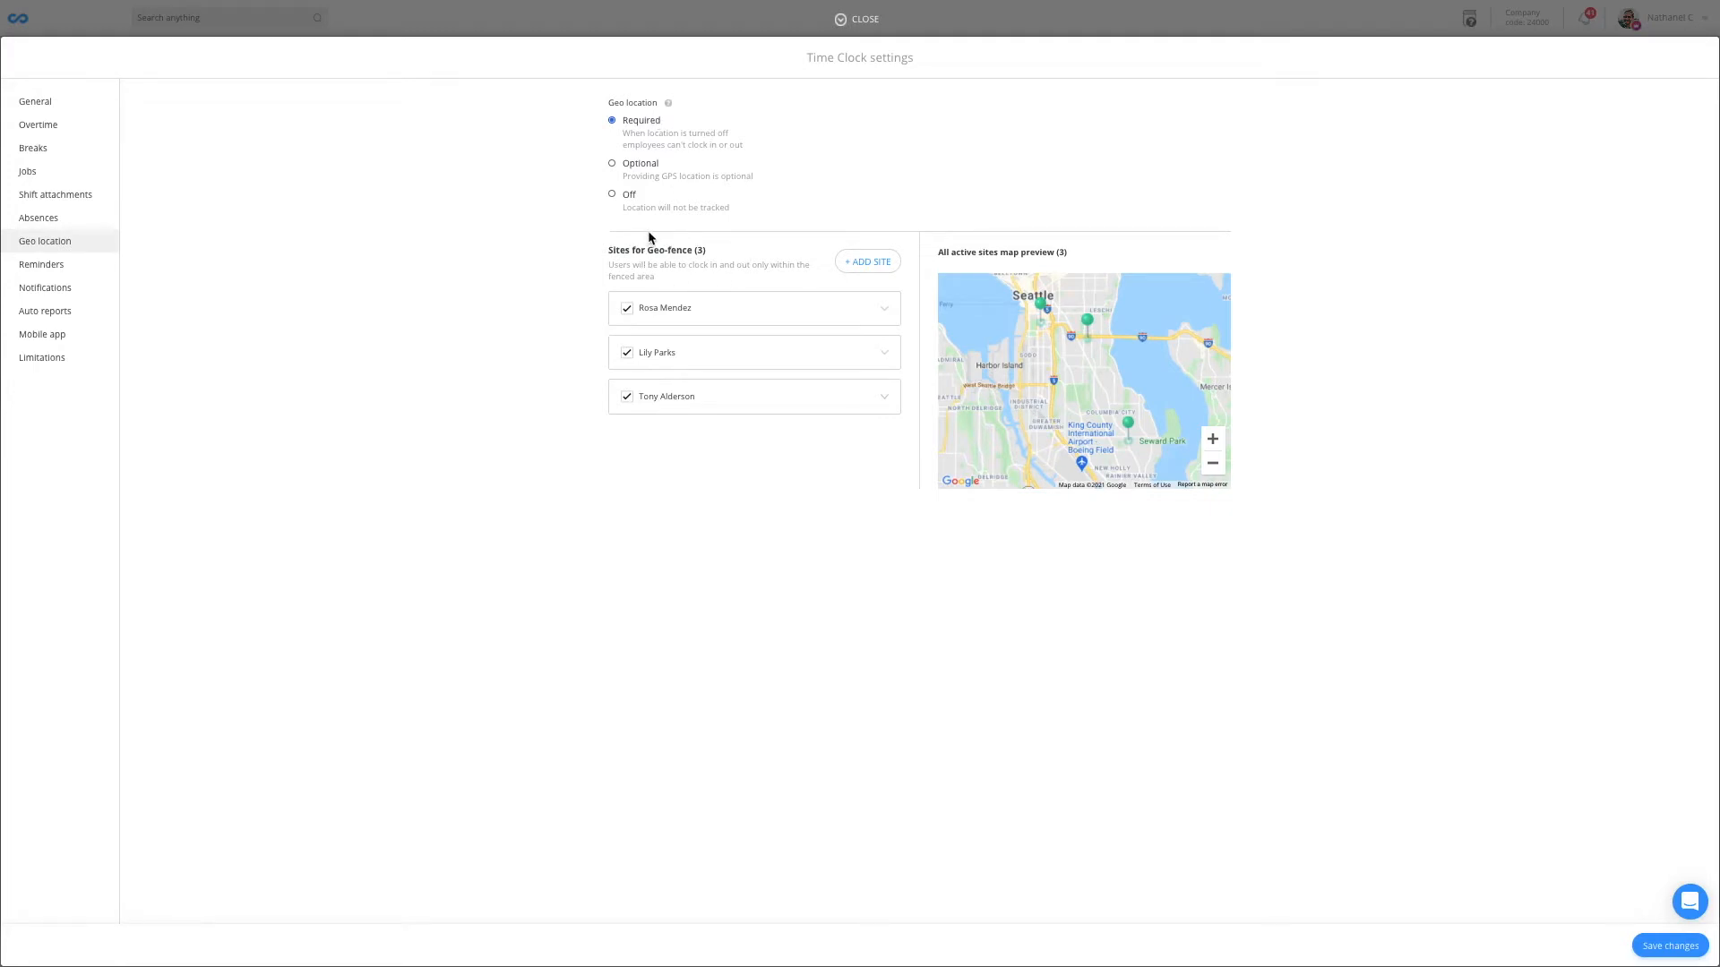
# Add a geo-fence site 'Na...' at Seattle, WA, USA limited to the new job and save the settings
pyautogui.click(867, 261)
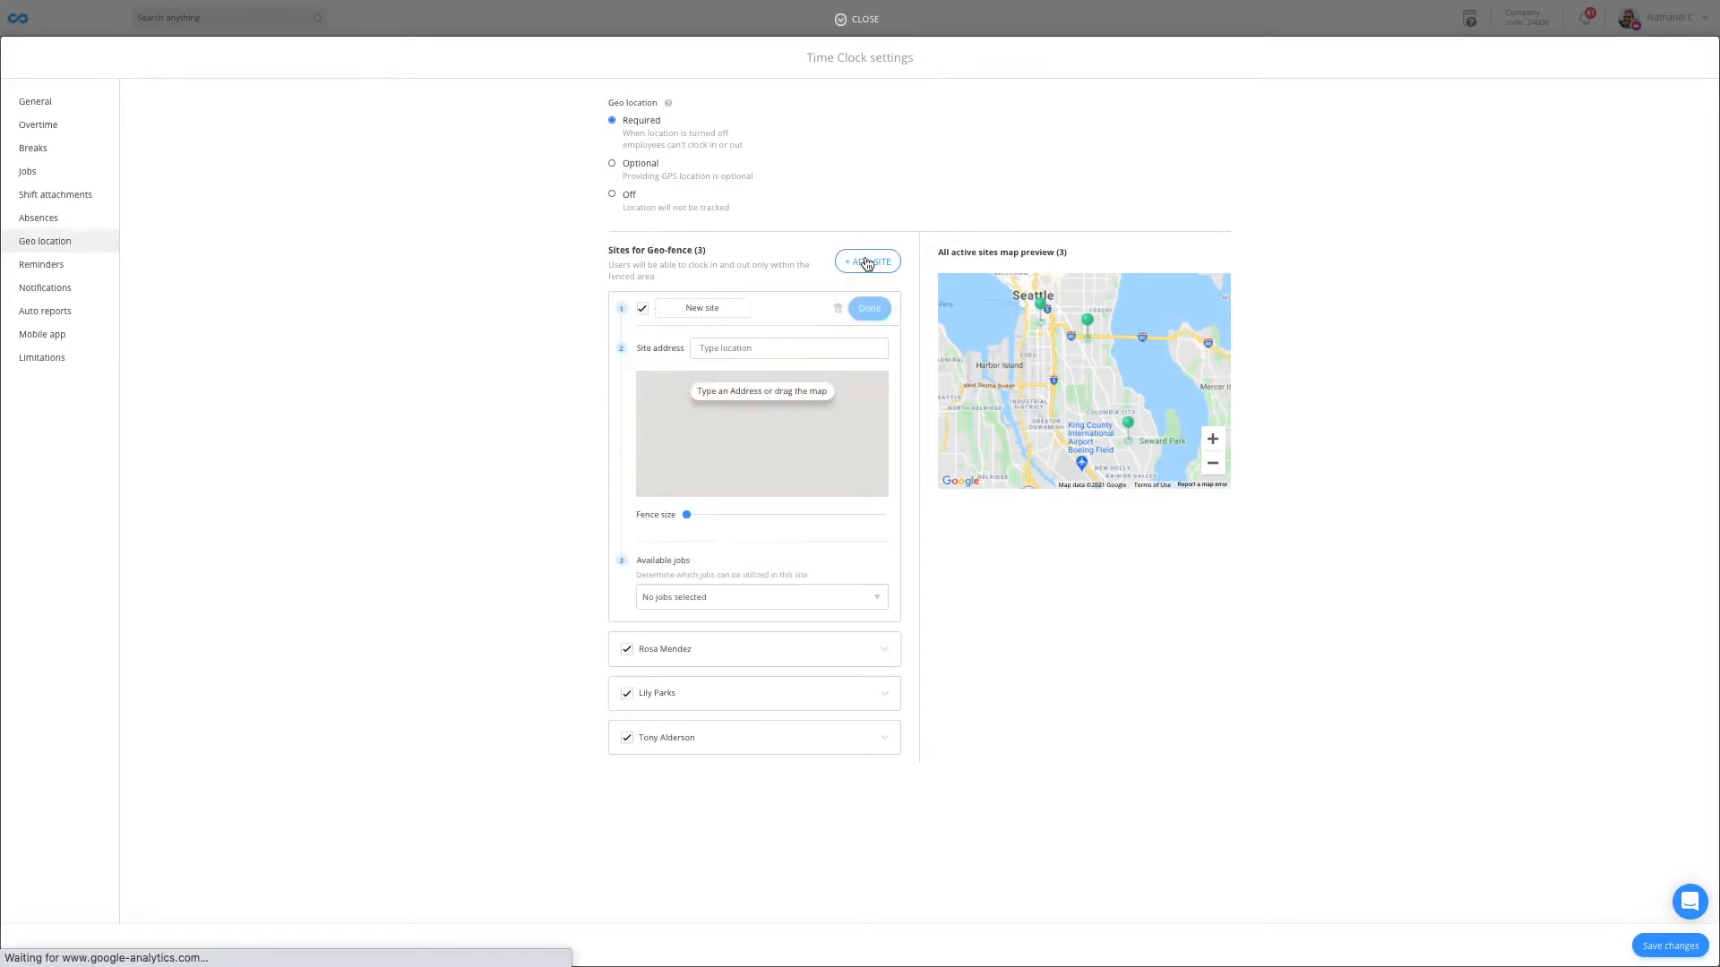
pyautogui.write('Nathan Caesasr')
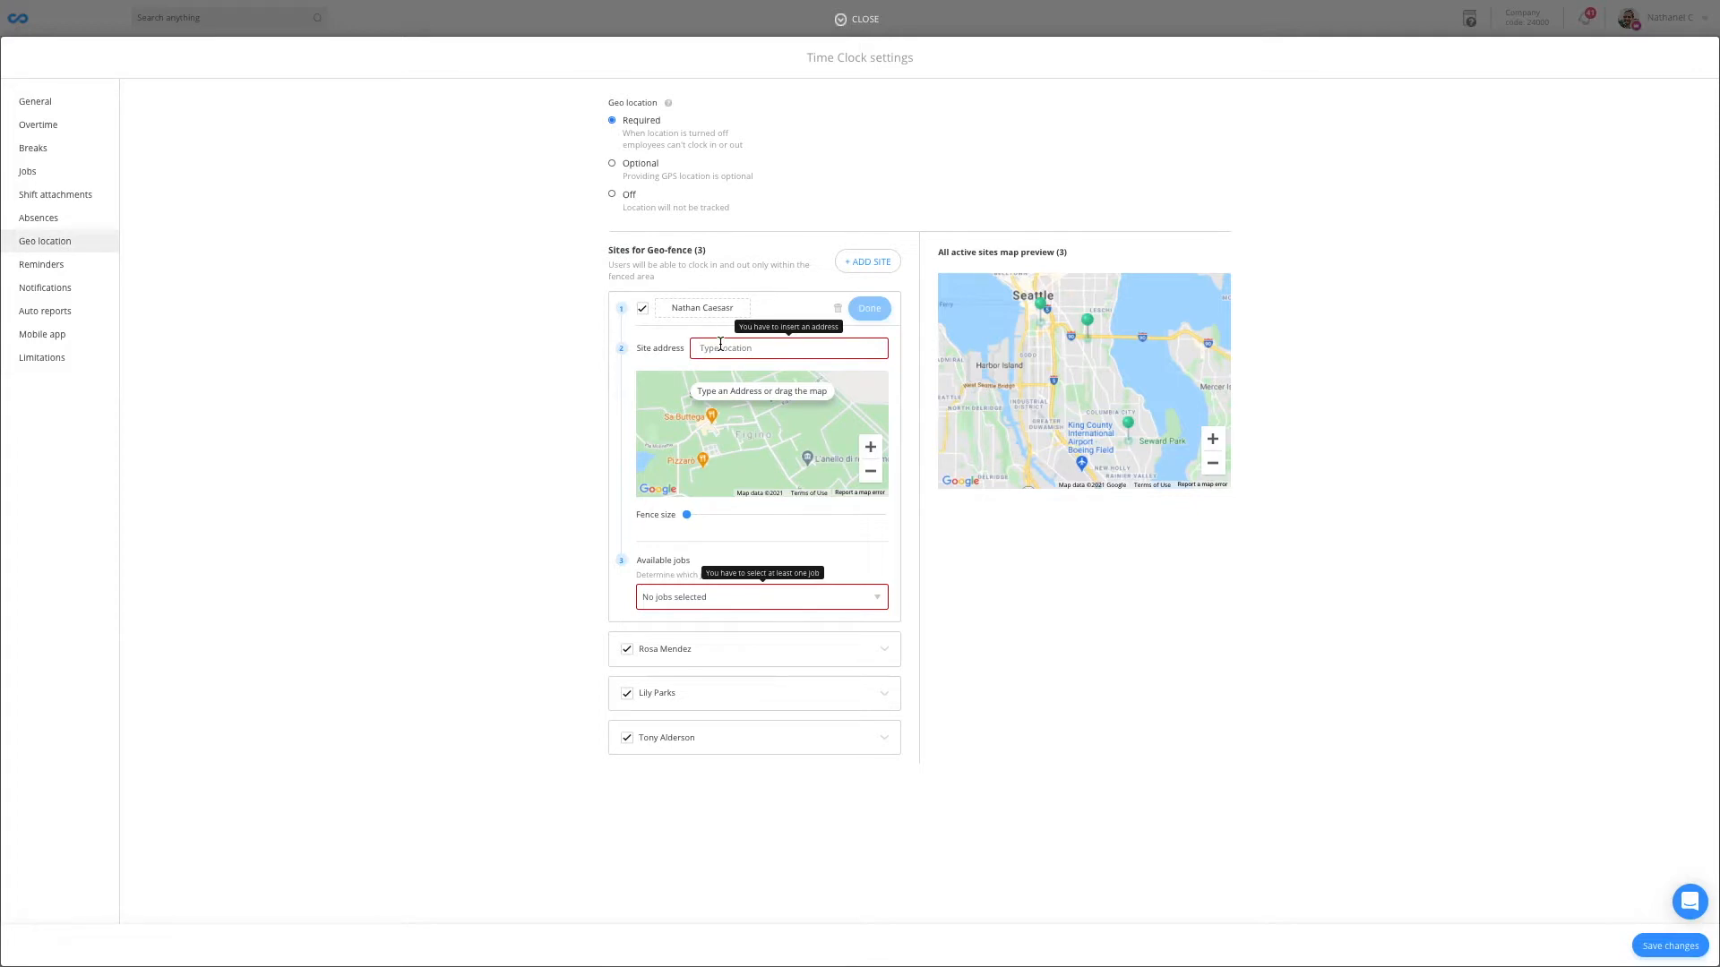
pyautogui.write('Seattle, WA, USA')
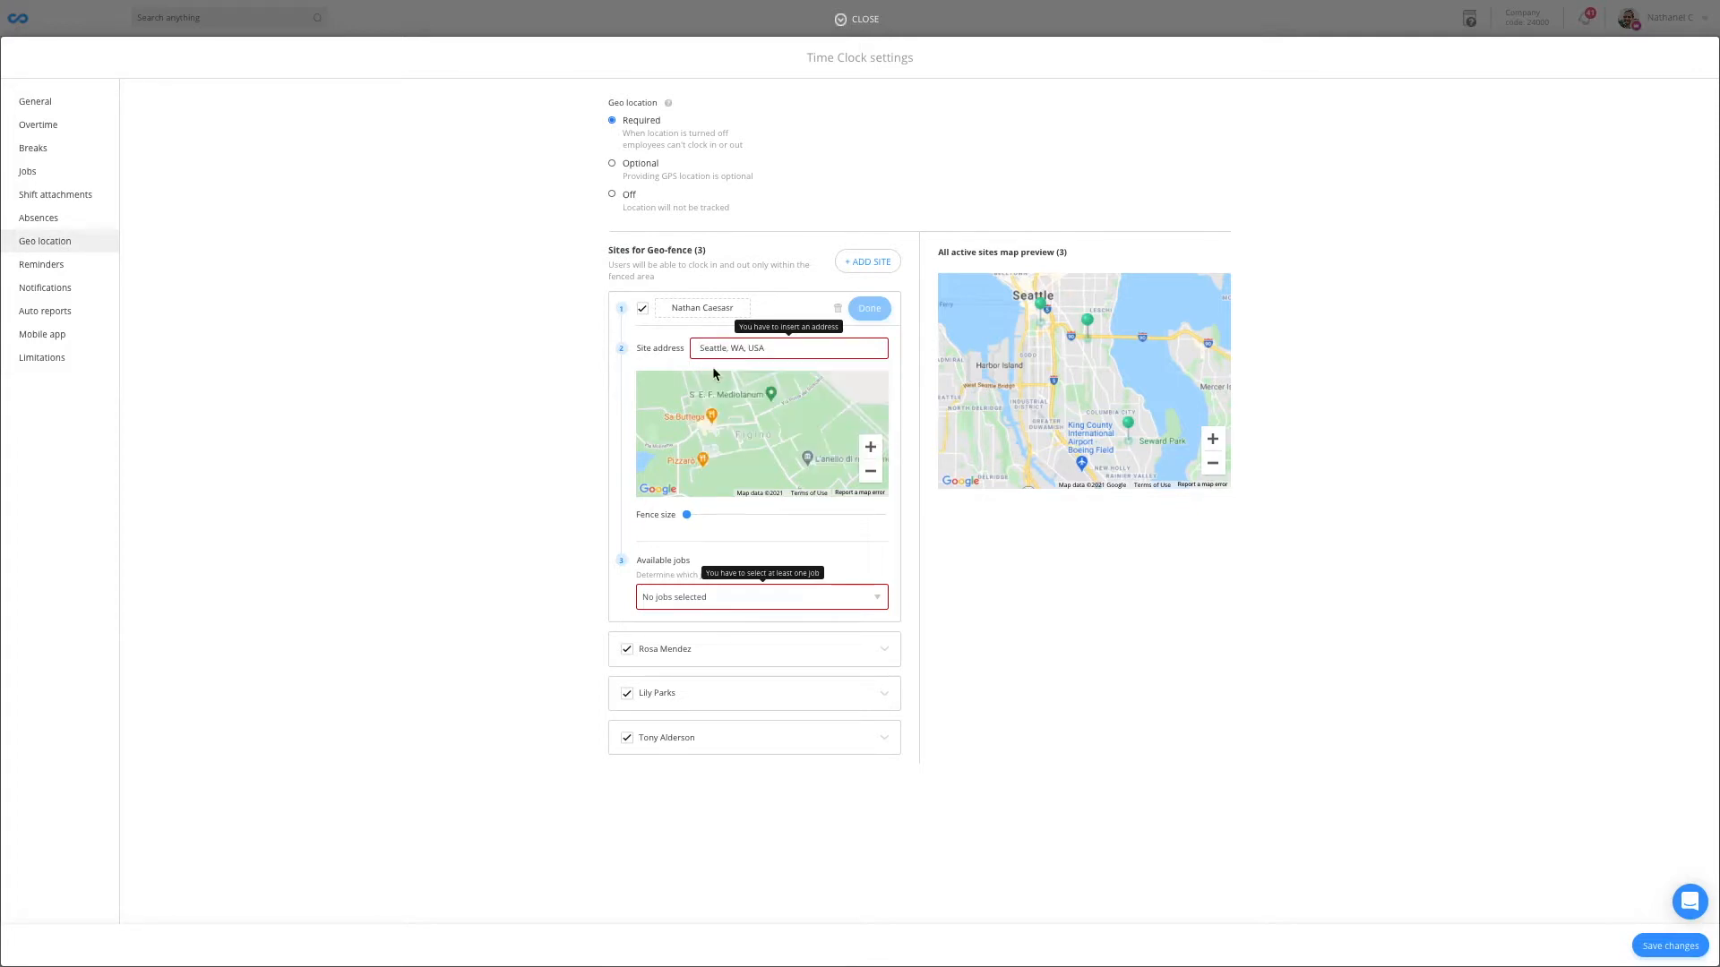
pyautogui.click(762, 596)
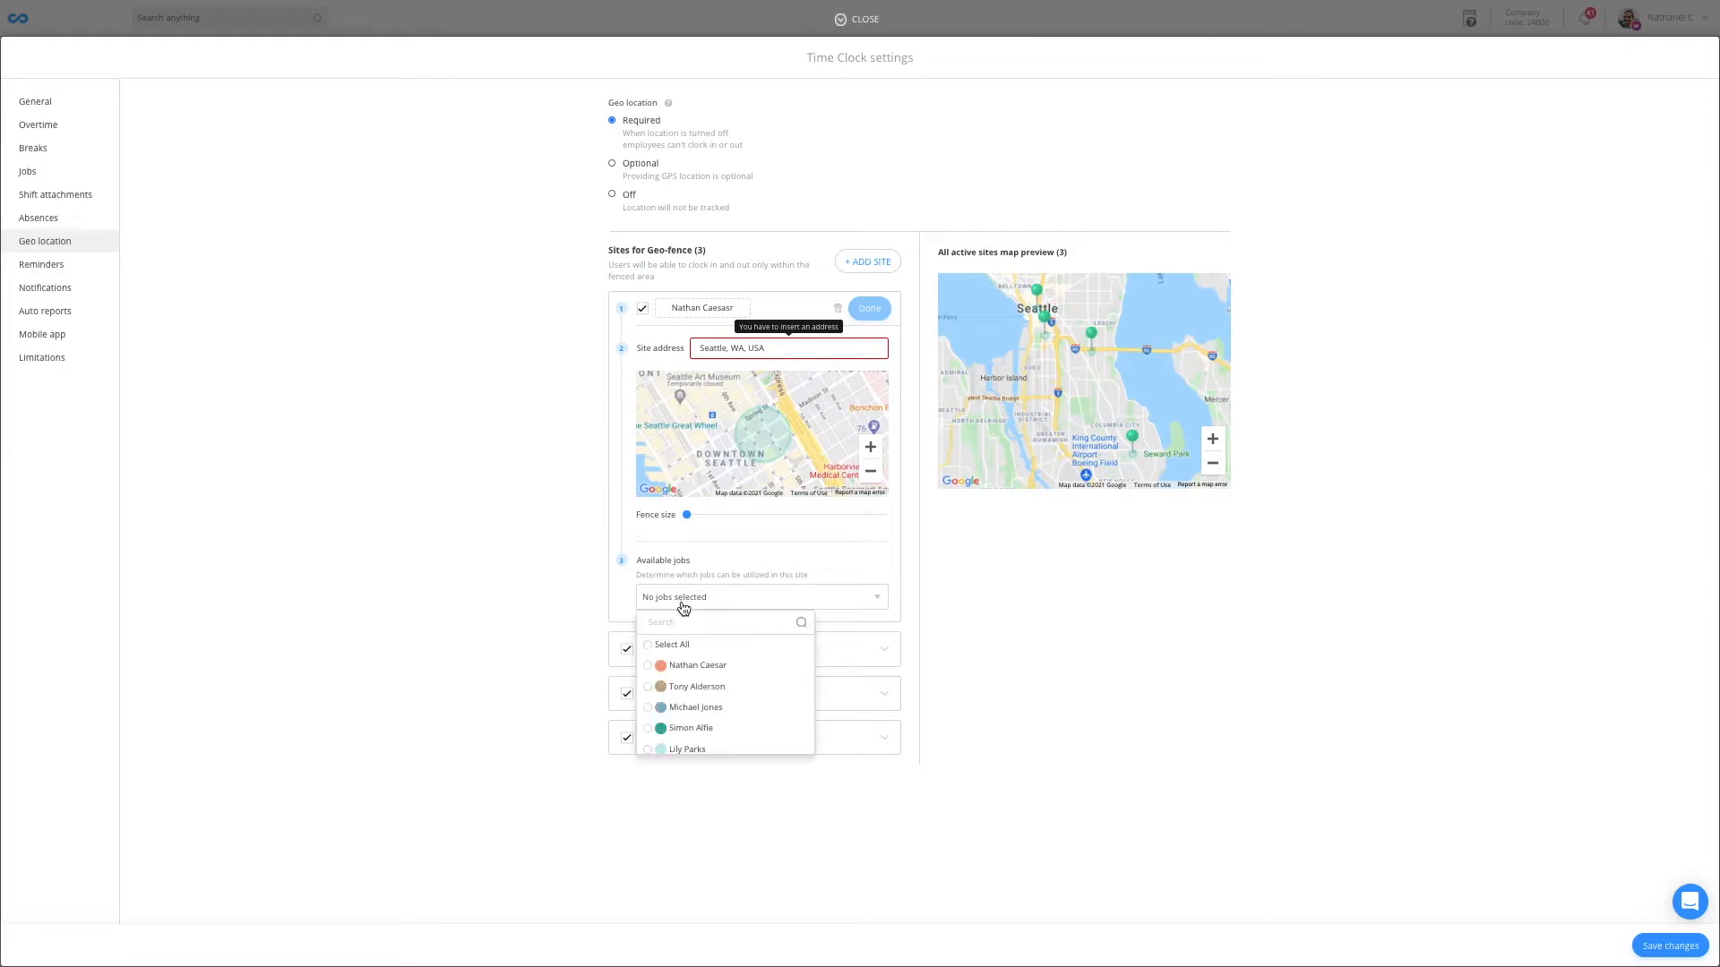
pyautogui.click(697, 665)
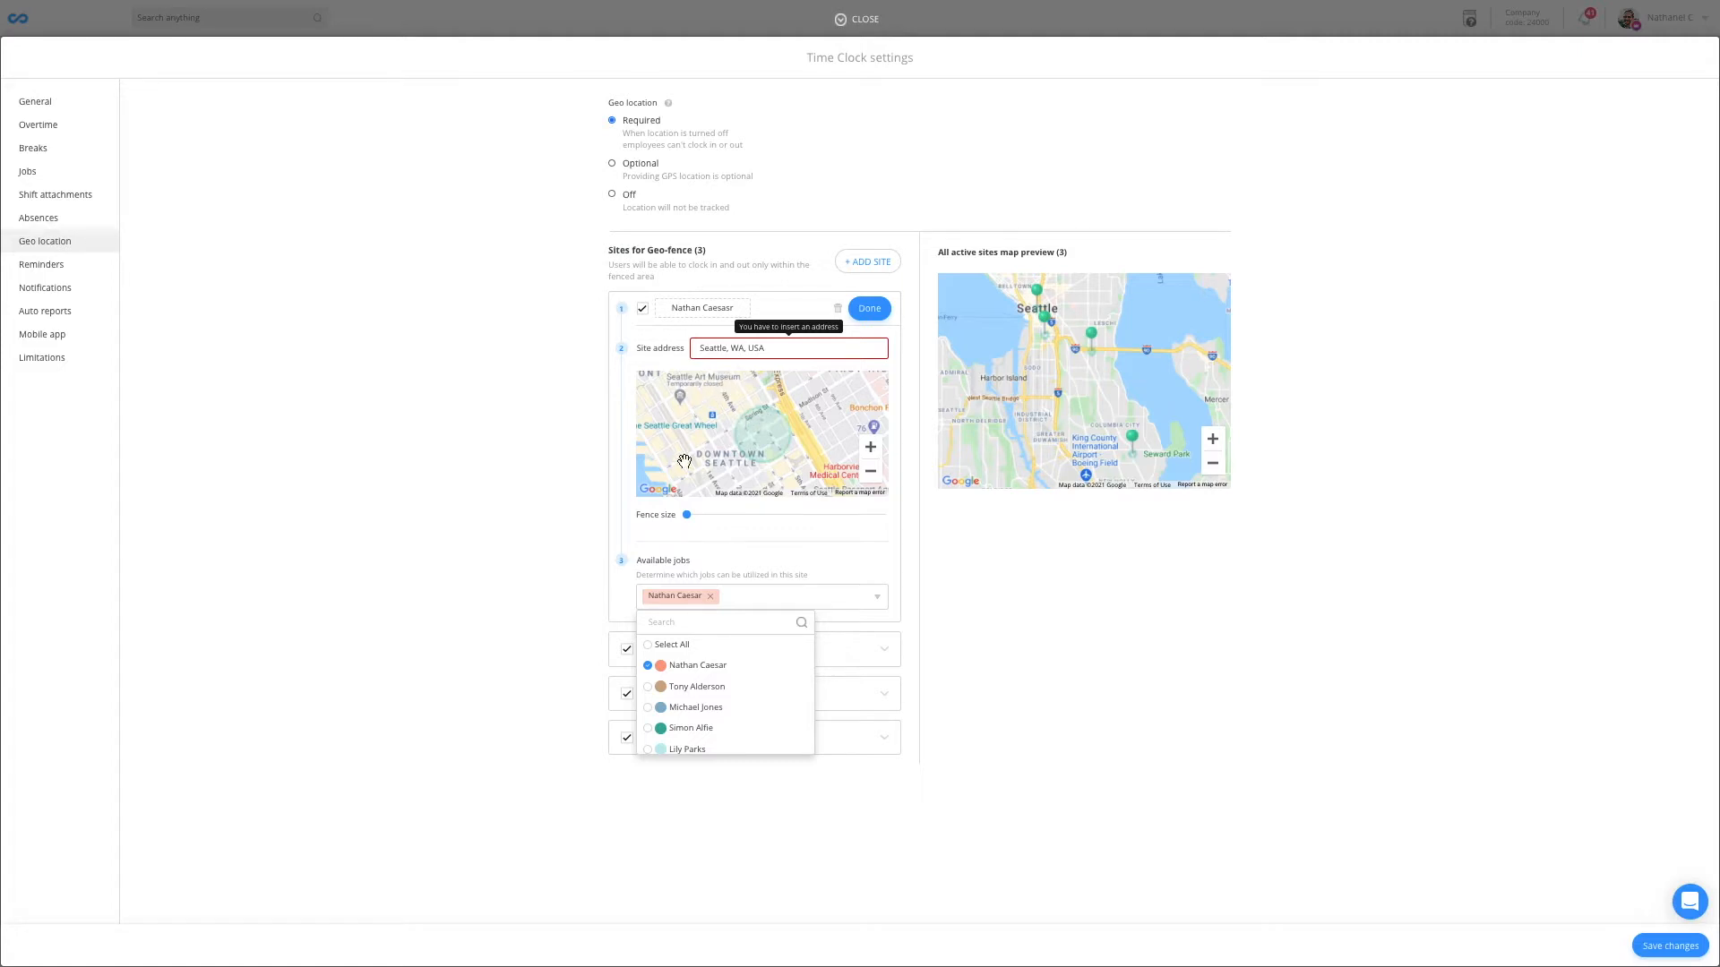
pyautogui.moveTo(862, 466)
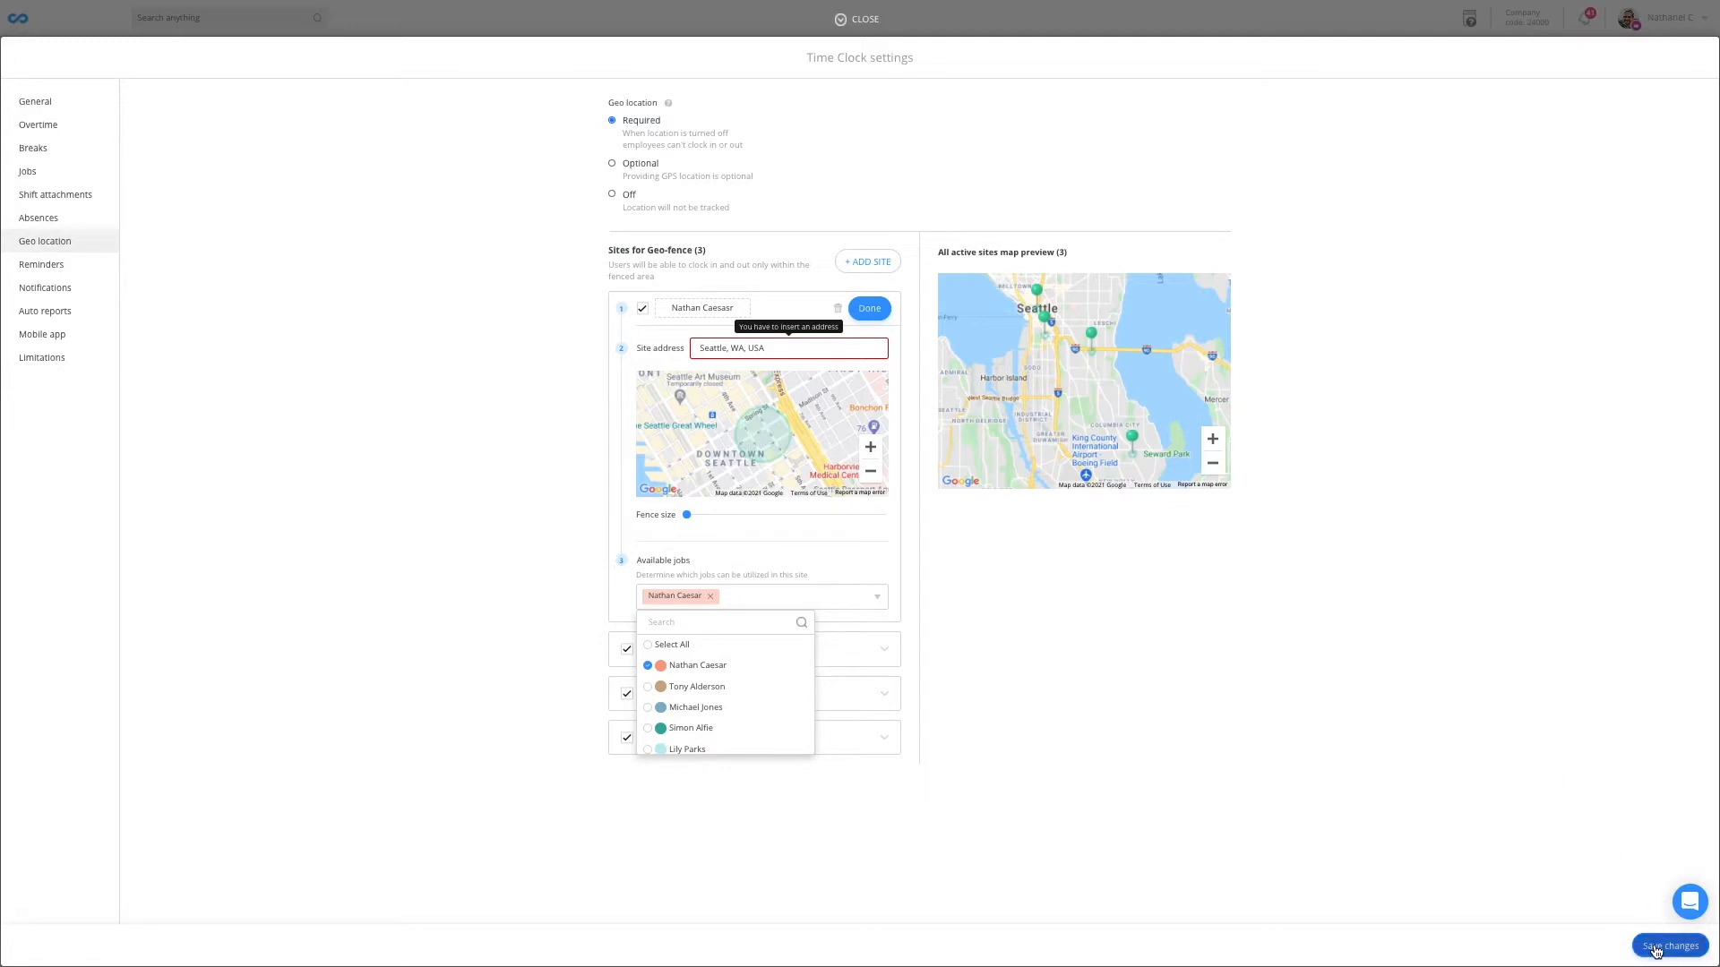
pyautogui.click(862, 18)
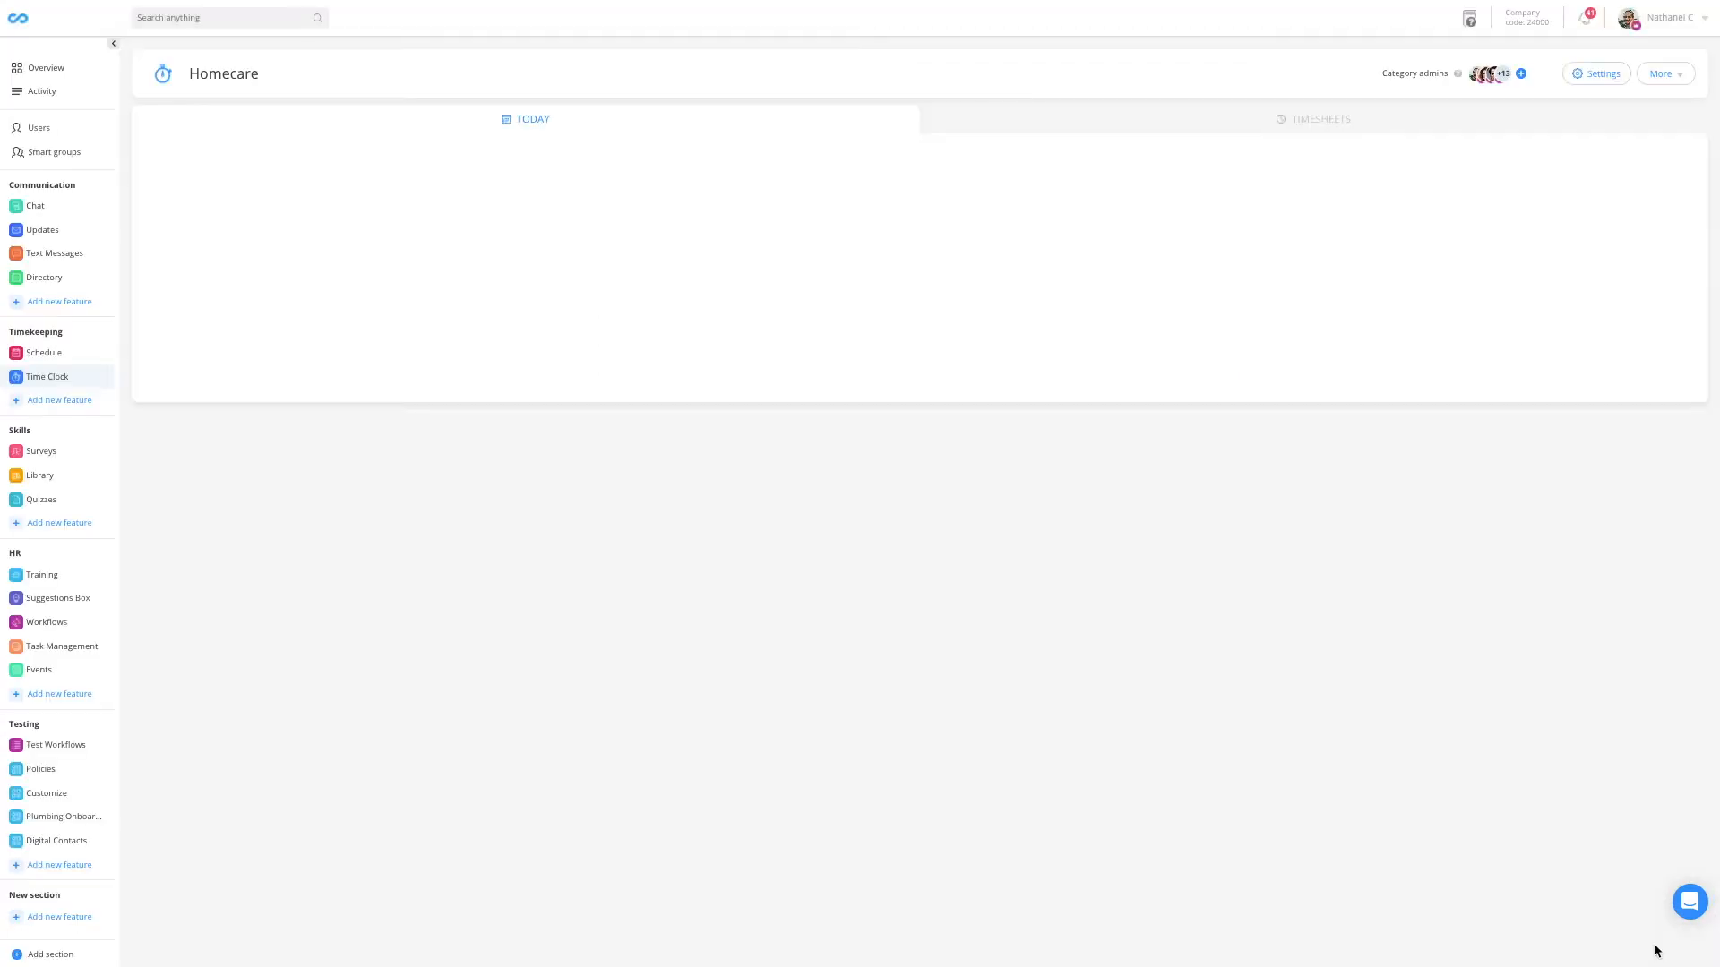
pyautogui.click(47, 378)
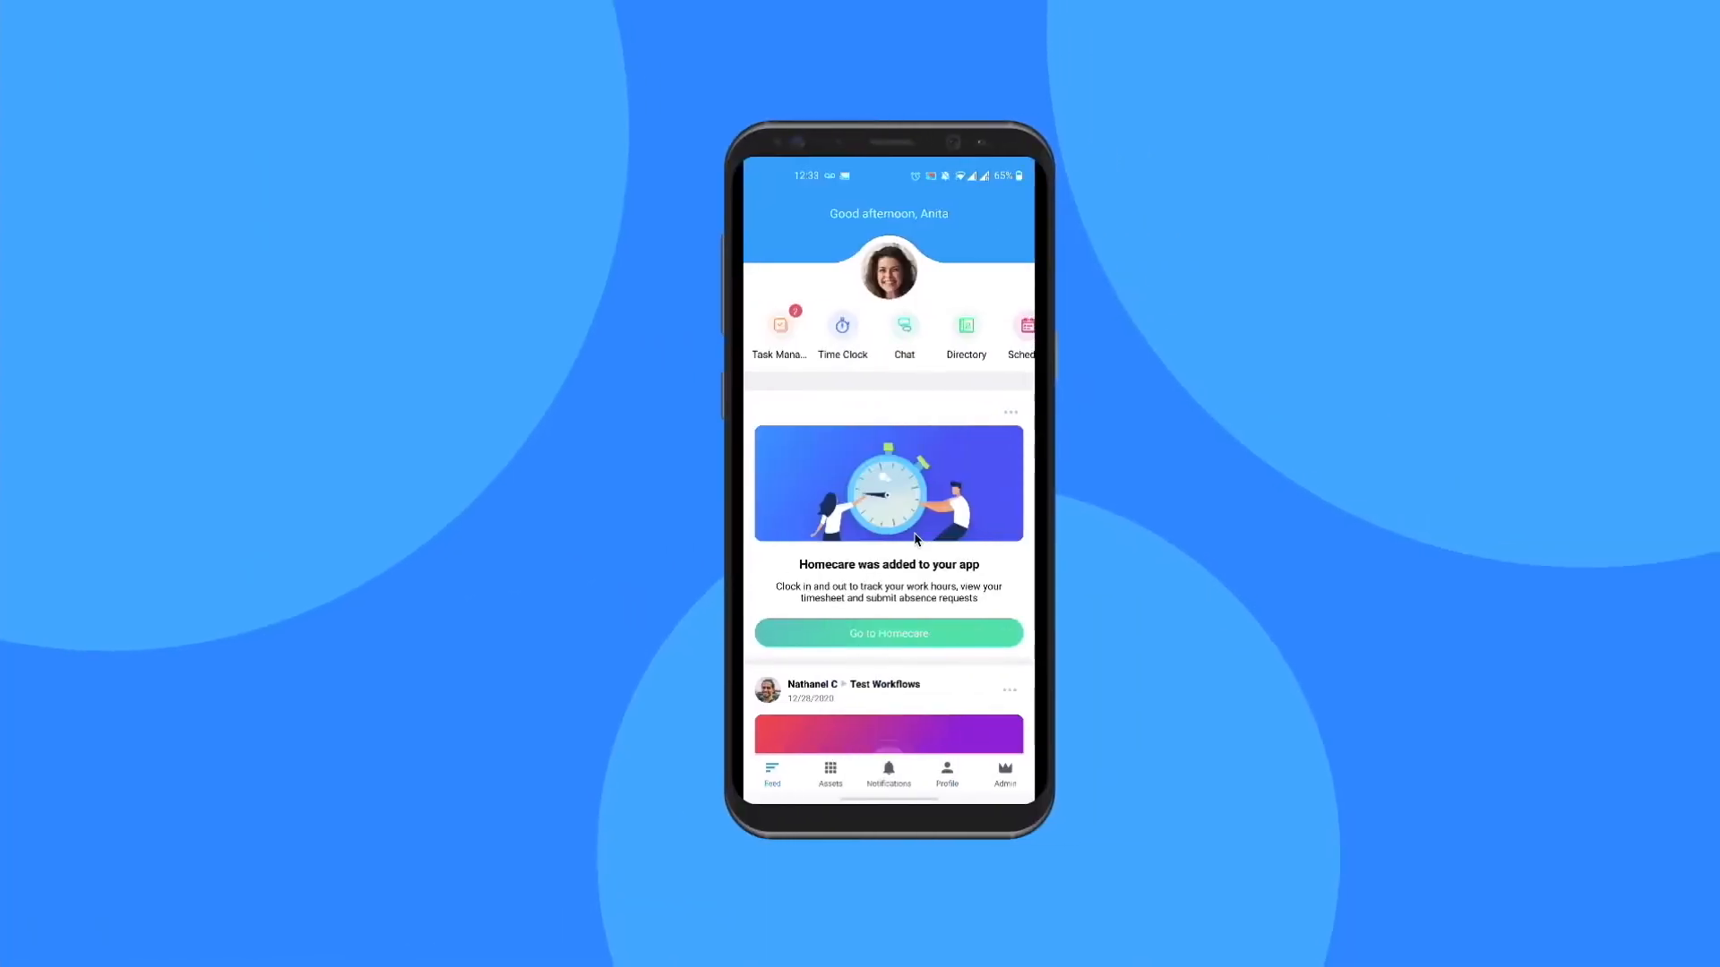
pyautogui.moveTo(887, 502)
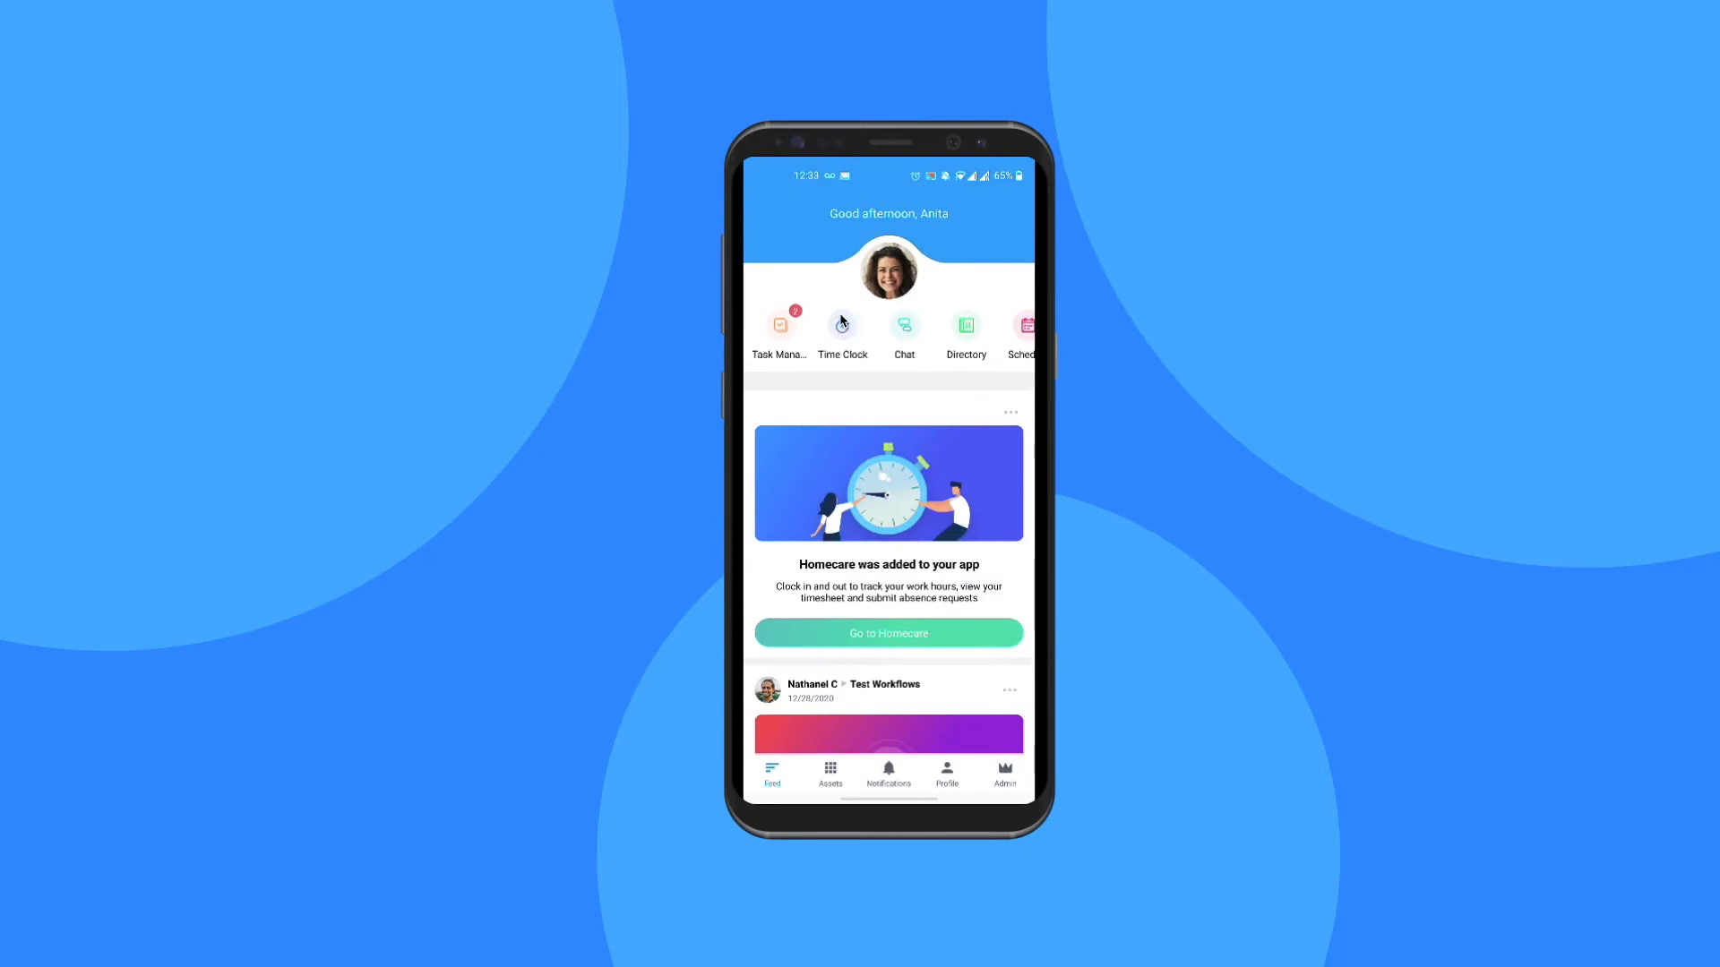
pyautogui.click(889, 632)
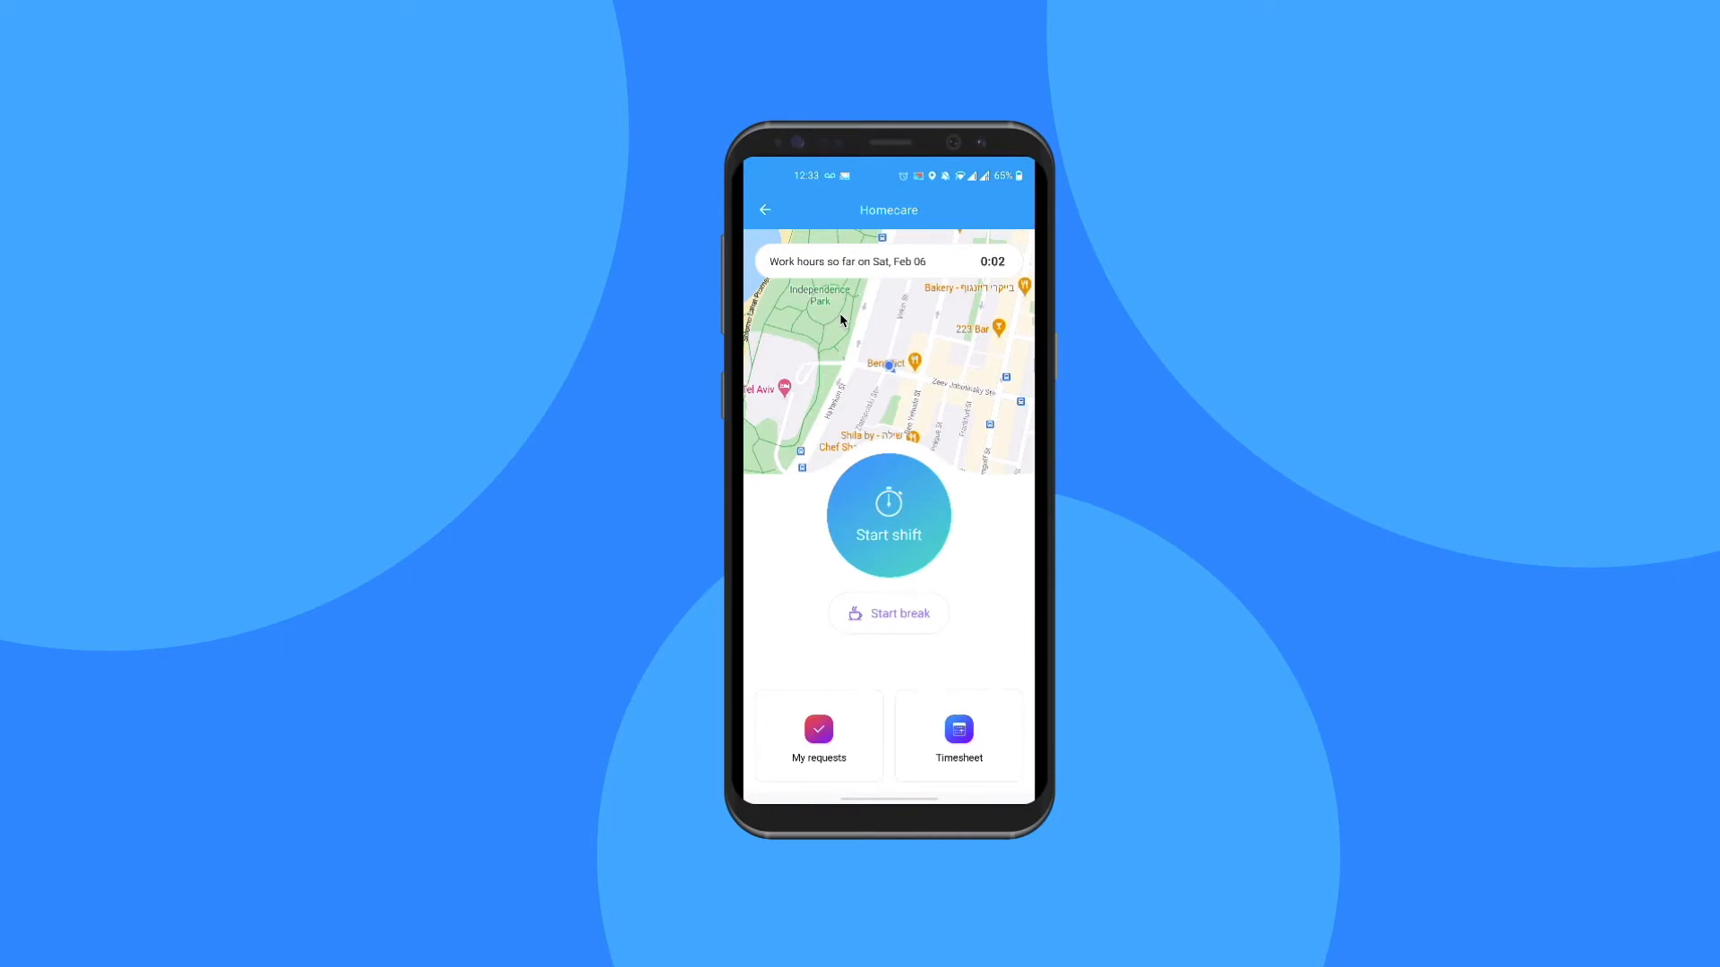
pyautogui.moveTo(983, 711)
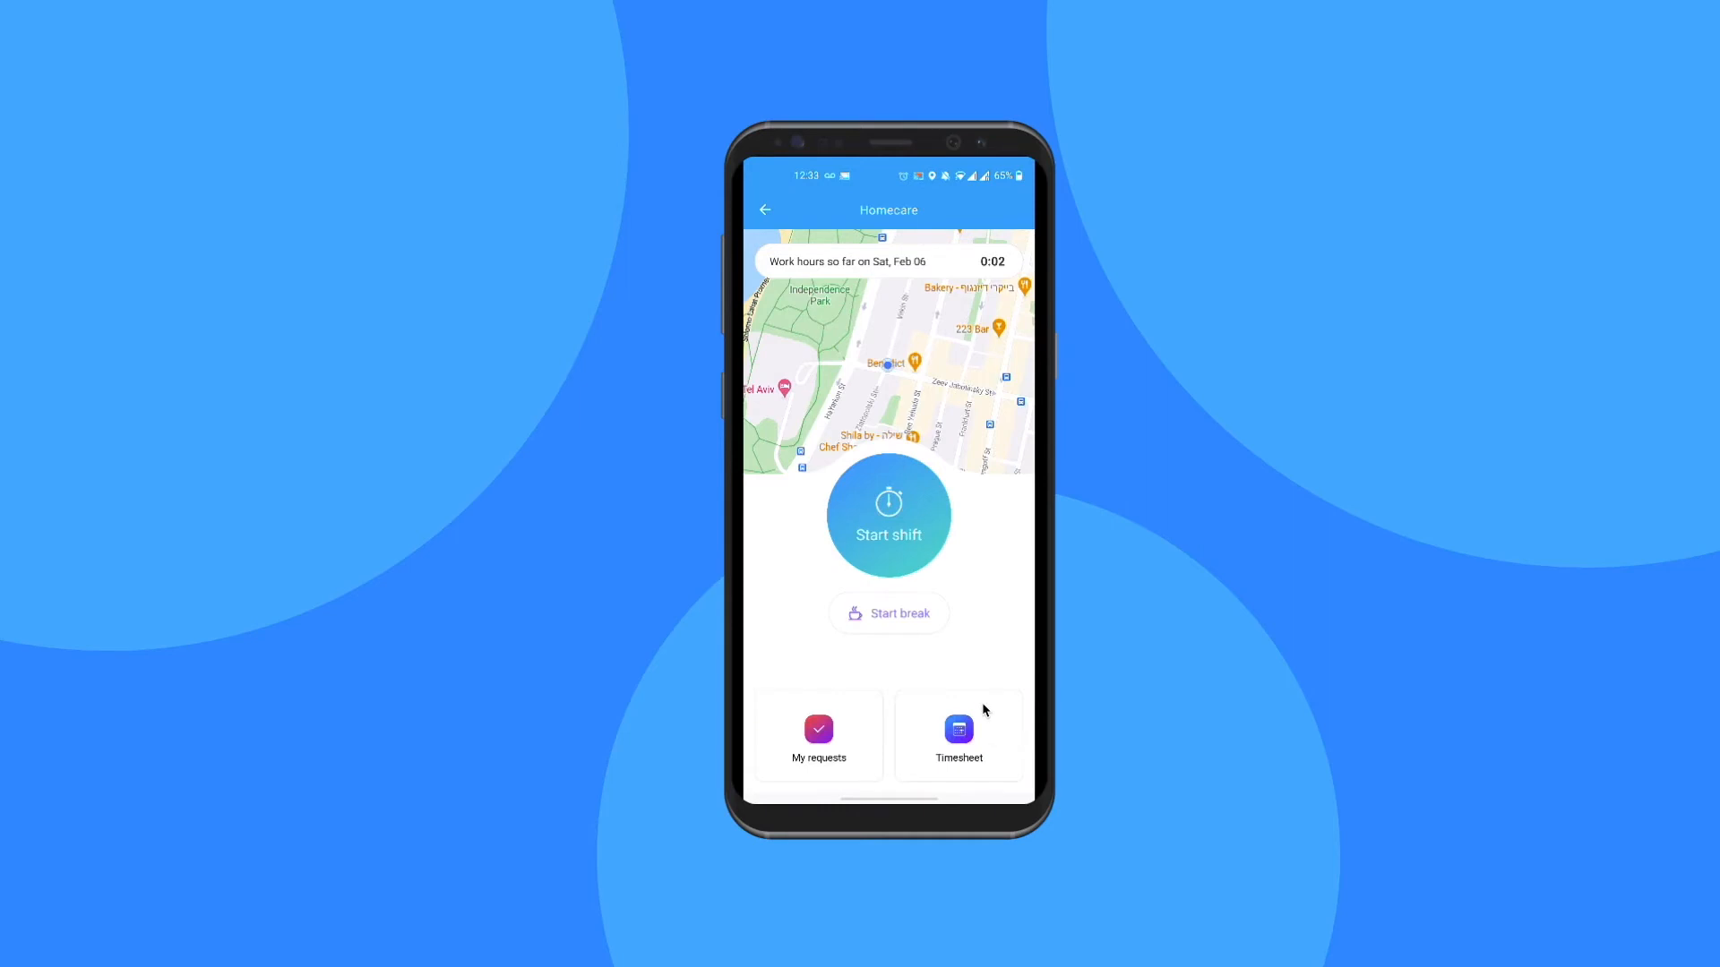
pyautogui.moveTo(794, 709)
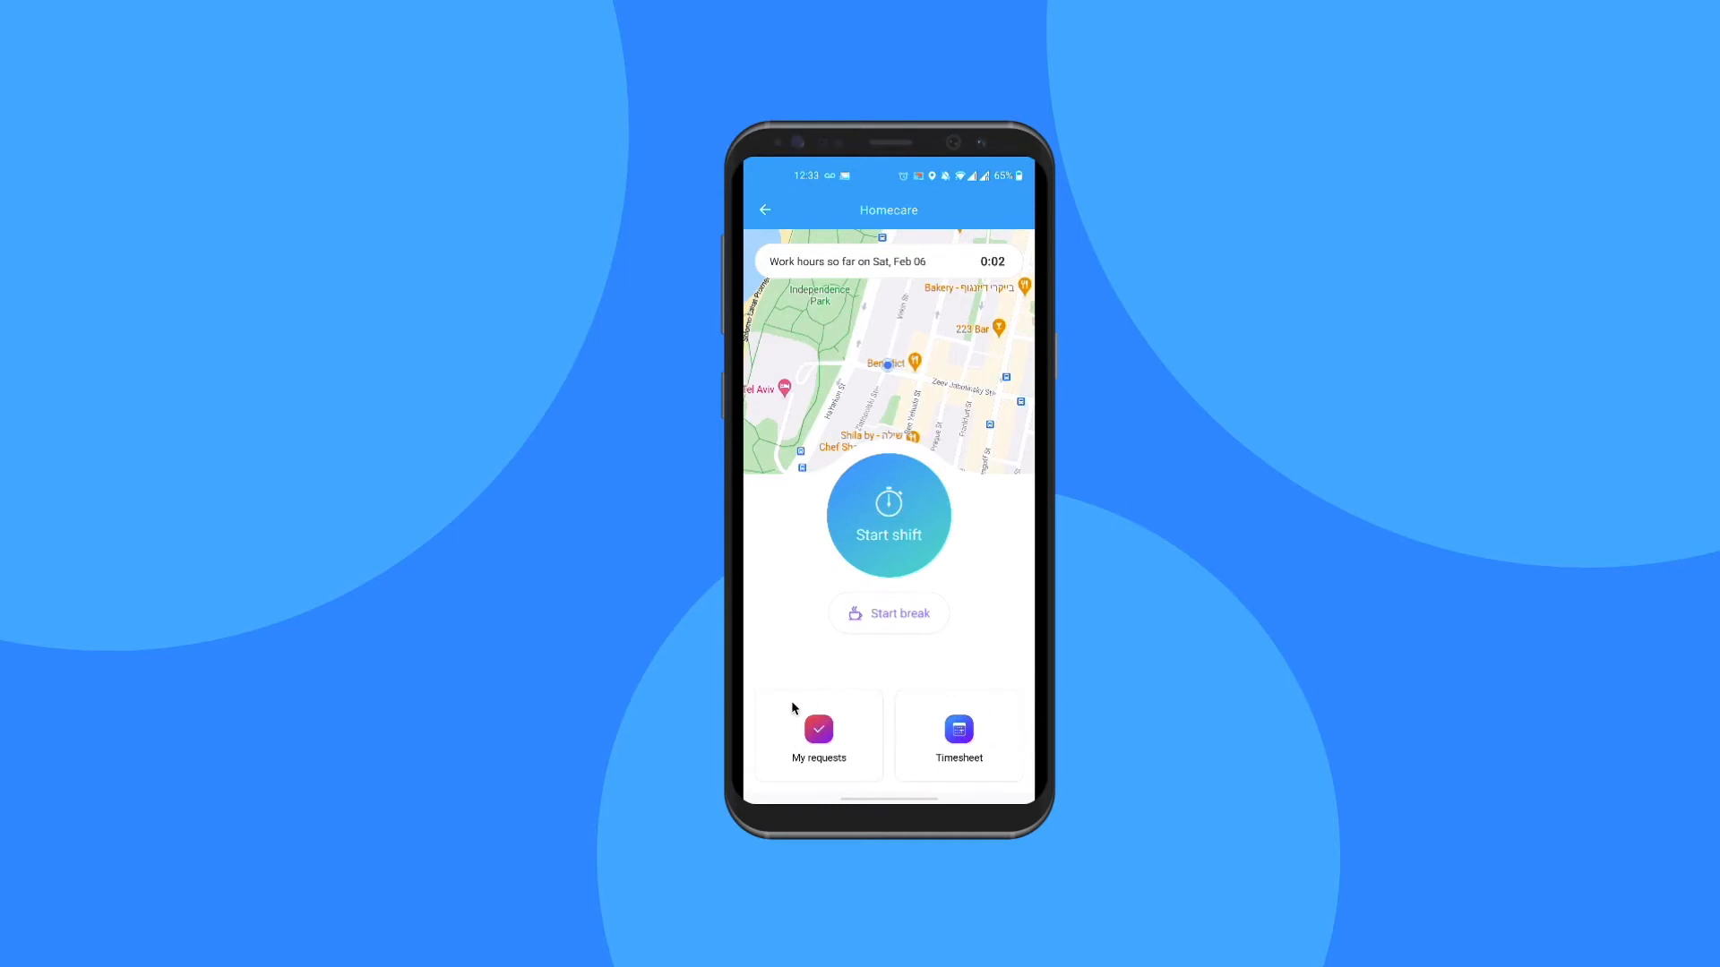
pyautogui.moveTo(847, 714)
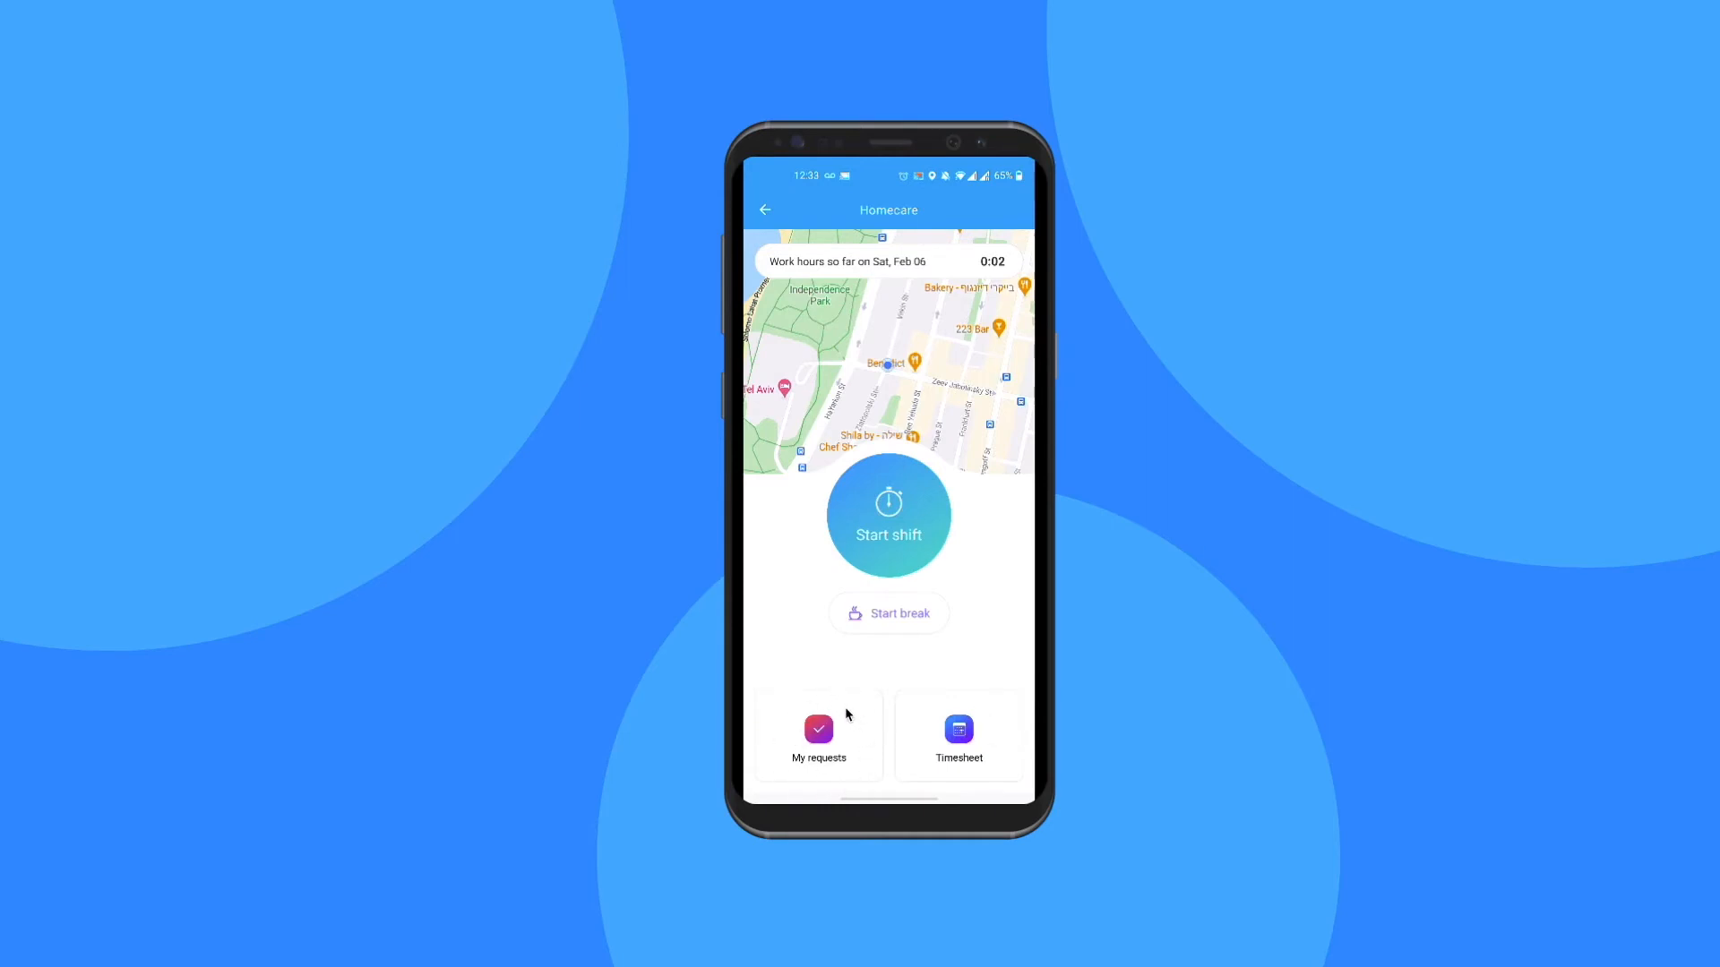
pyautogui.moveTo(899, 473)
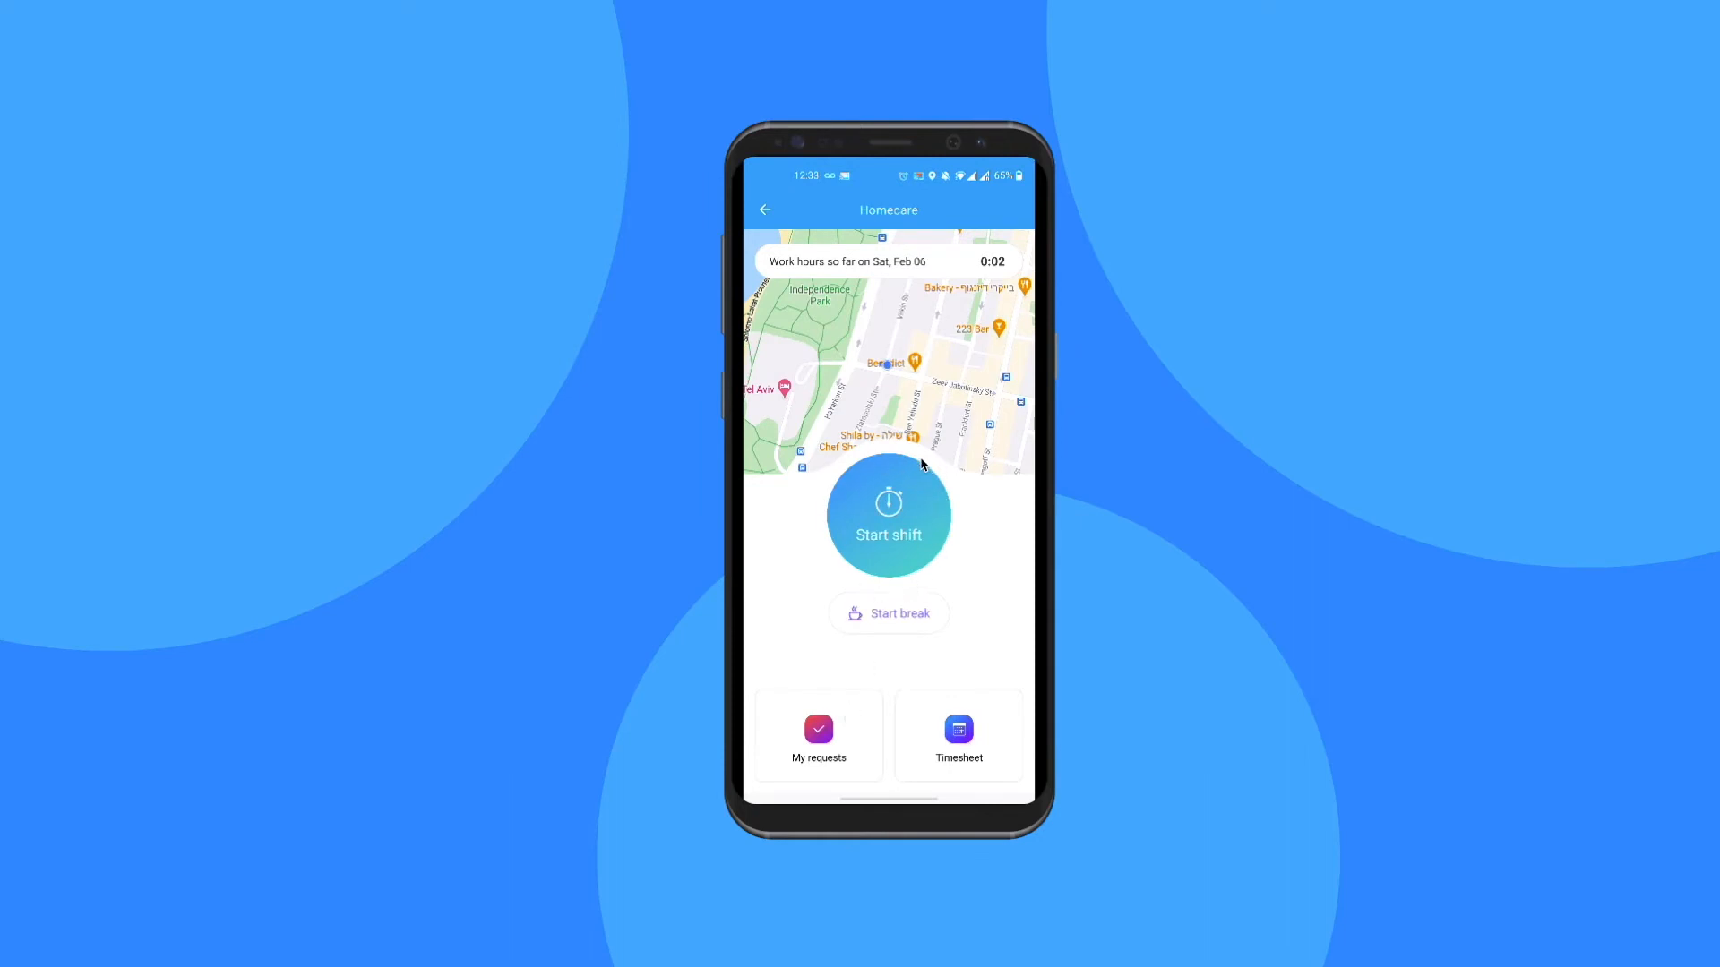
pyautogui.click(888, 518)
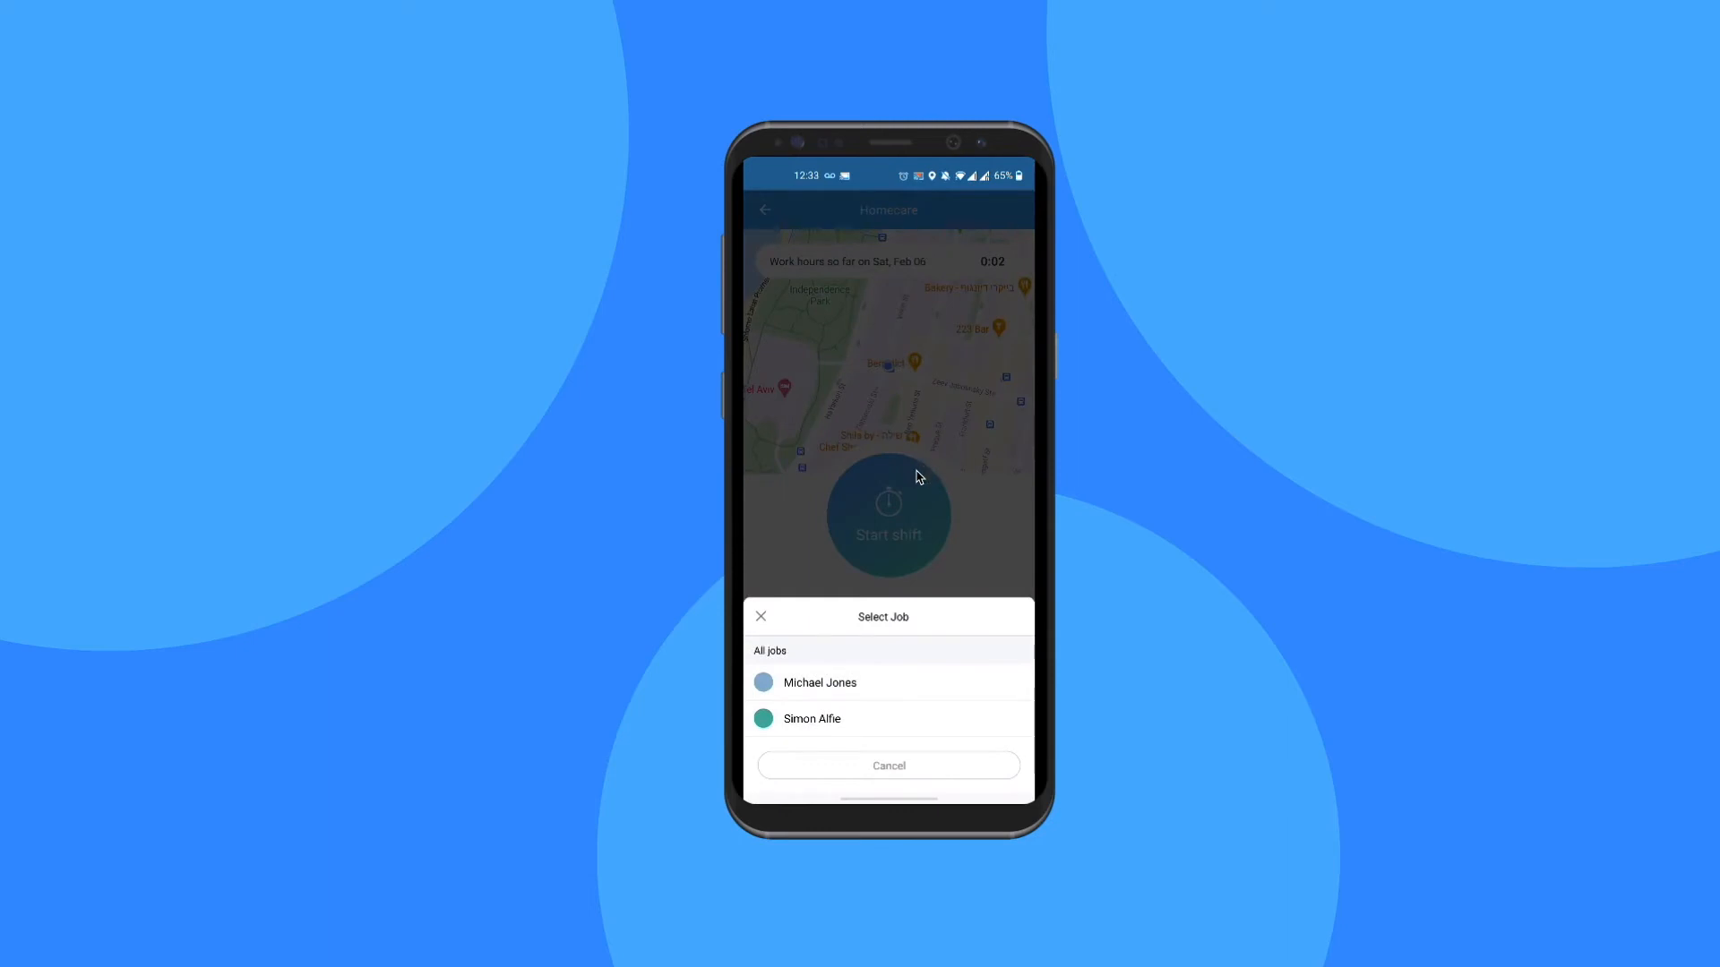
pyautogui.moveTo(847, 688)
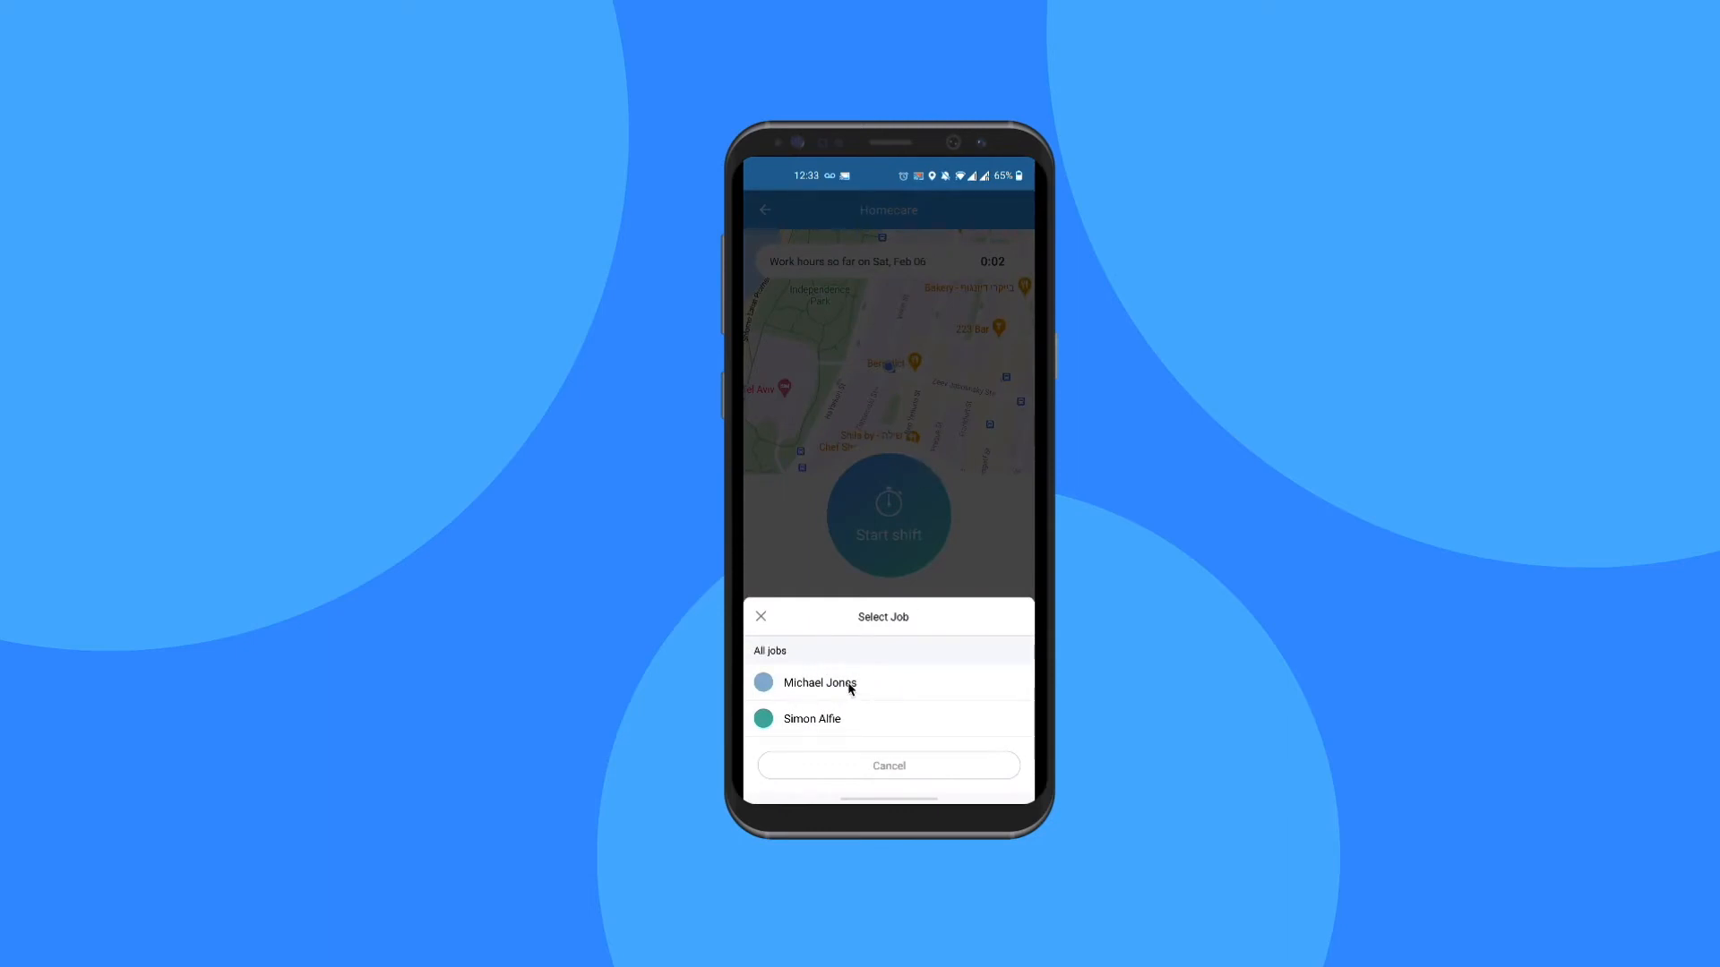
pyautogui.click(819, 682)
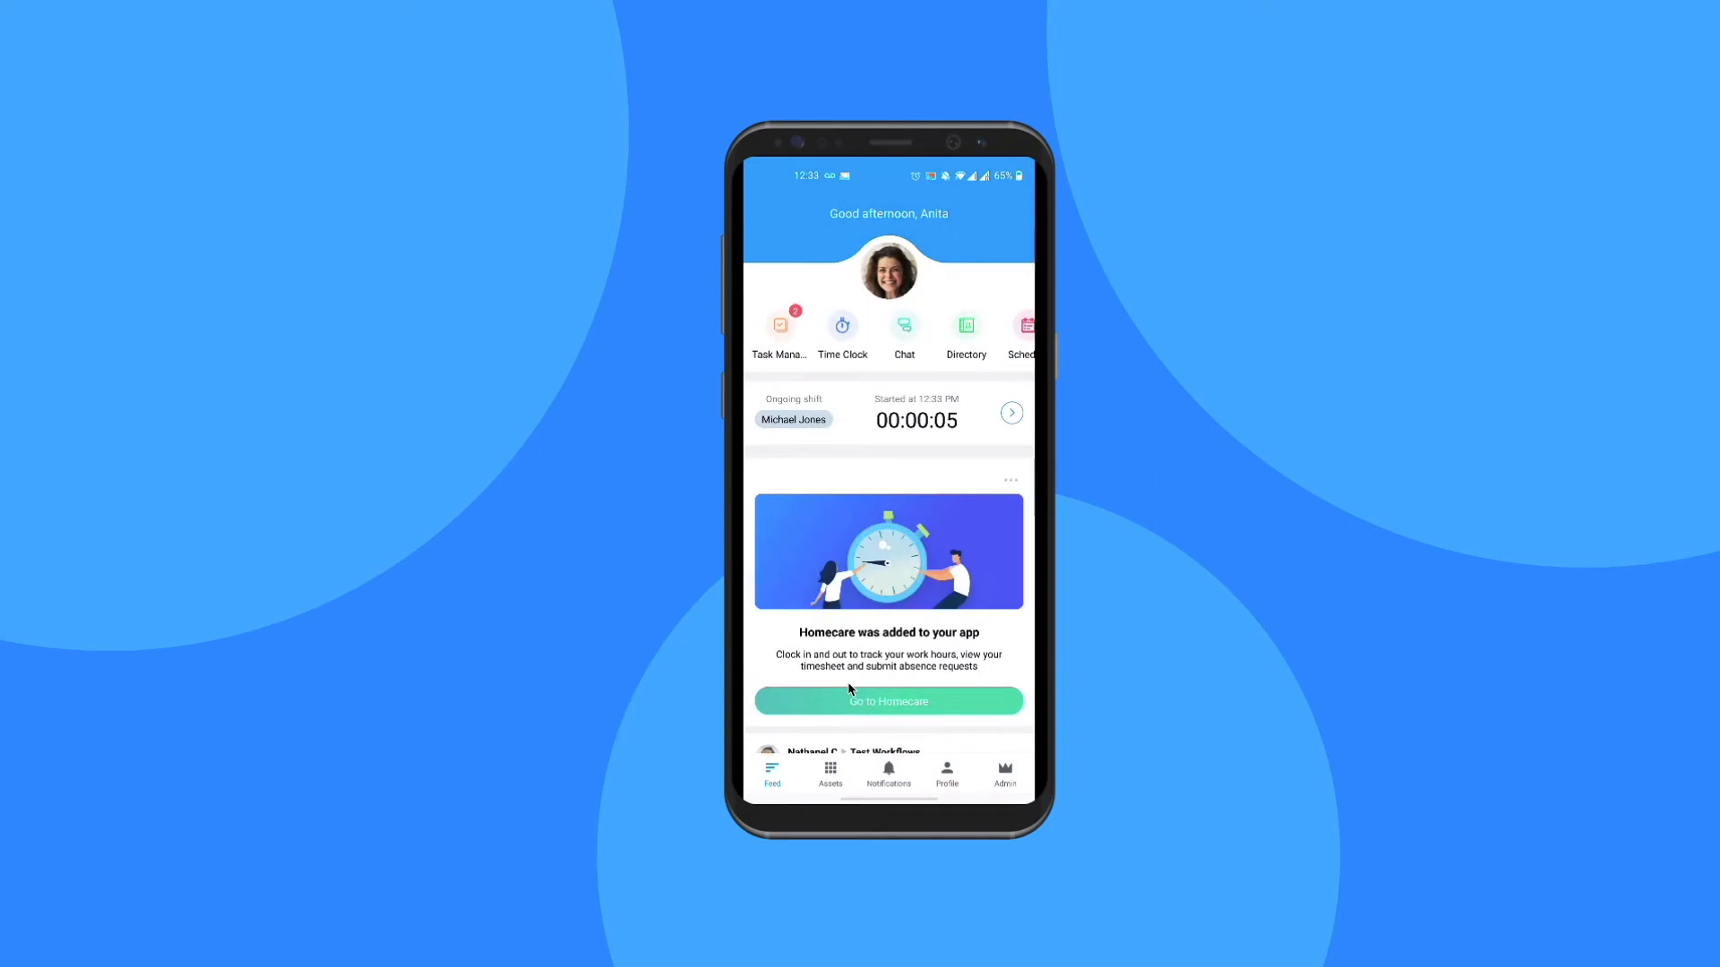
pyautogui.moveTo(873, 658)
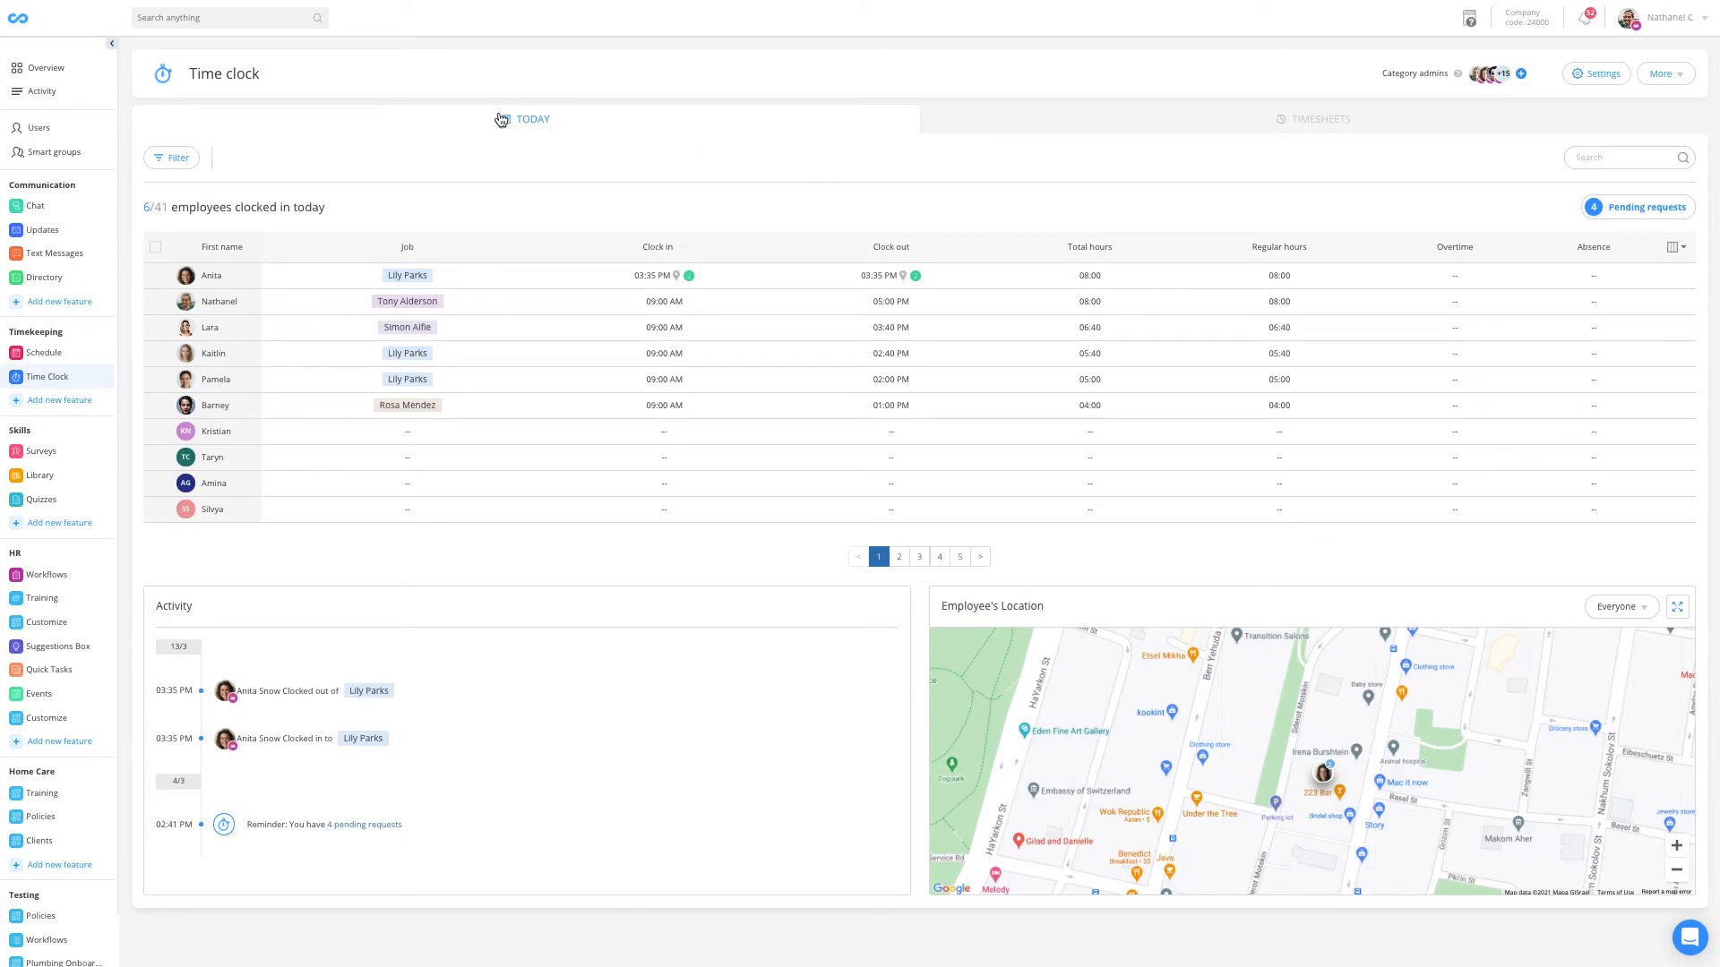
pyautogui.moveTo(1353, 158)
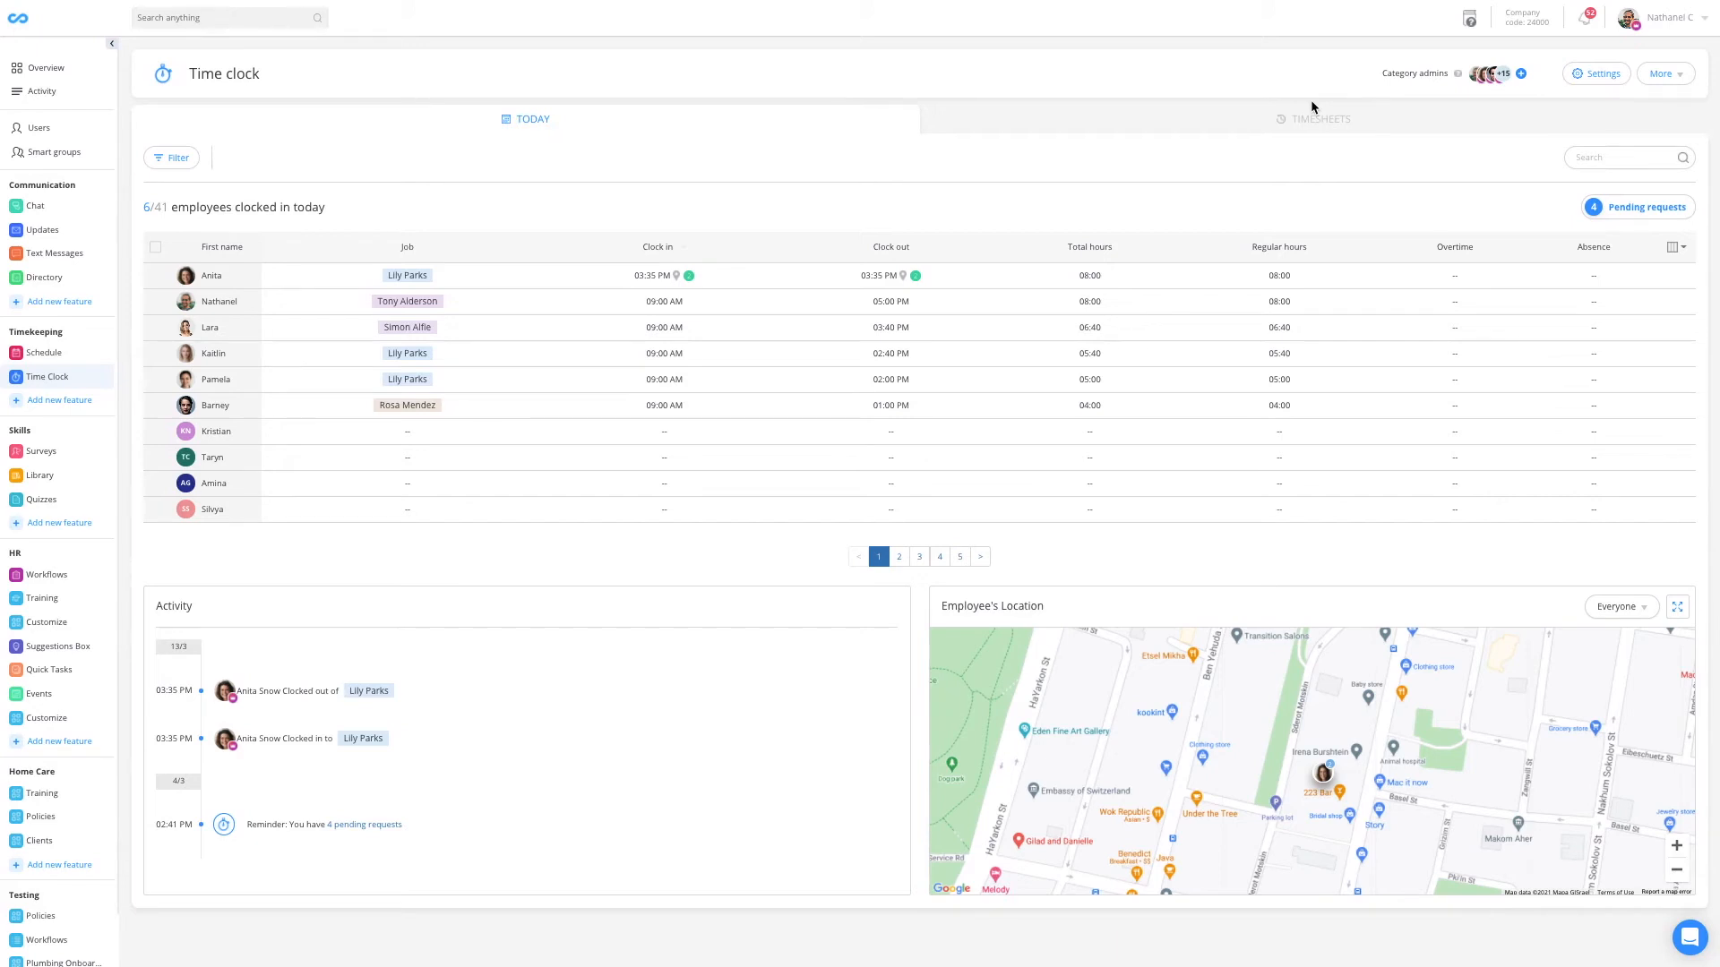
pyautogui.moveTo(552, 123)
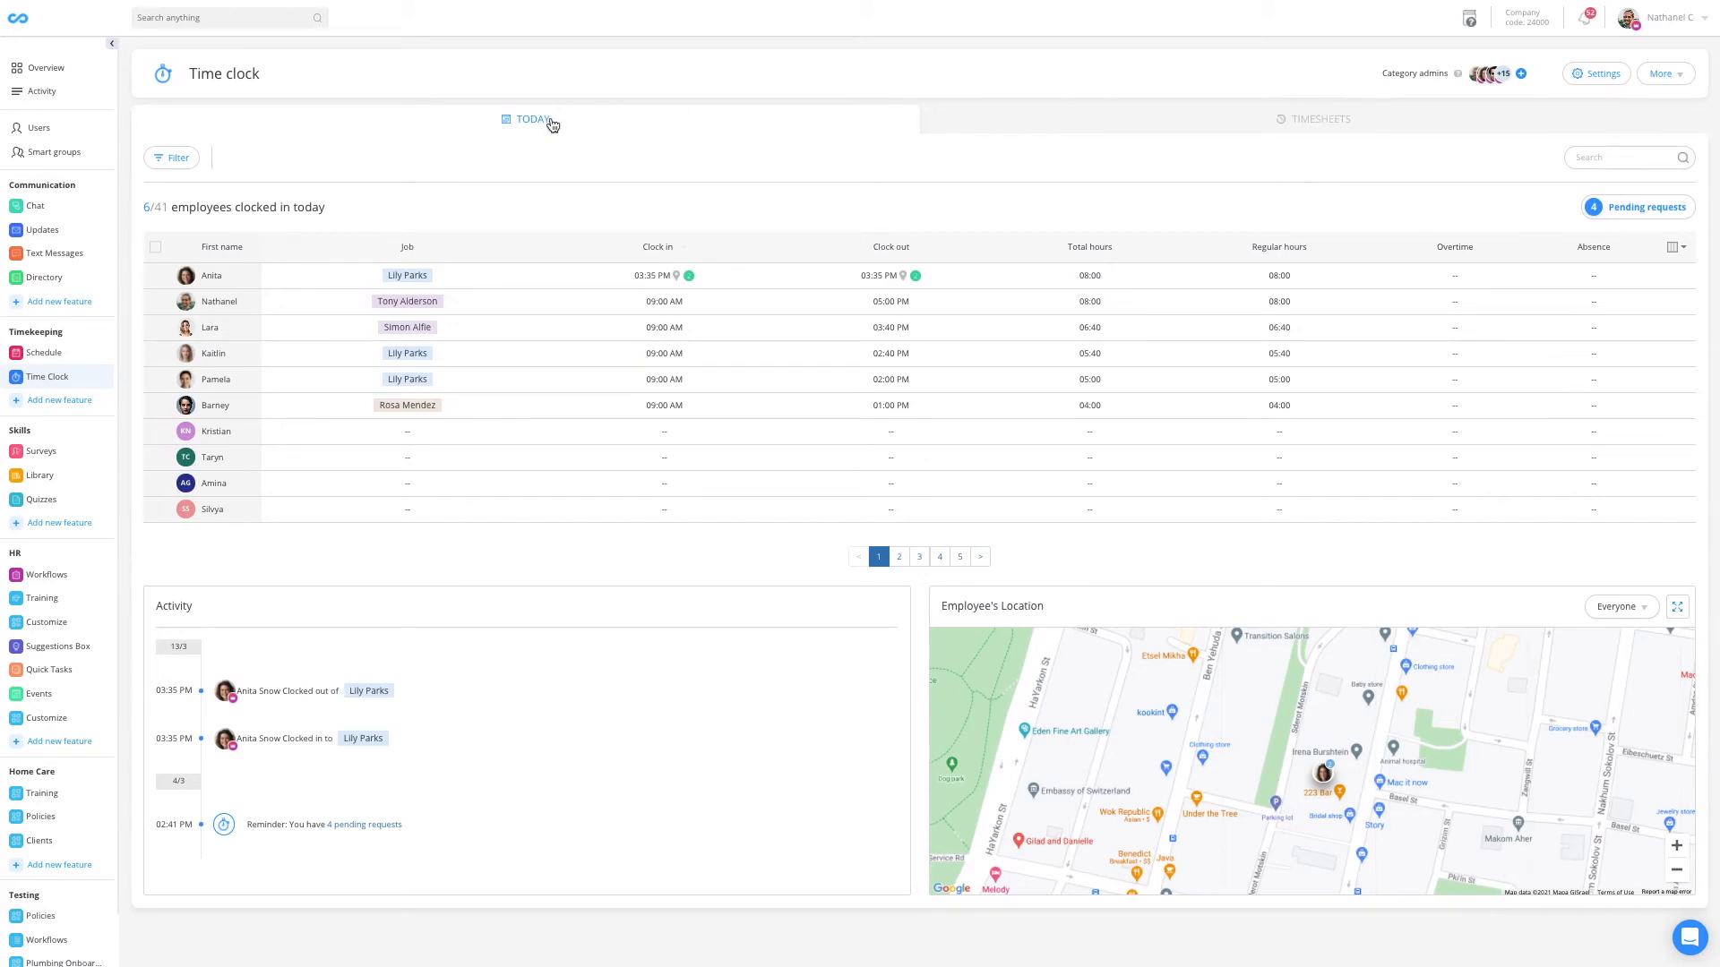
pyautogui.moveTo(401, 449)
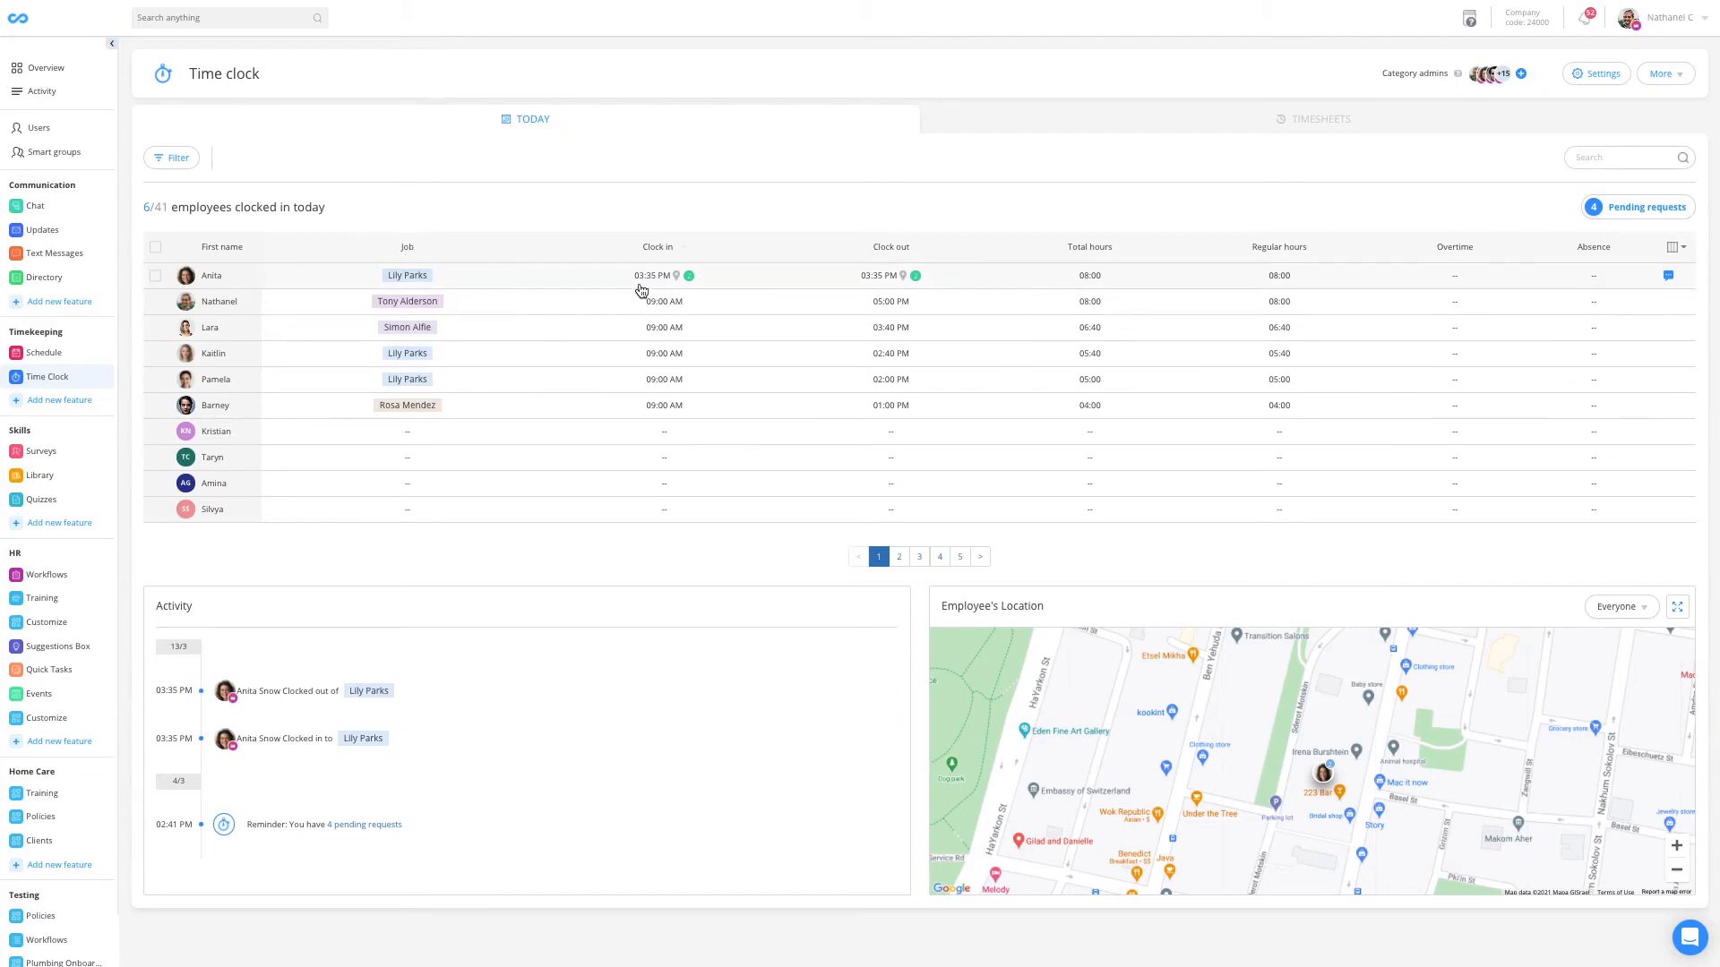
pyautogui.moveTo(677, 276)
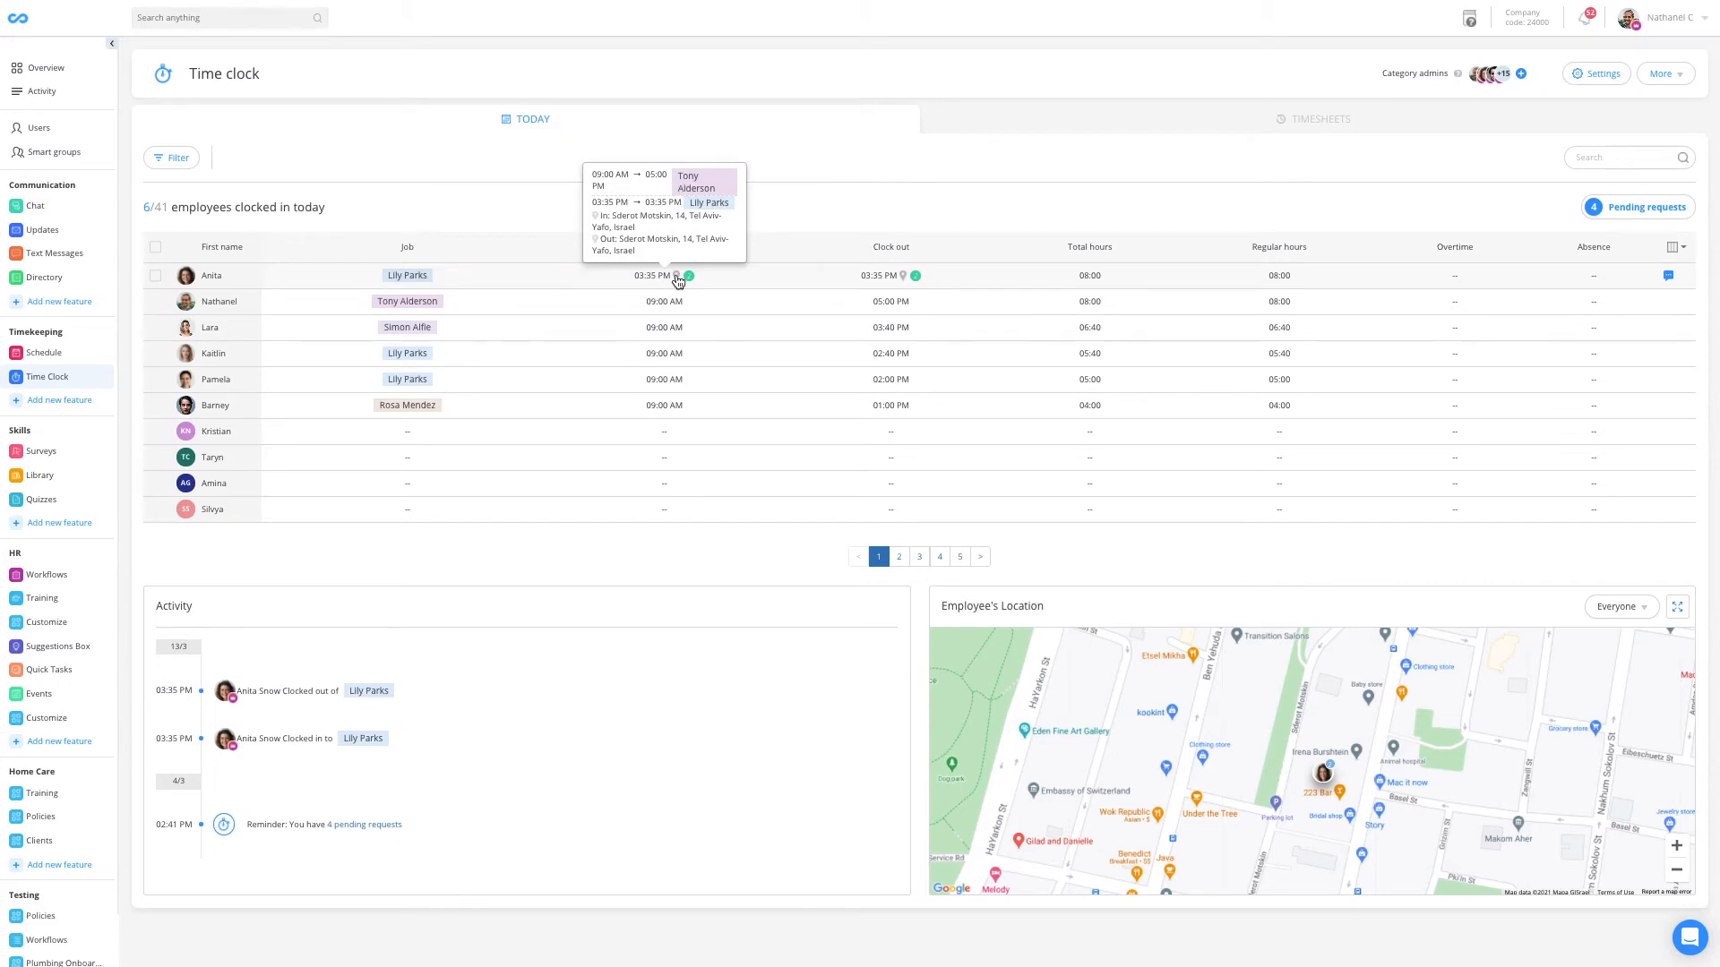
pyautogui.moveTo(1291, 648)
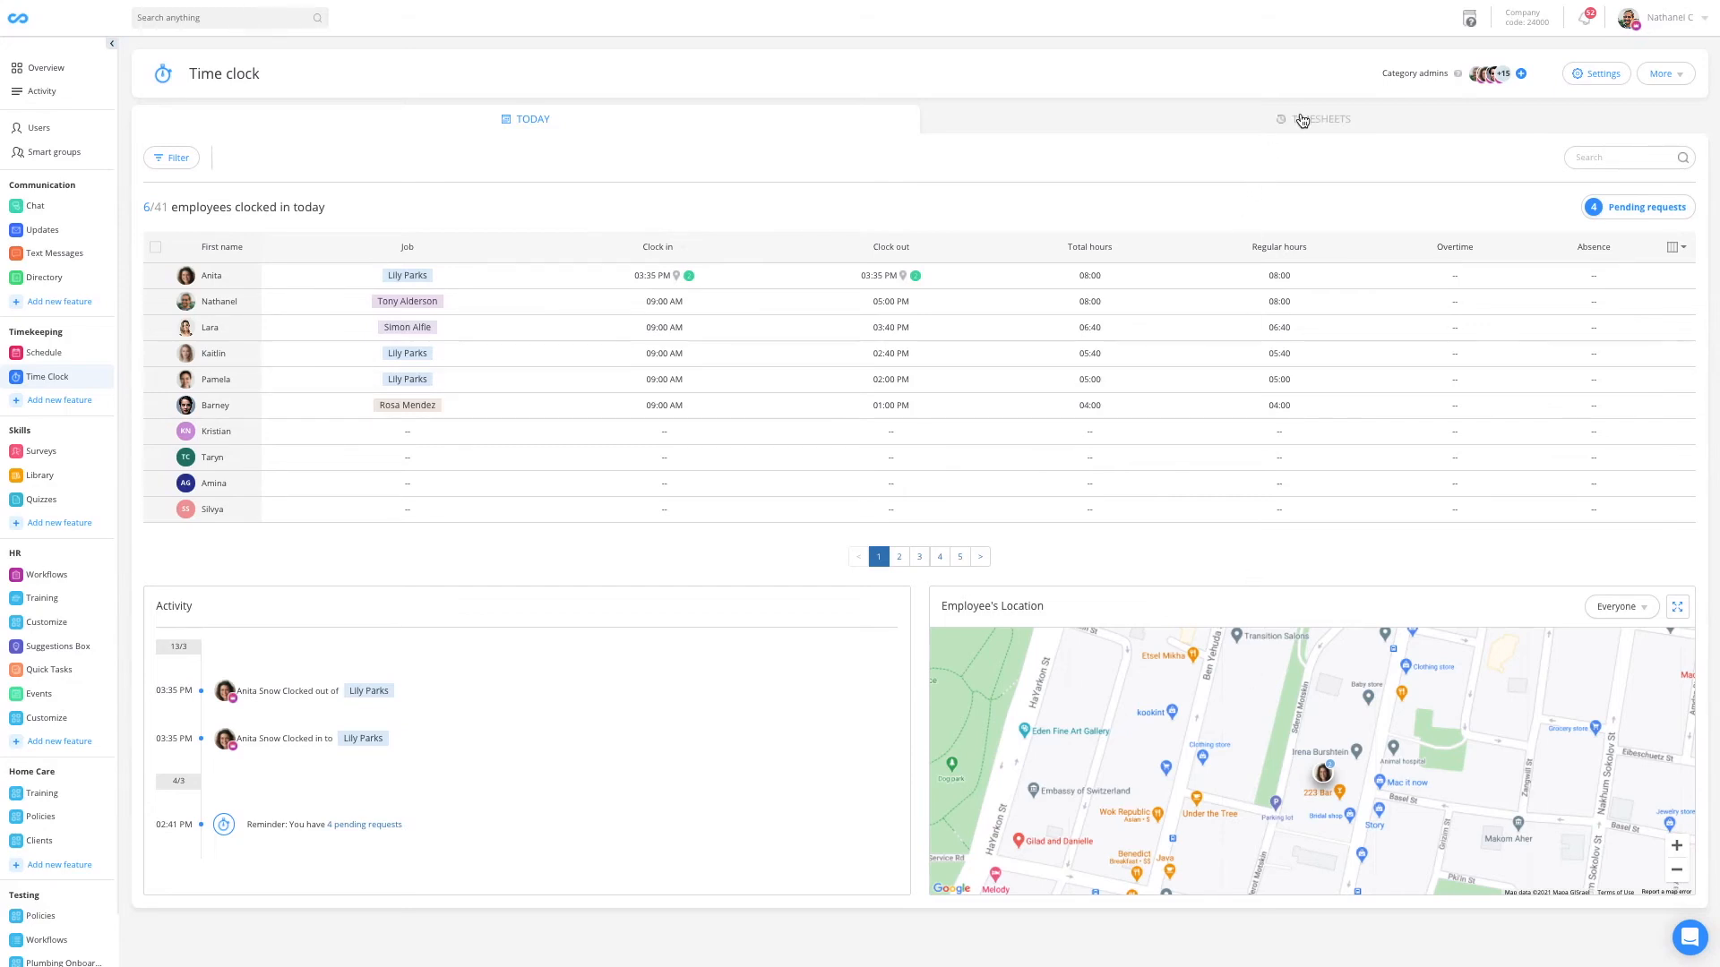
pyautogui.click(1322, 118)
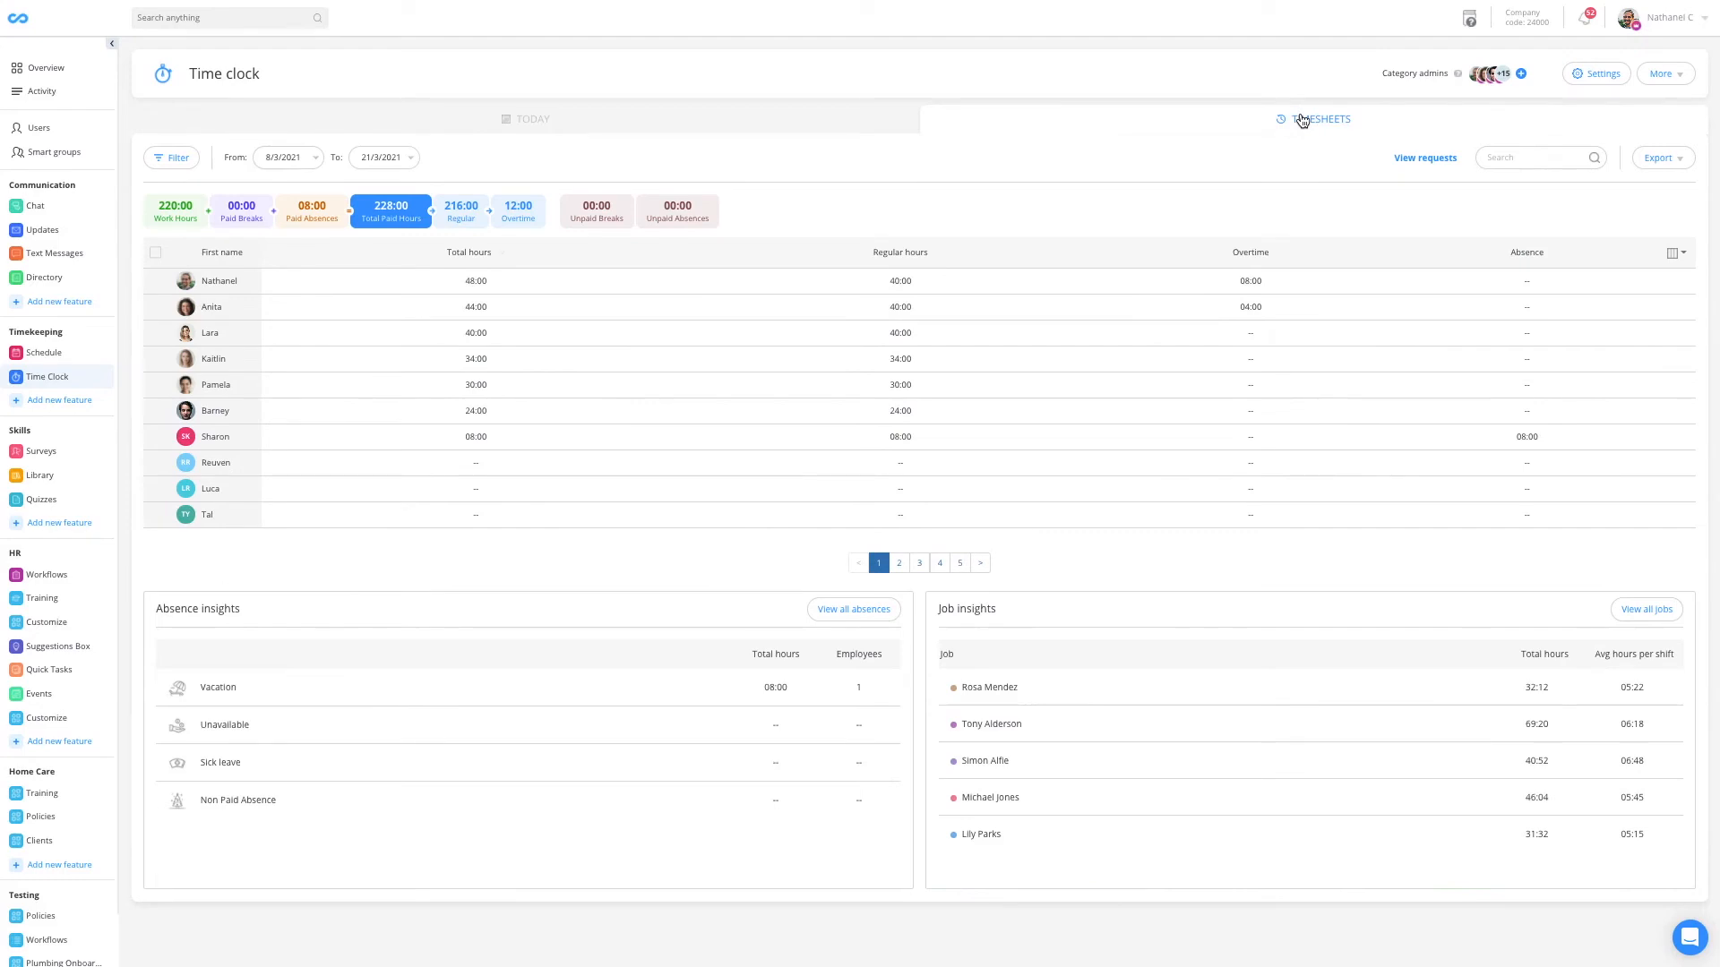
pyautogui.moveTo(319, 133)
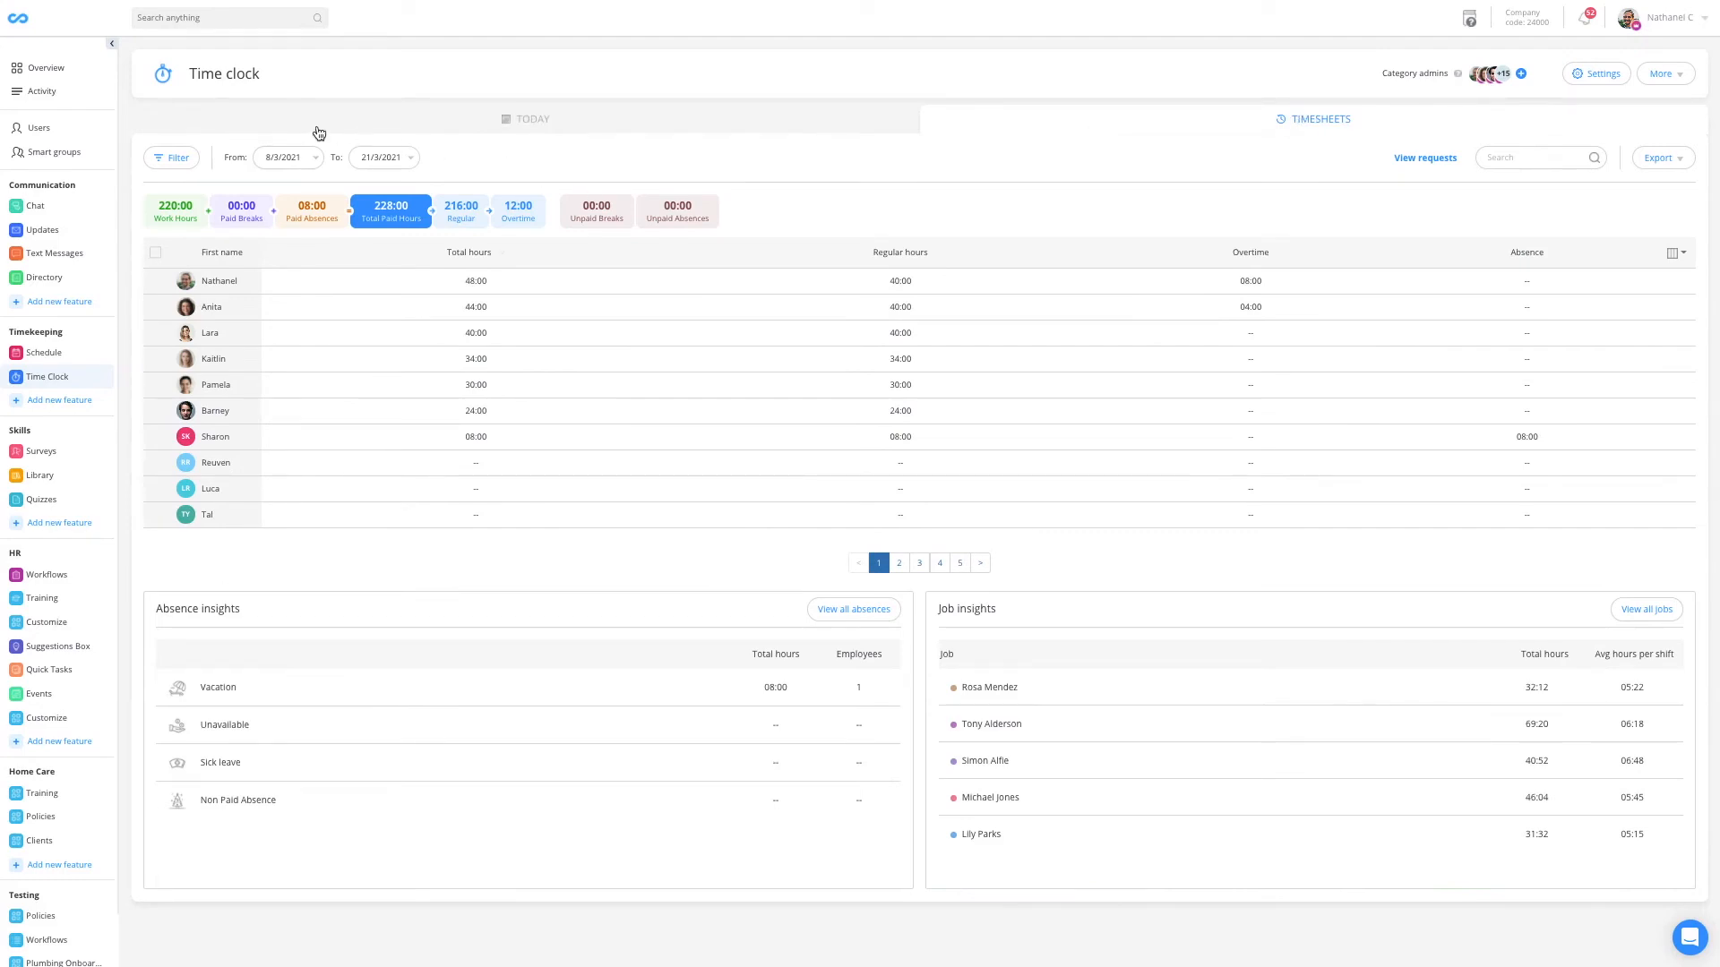
pyautogui.moveTo(339, 139)
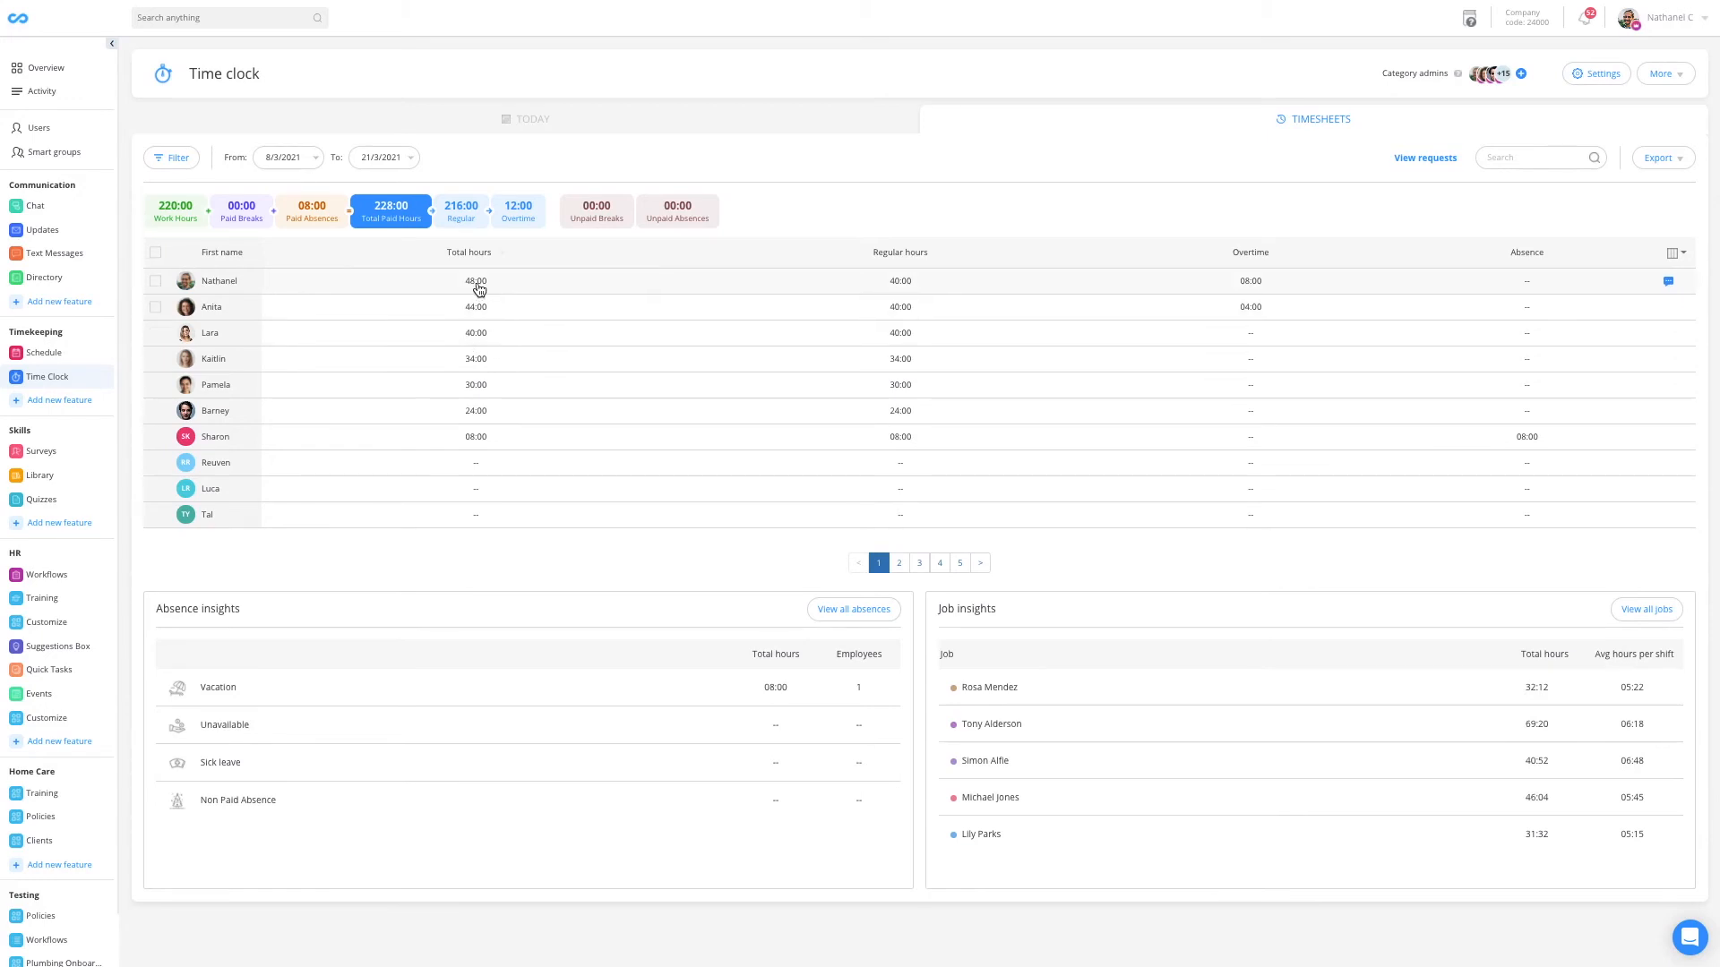
pyautogui.click(219, 281)
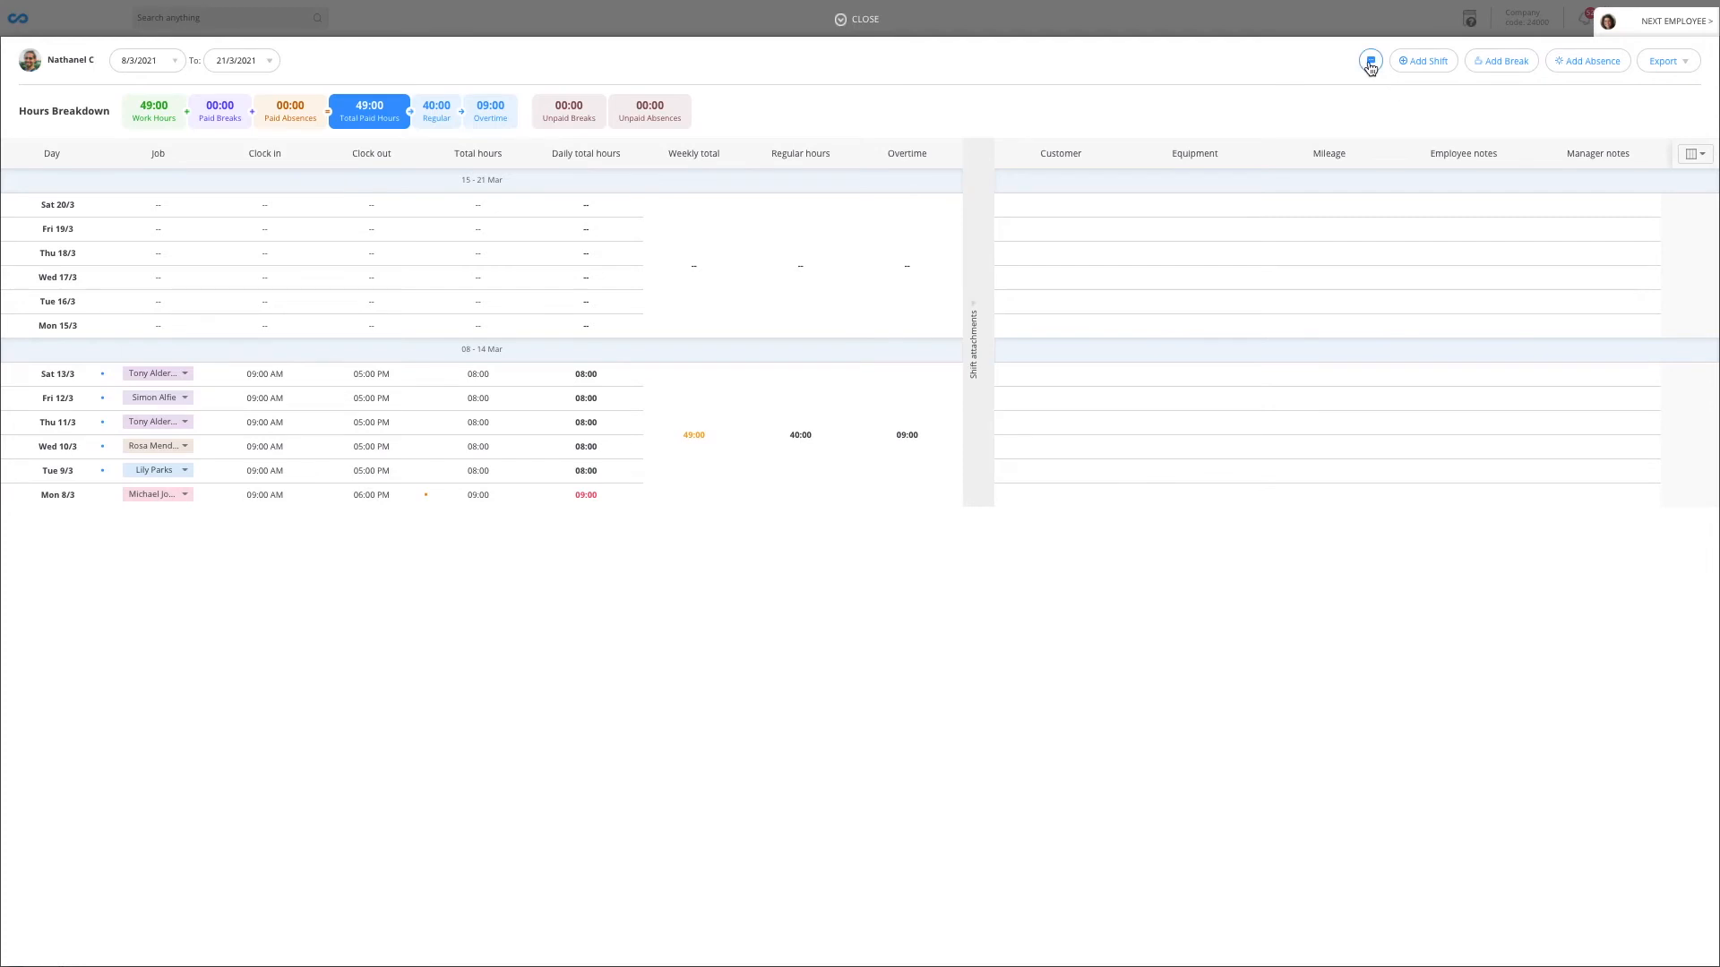
pyautogui.moveTo(694, 433)
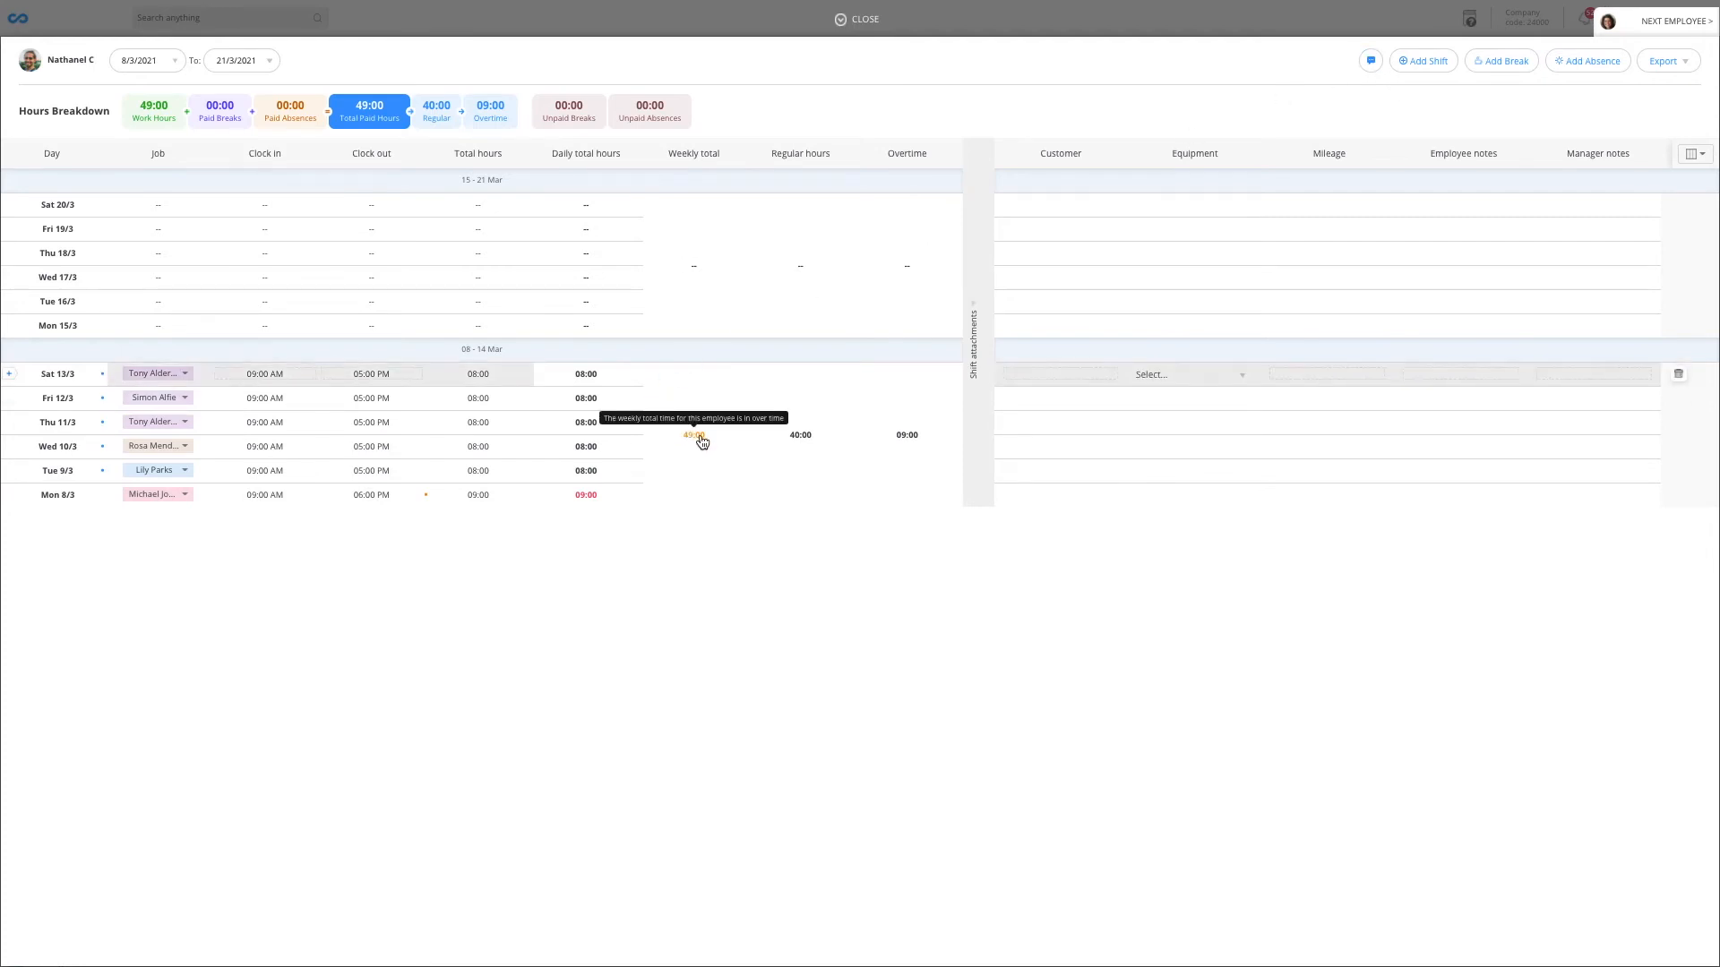
pyautogui.moveTo(814, 27)
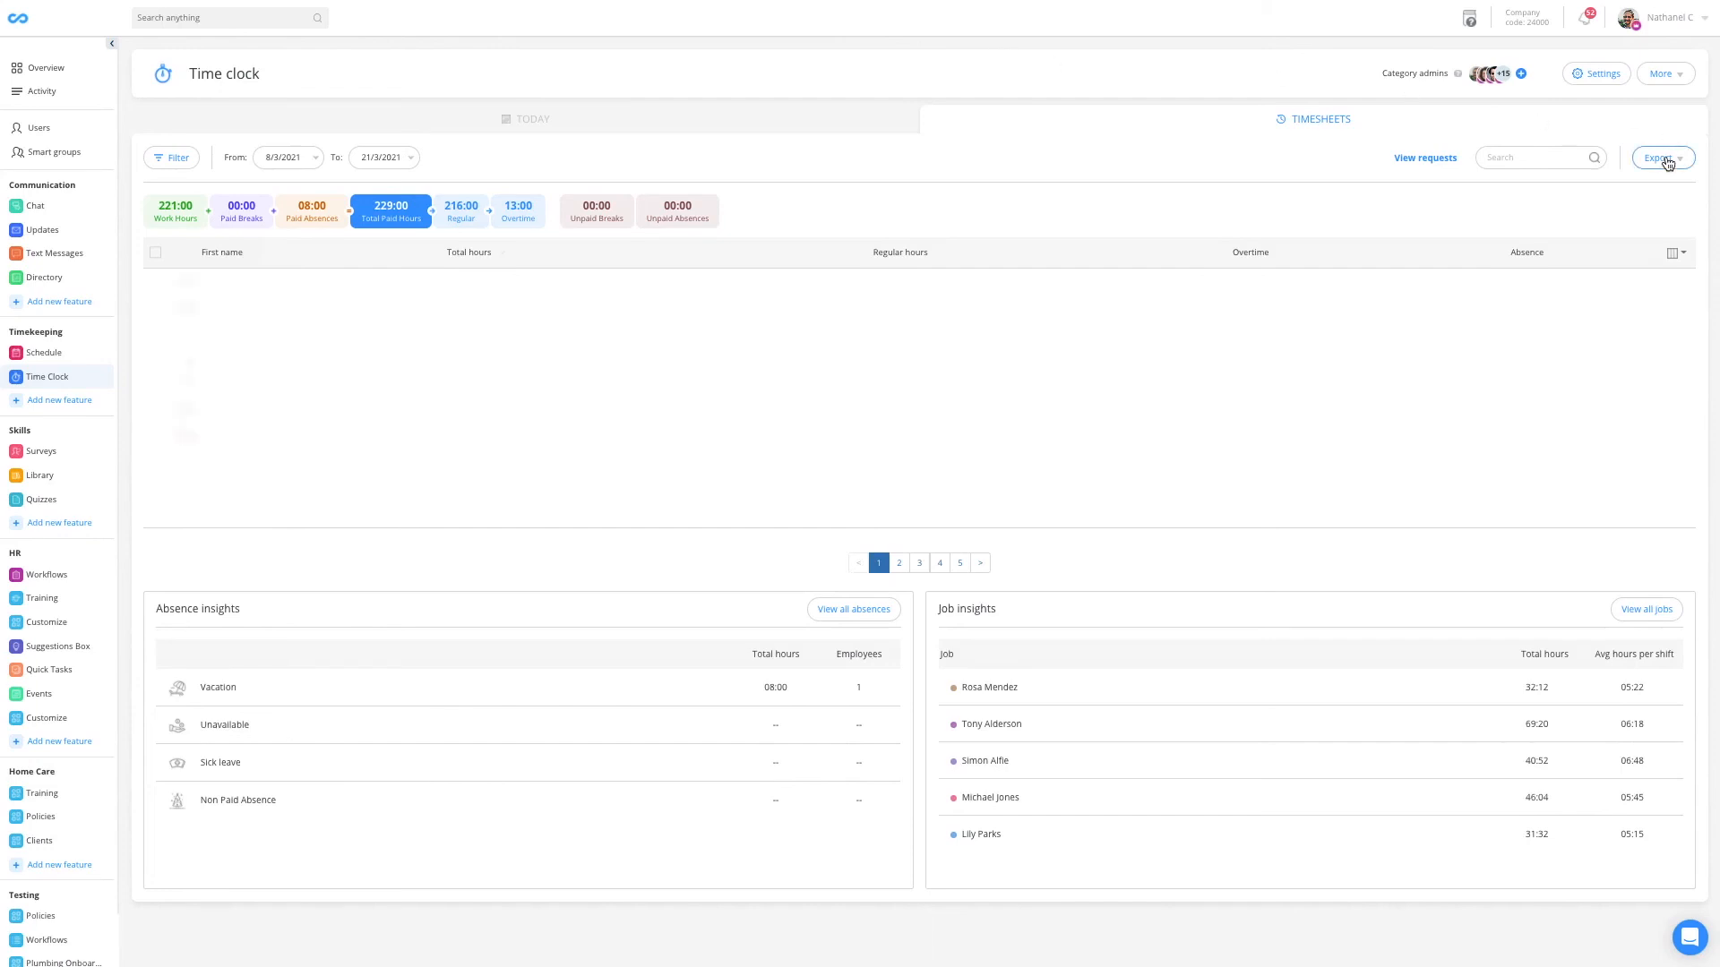
# List the timesheet export report types such as payroll totals and shift report
pyautogui.click(1660, 158)
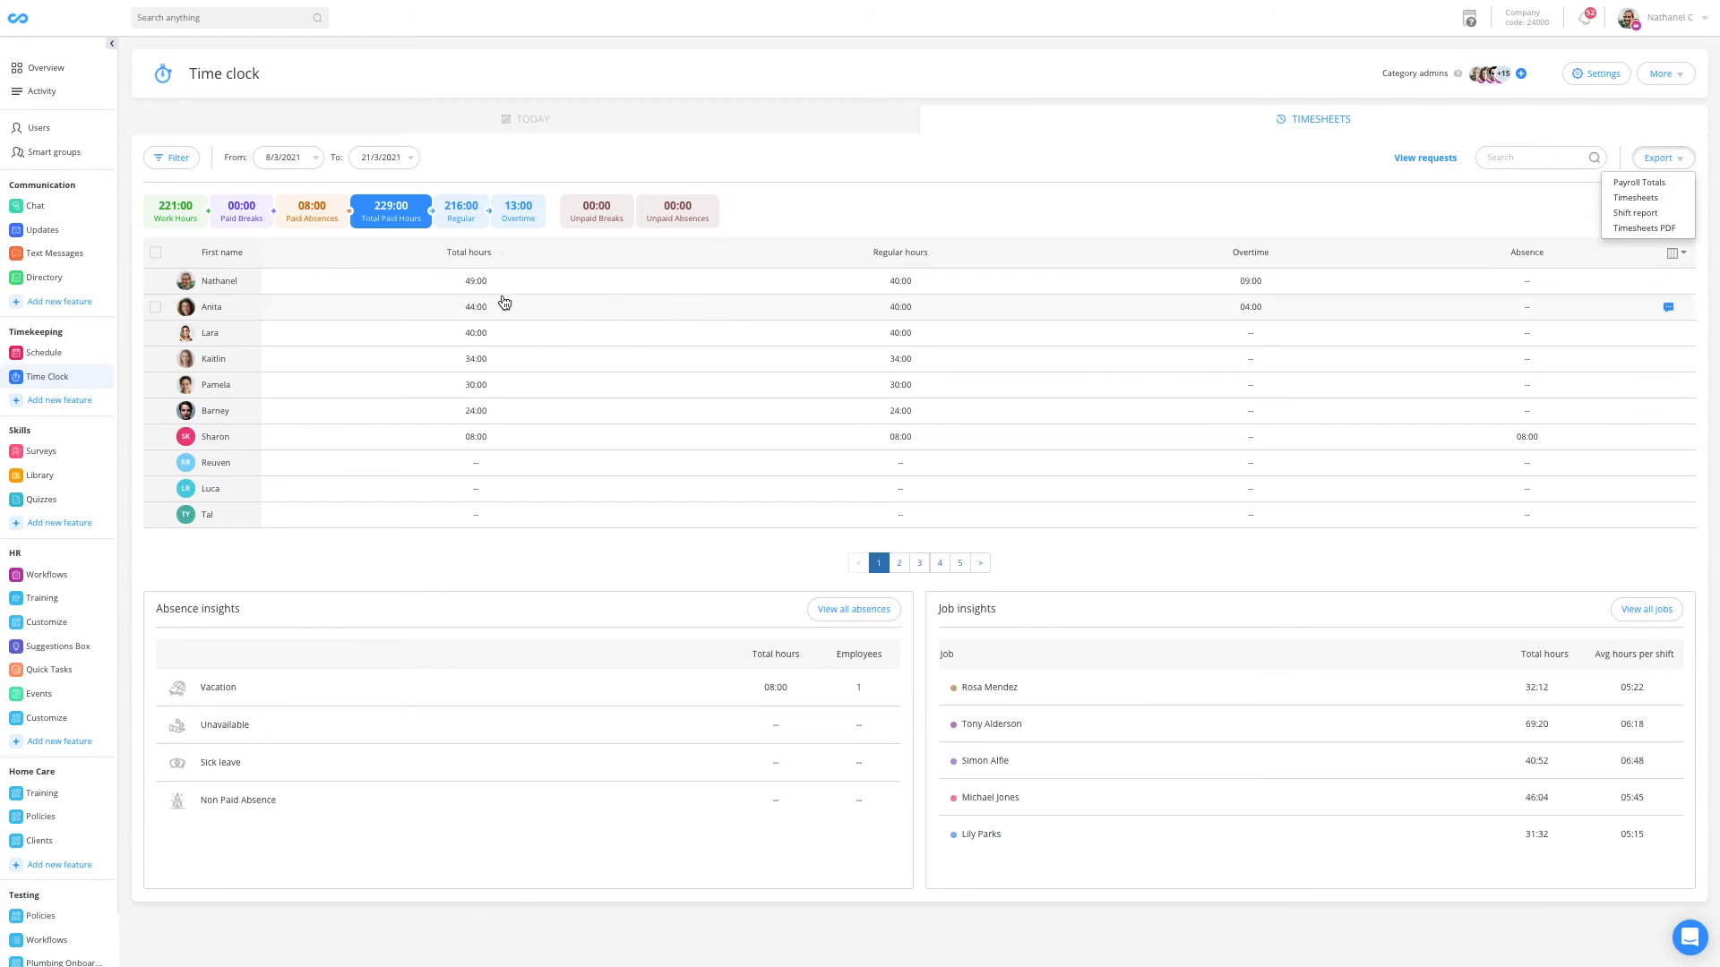
pyautogui.moveTo(794, 315)
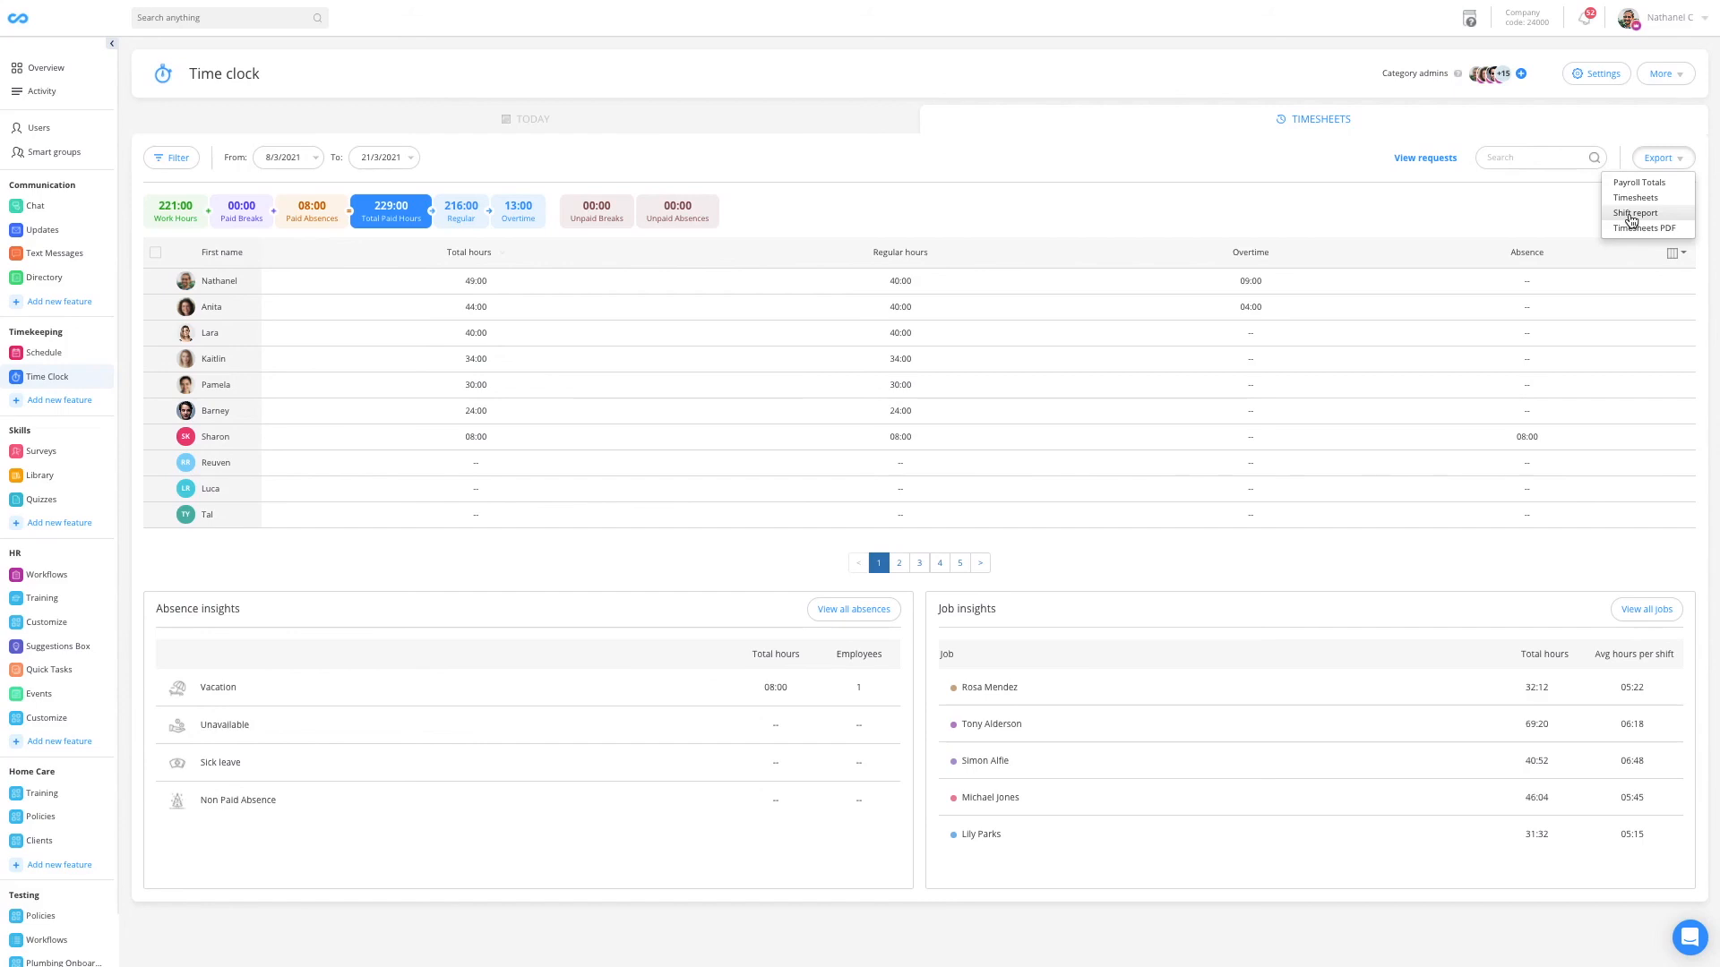
pyautogui.moveTo(1607, 245)
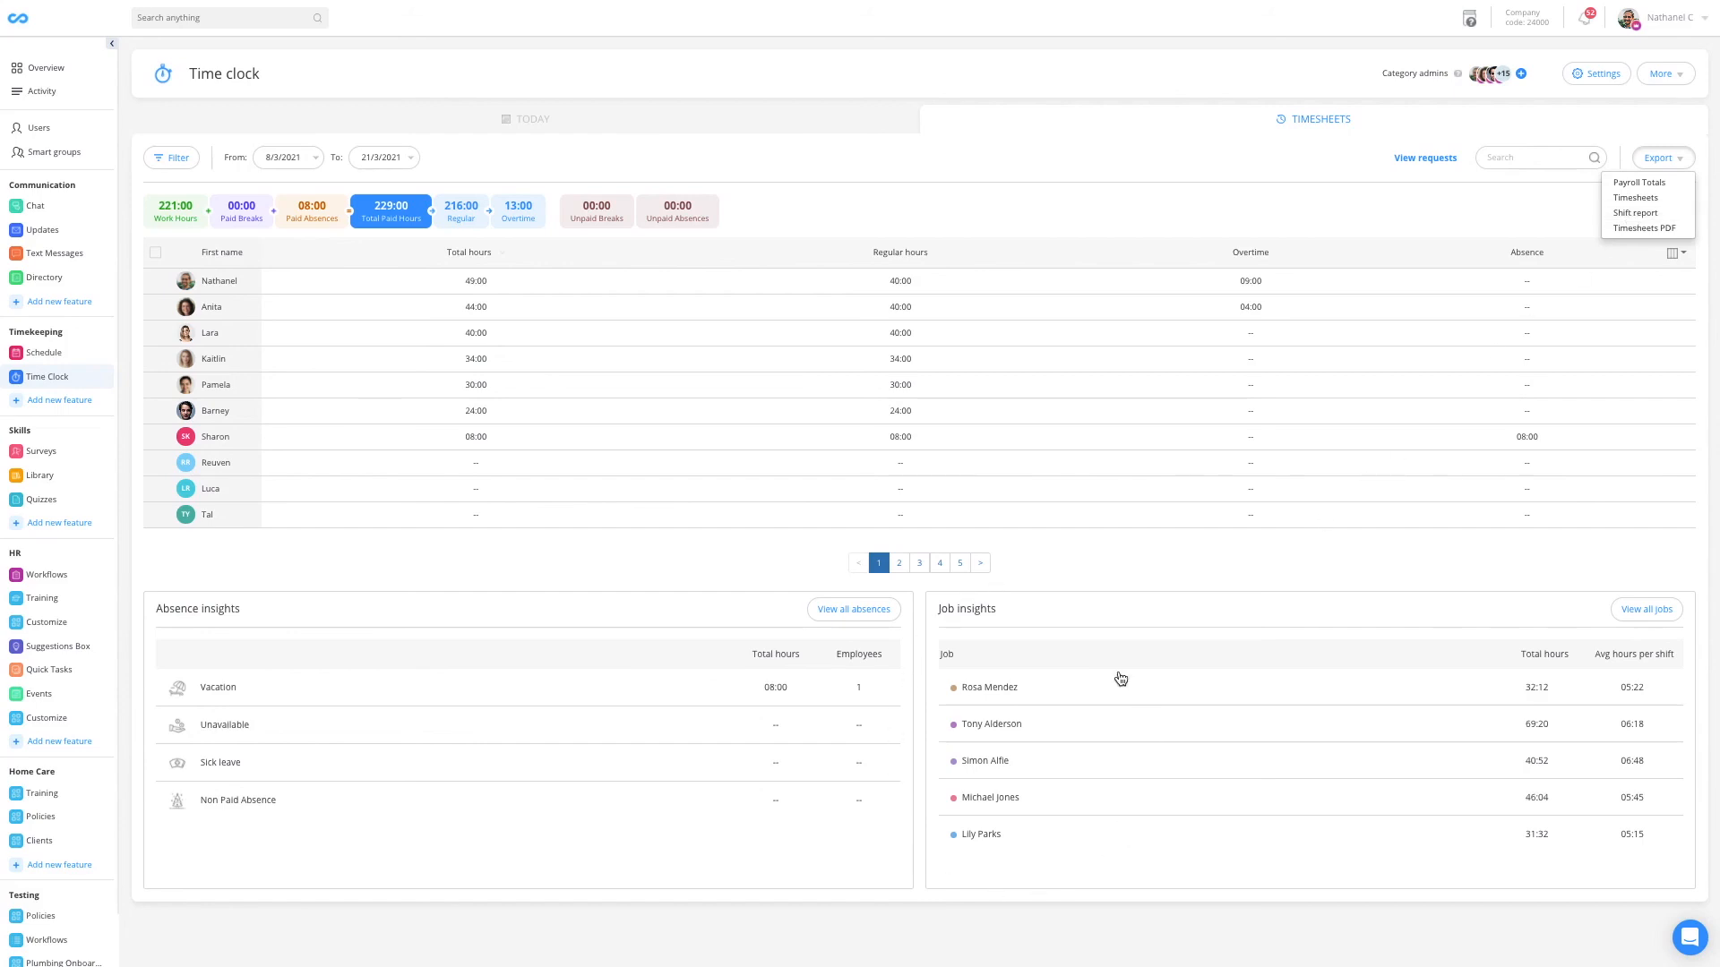
pyautogui.moveTo(1118, 675)
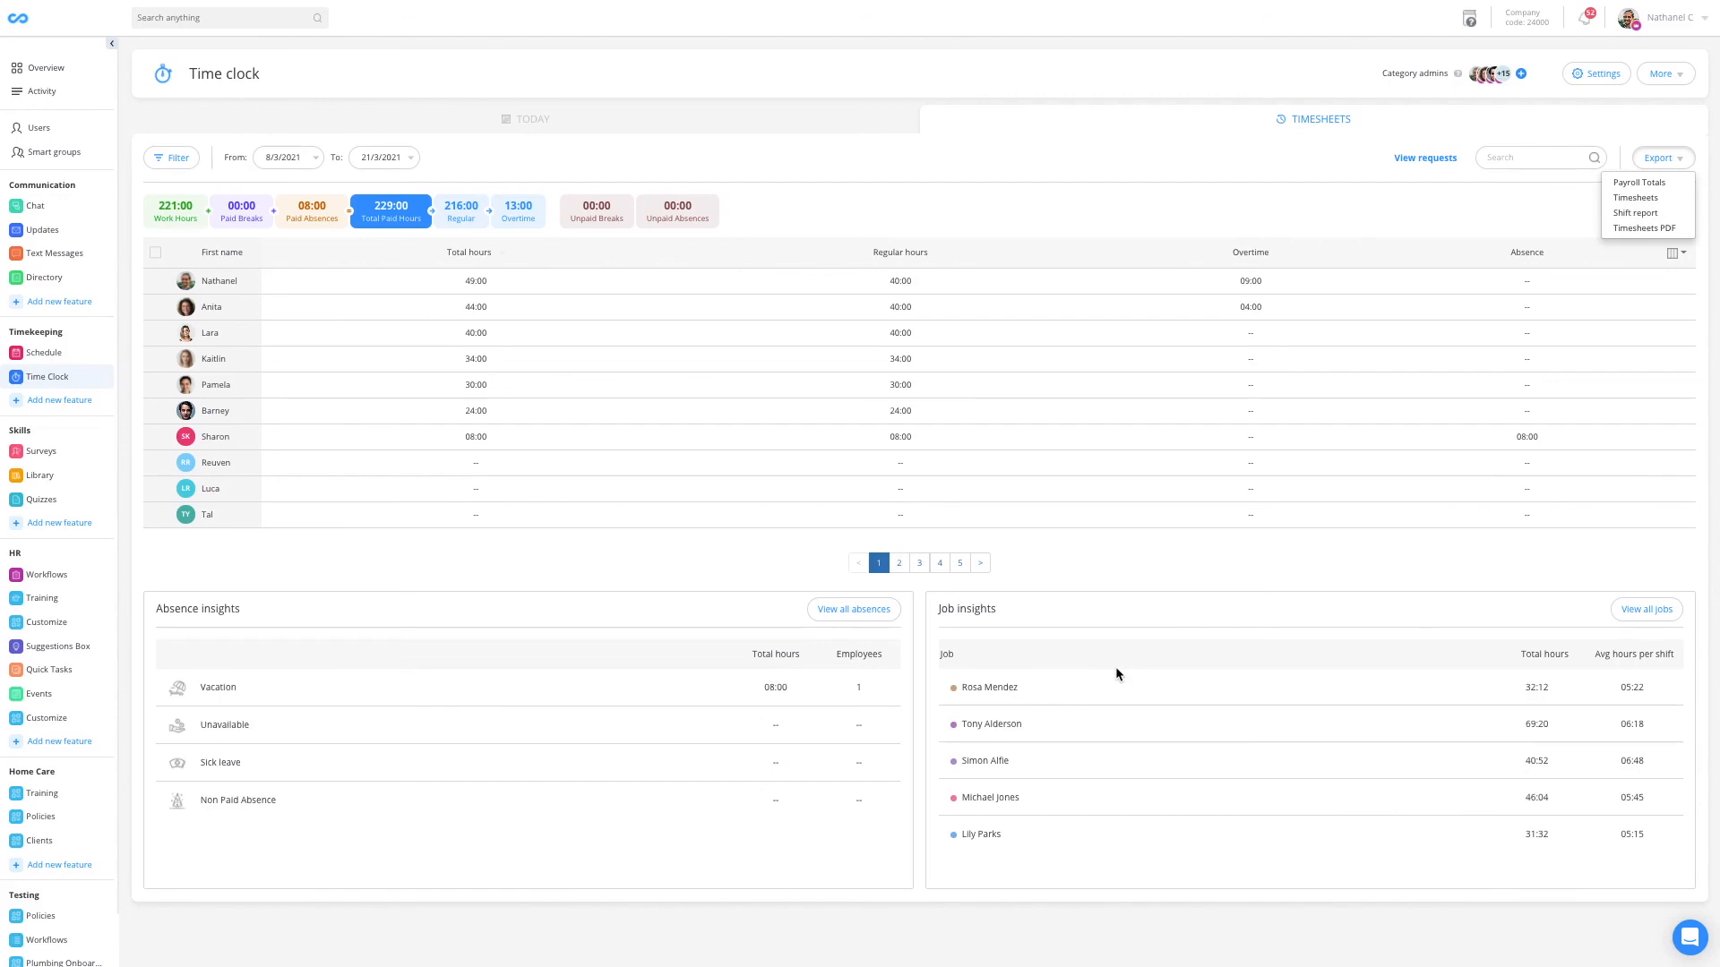
pyautogui.moveTo(1071, 741)
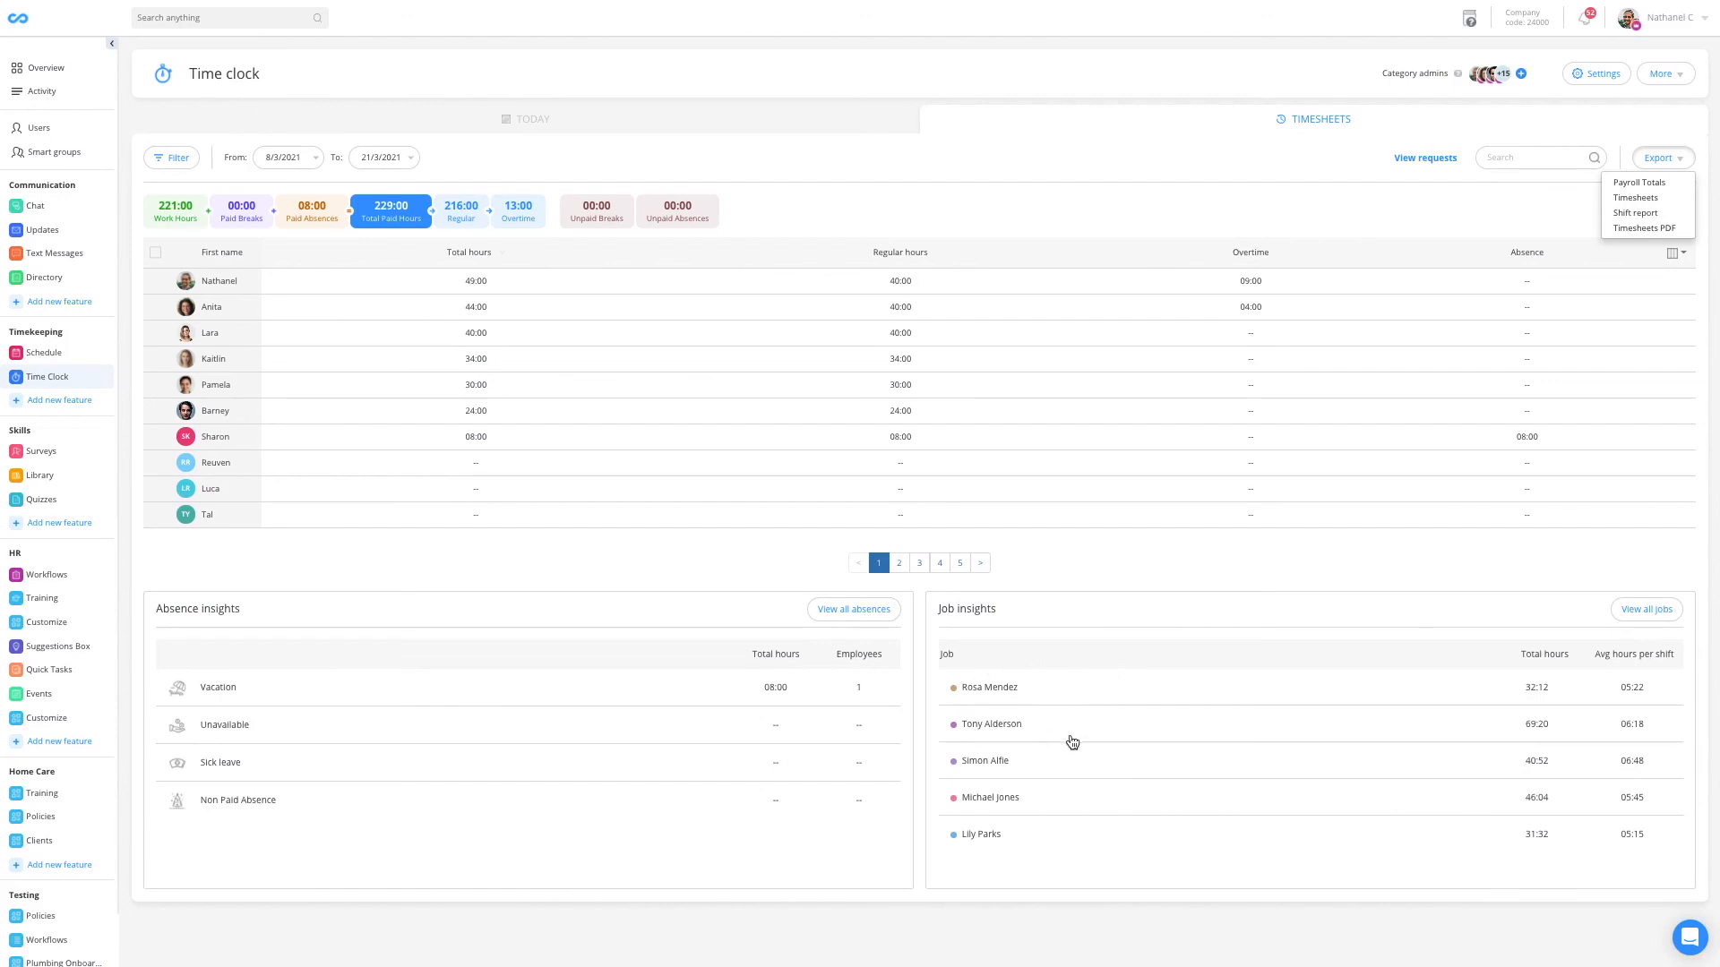
pyautogui.moveTo(1118, 768)
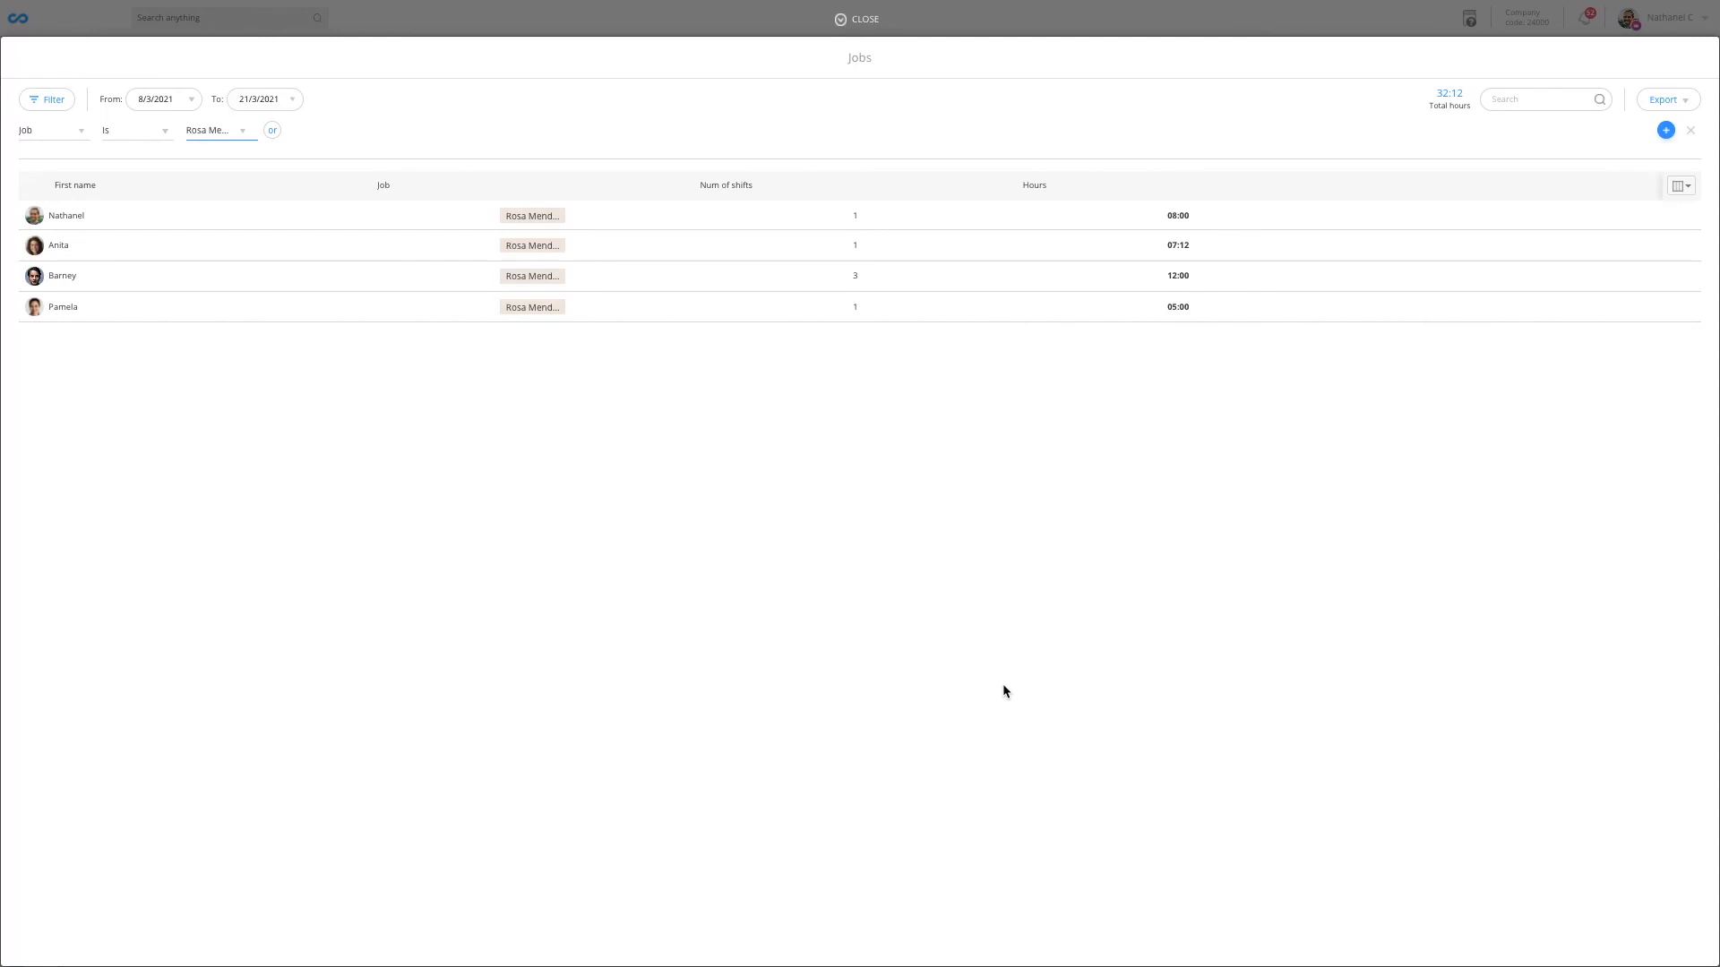
pyautogui.moveTo(283, 195)
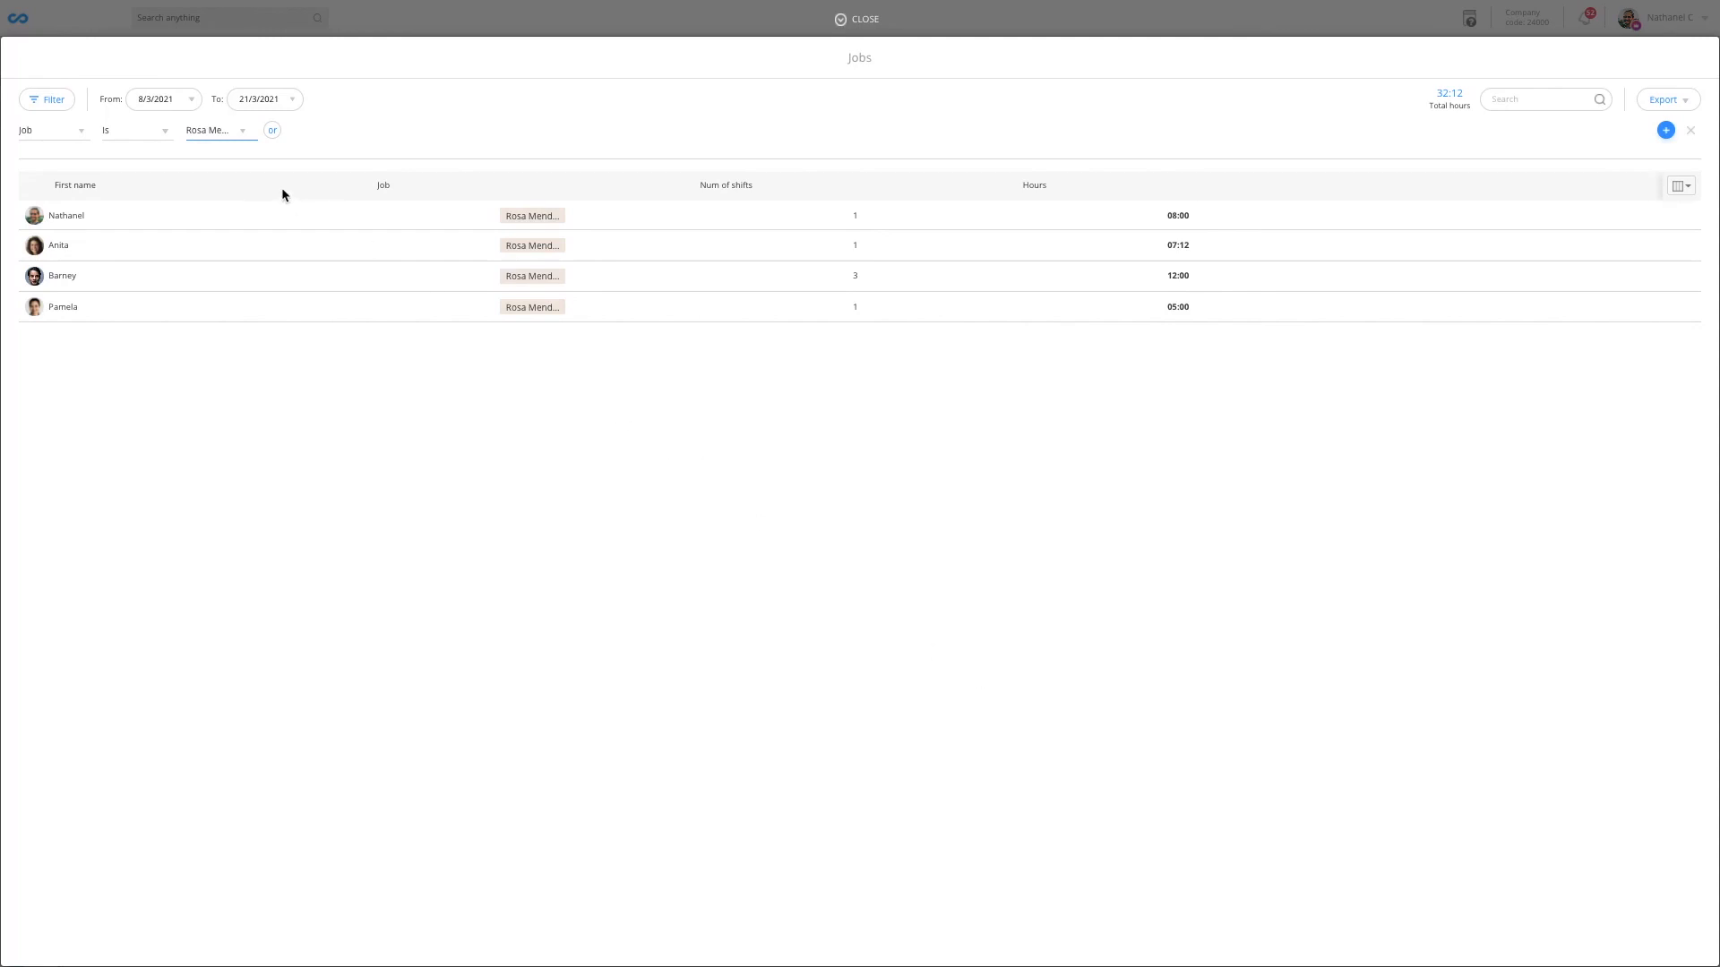
pyautogui.click(217, 129)
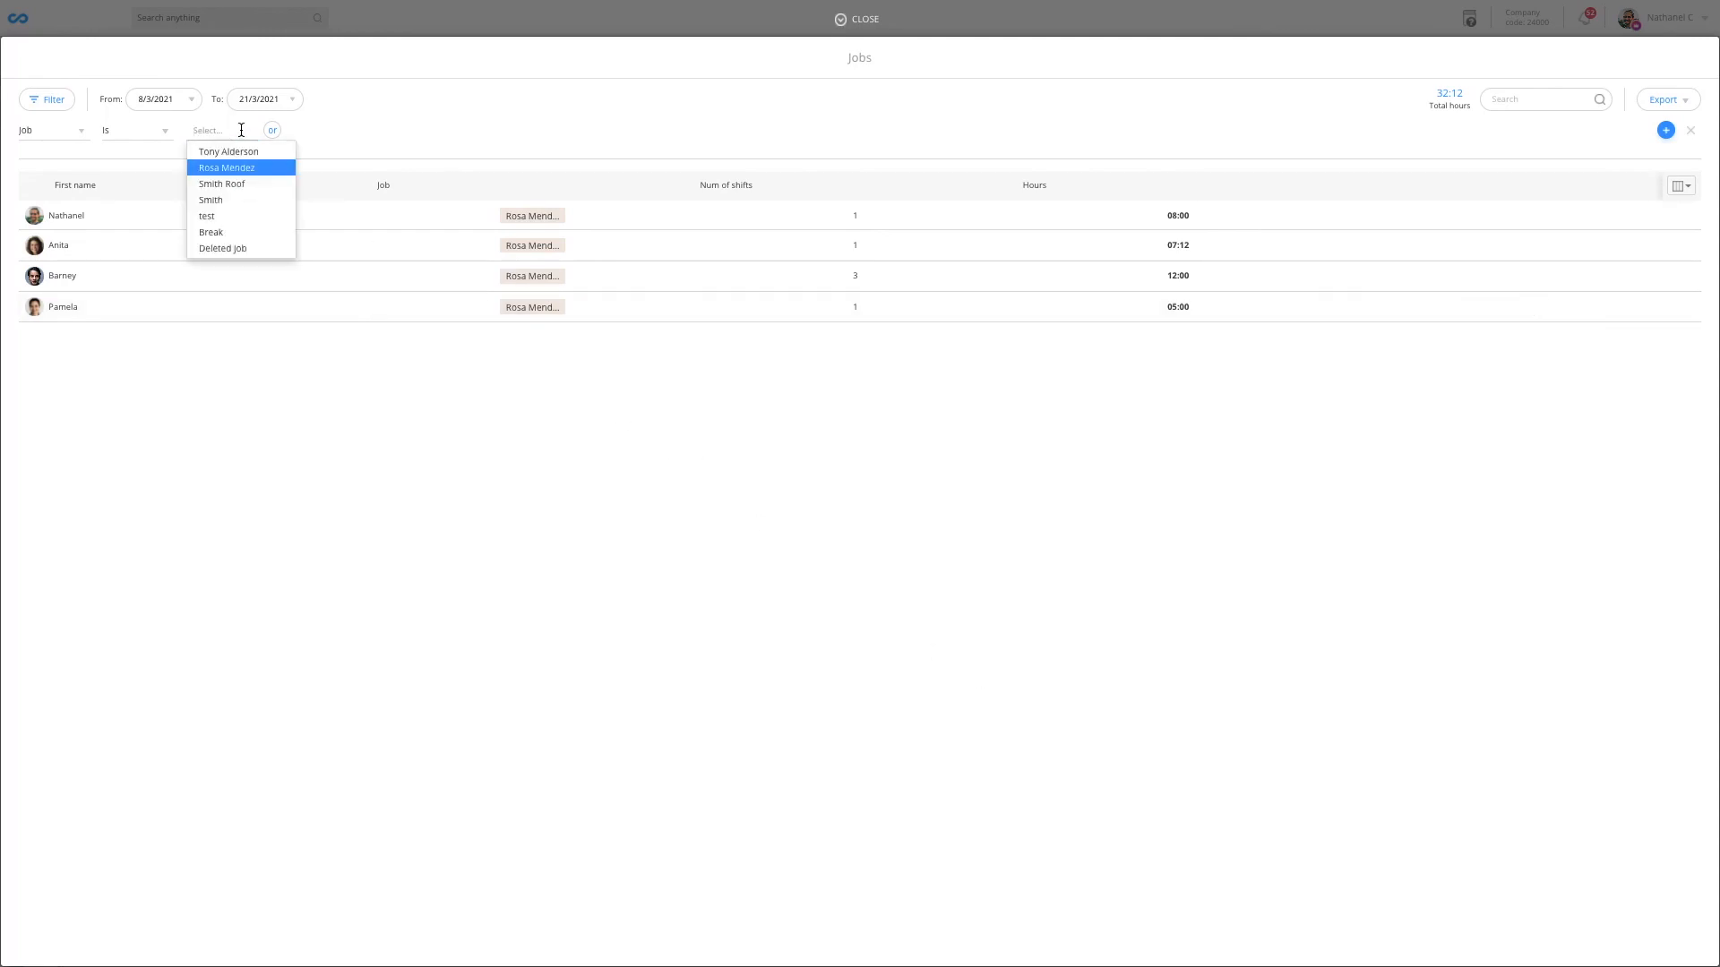
pyautogui.moveTo(236, 169)
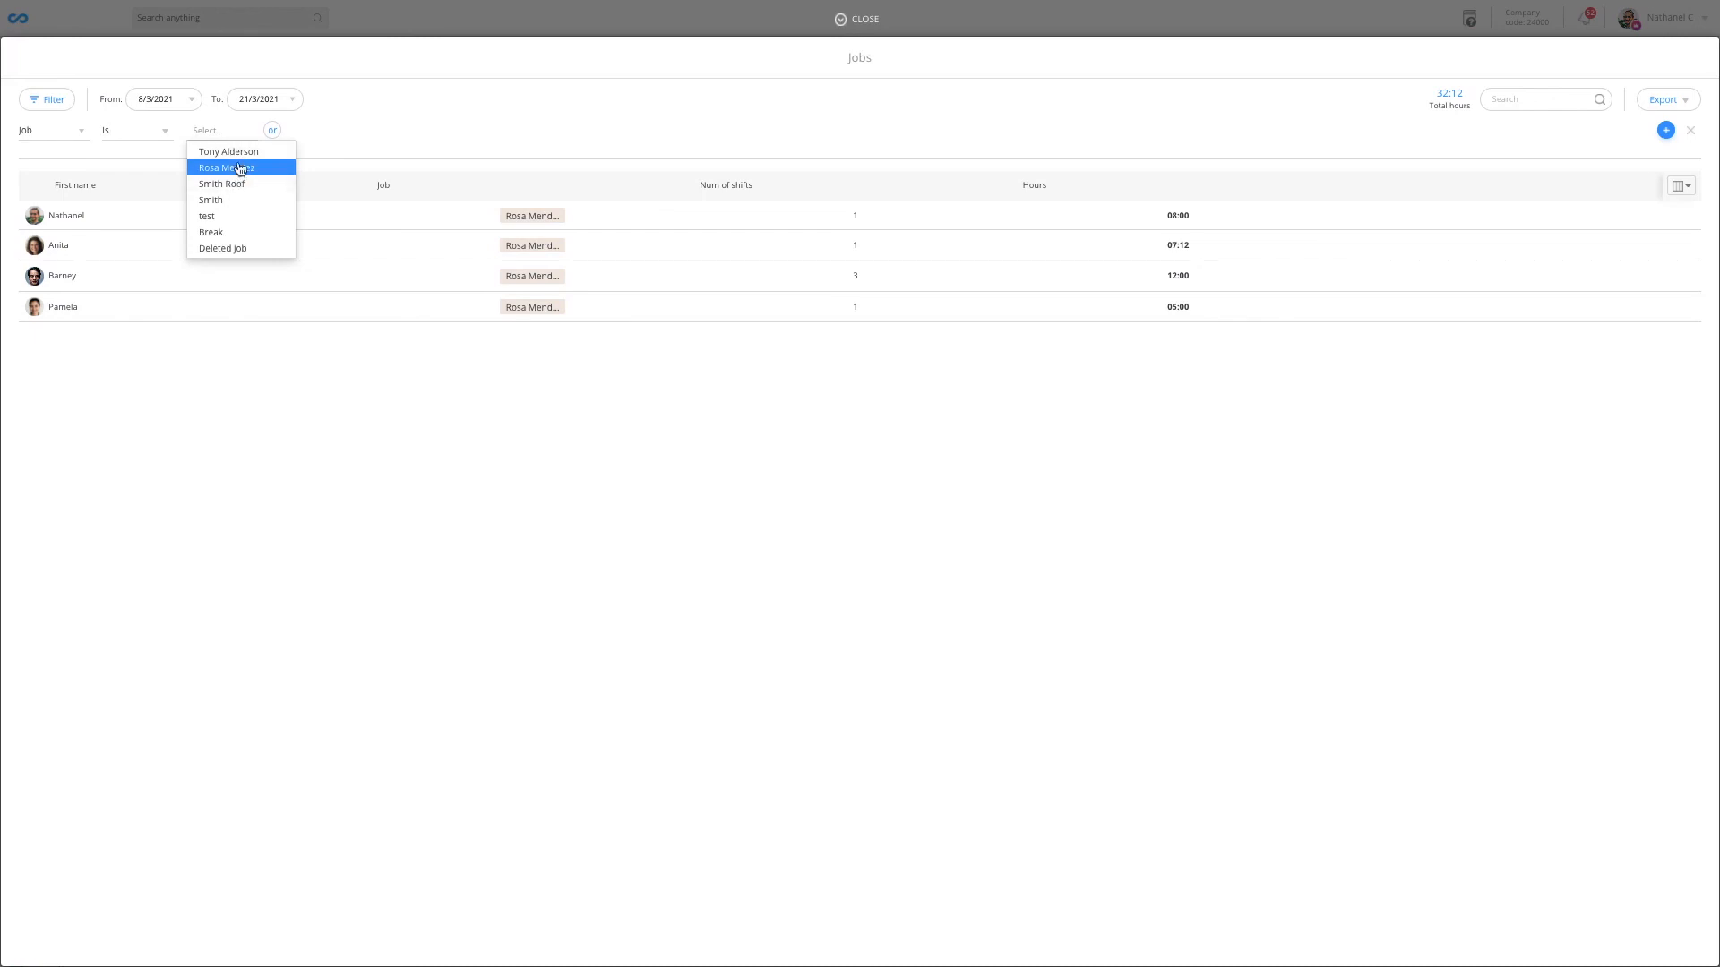
pyautogui.click(227, 150)
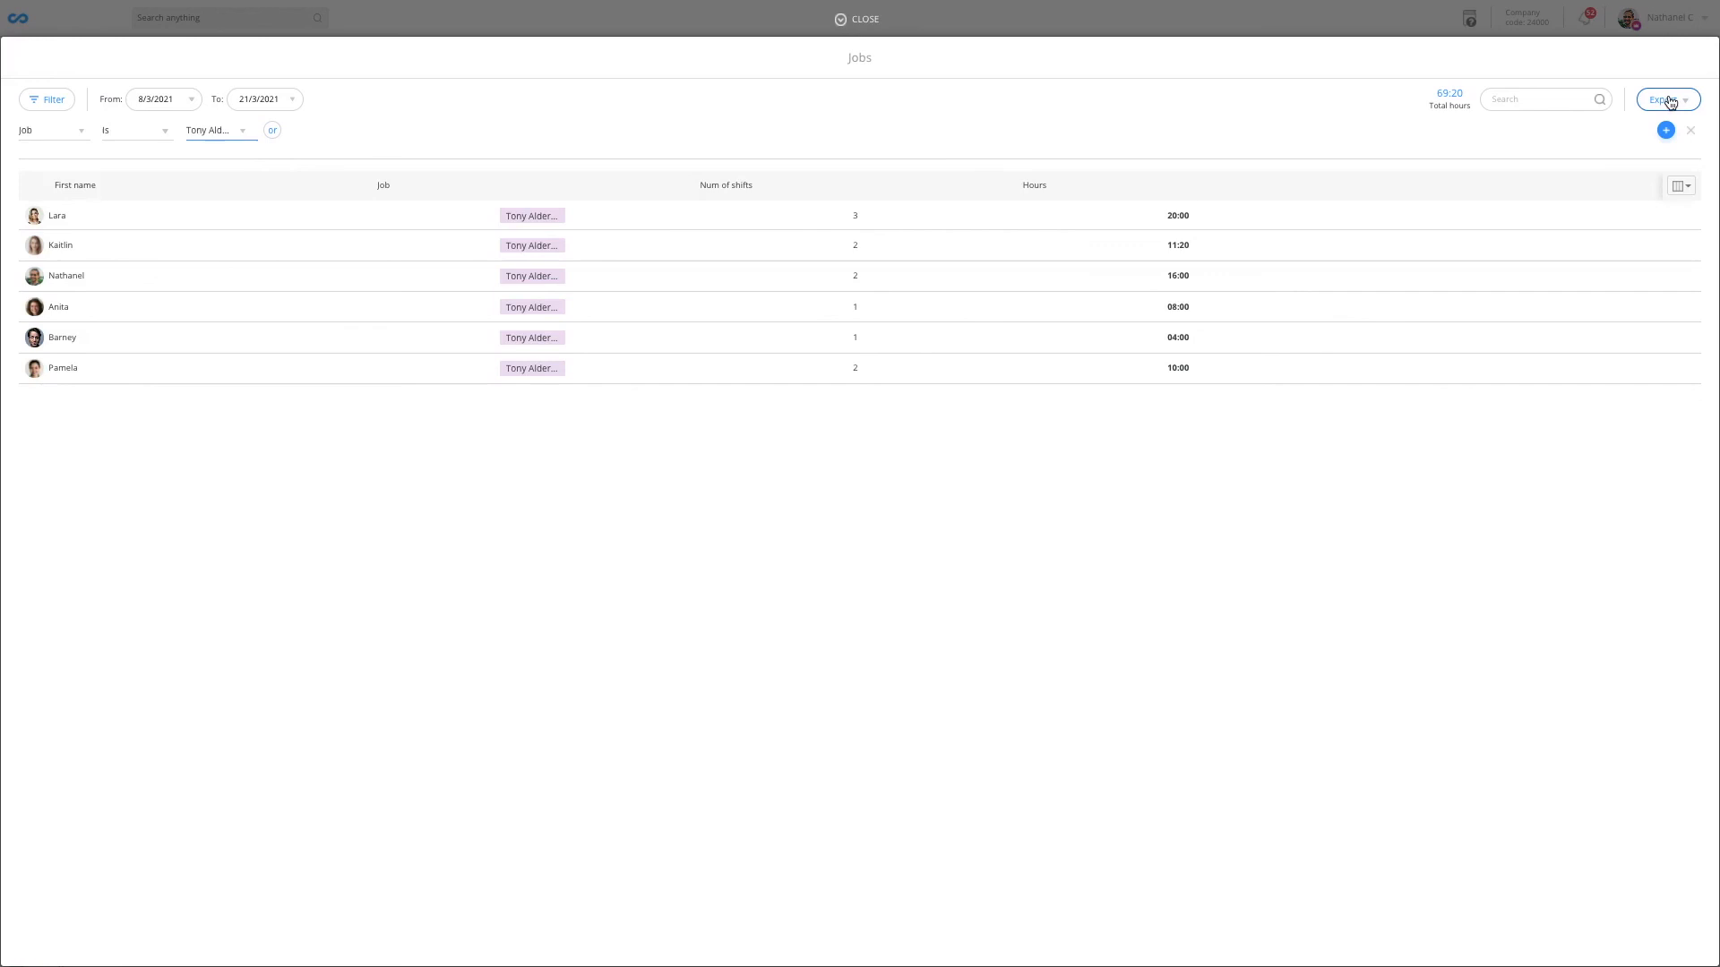
pyautogui.click(1664, 98)
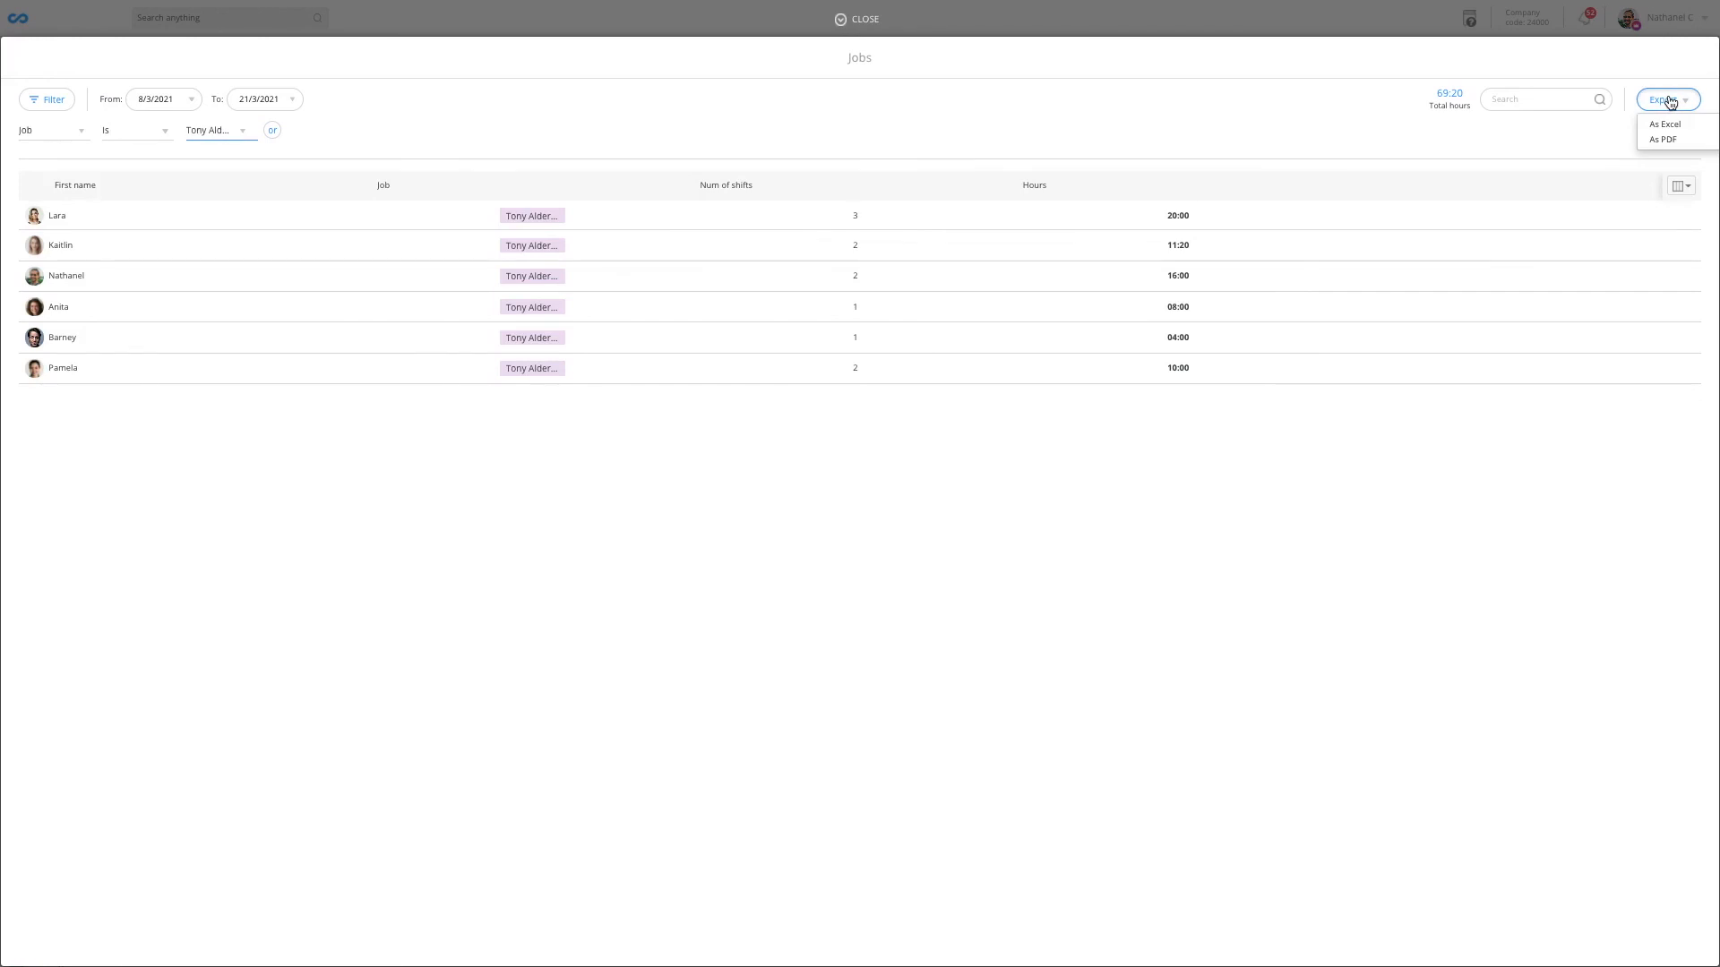